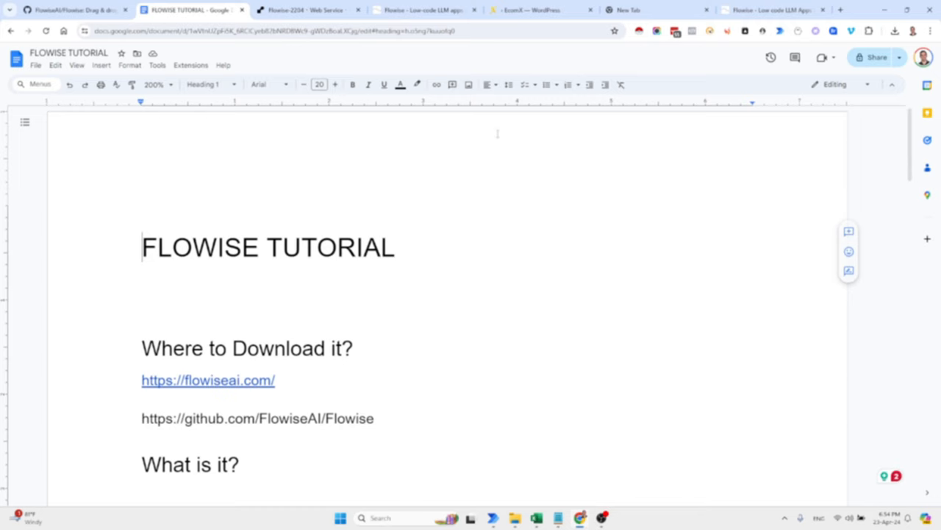
Step: Follow the flowiseai.com hyperlink from the FLOWISE TUTORIAL document
left_click(772, 10)
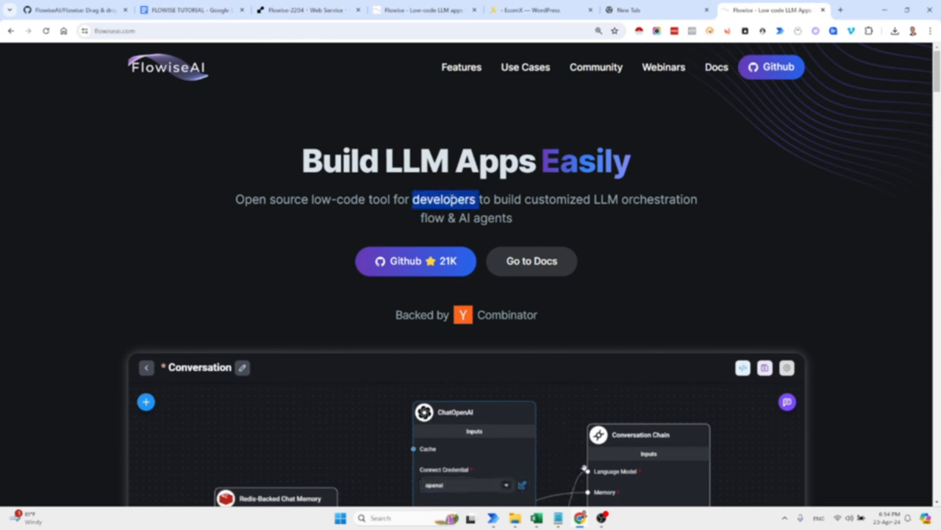
left_click(785, 403)
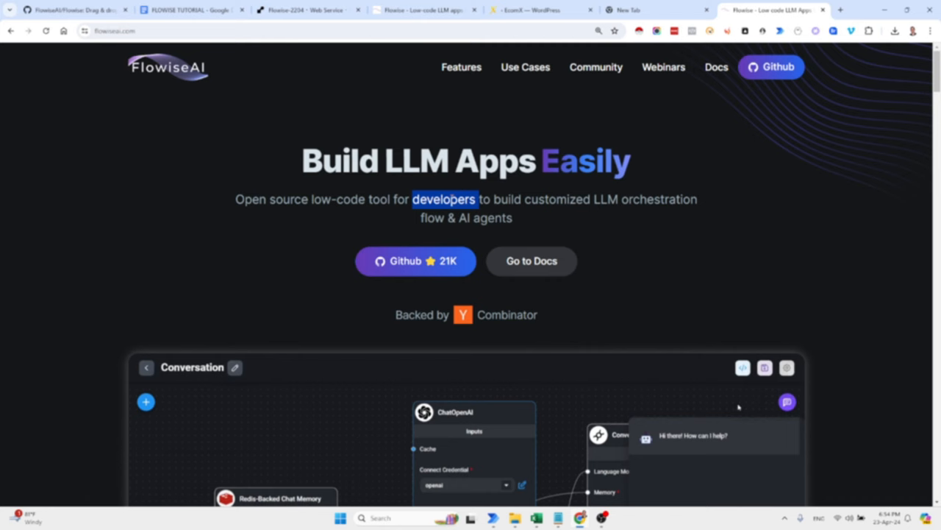
left_click(785, 401)
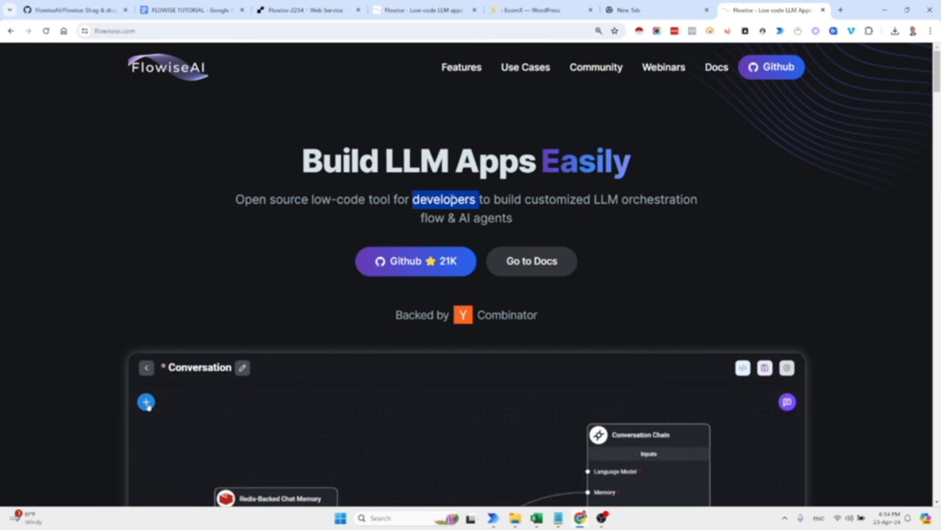
left_click(146, 401)
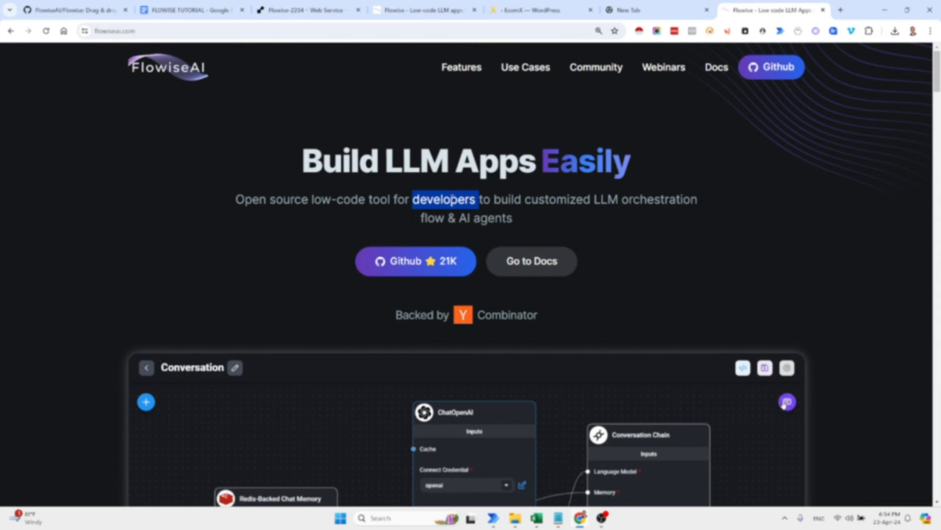
left_click(786, 402)
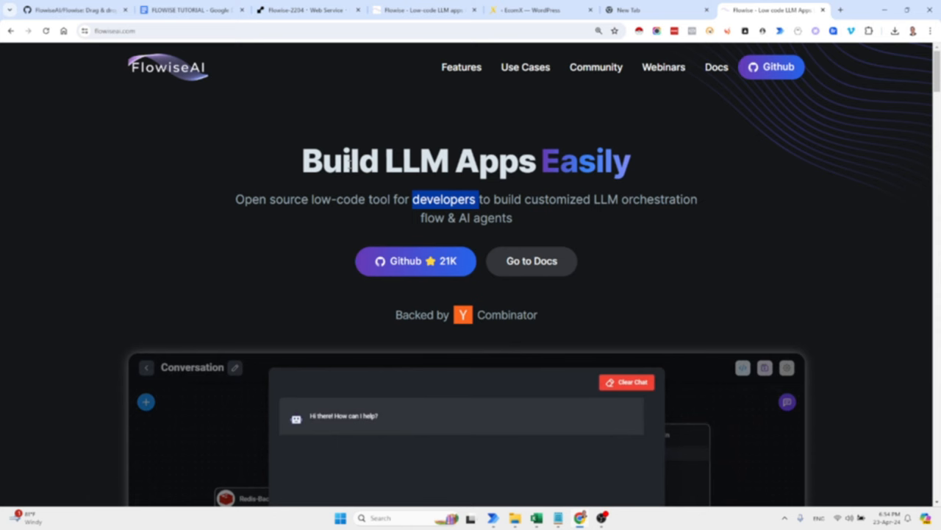
type("hello world!")
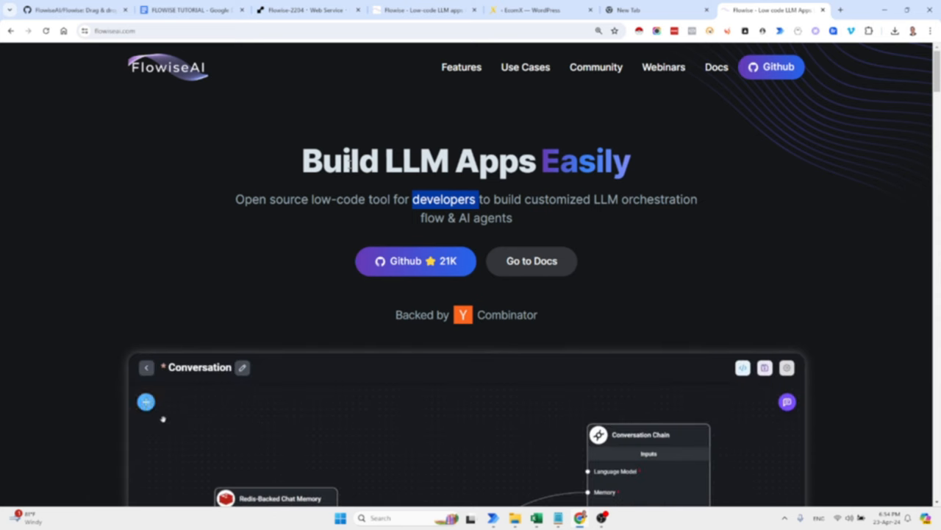
left_click(146, 402)
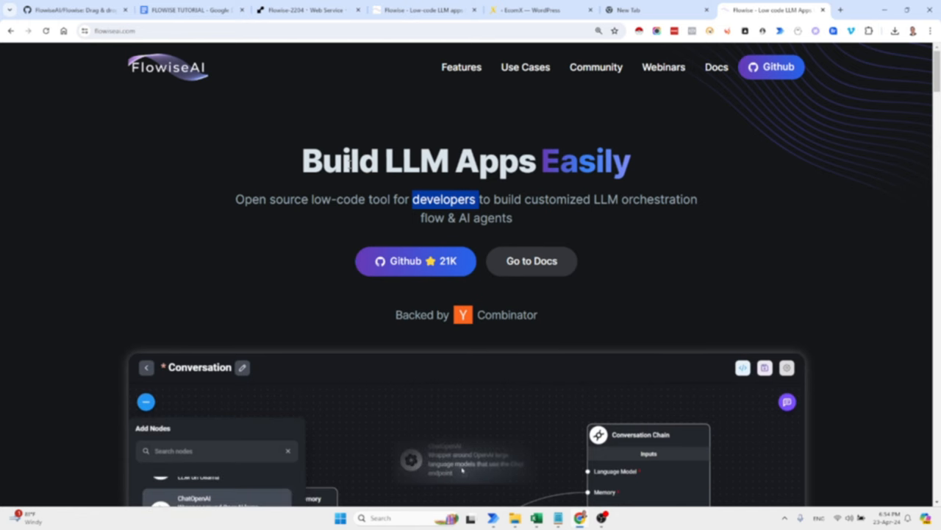
scroll("down", 3)
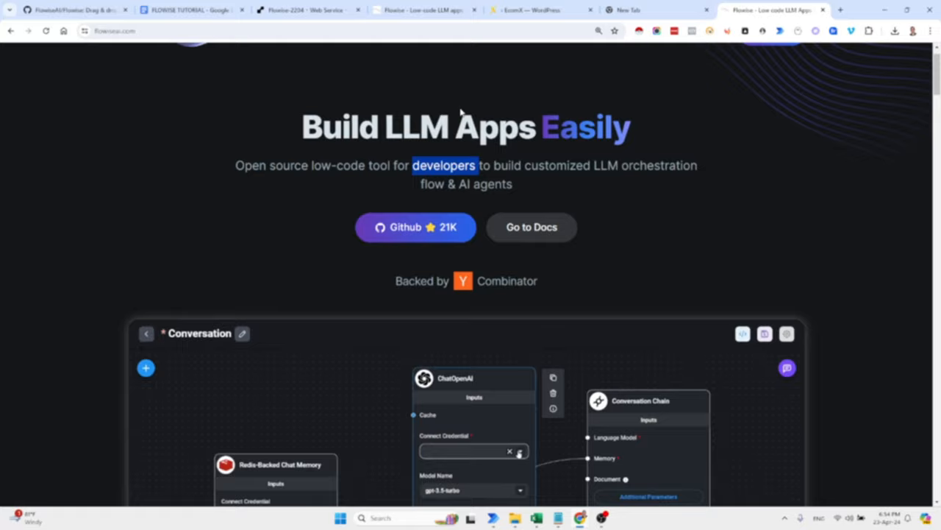
scroll("up", 3)
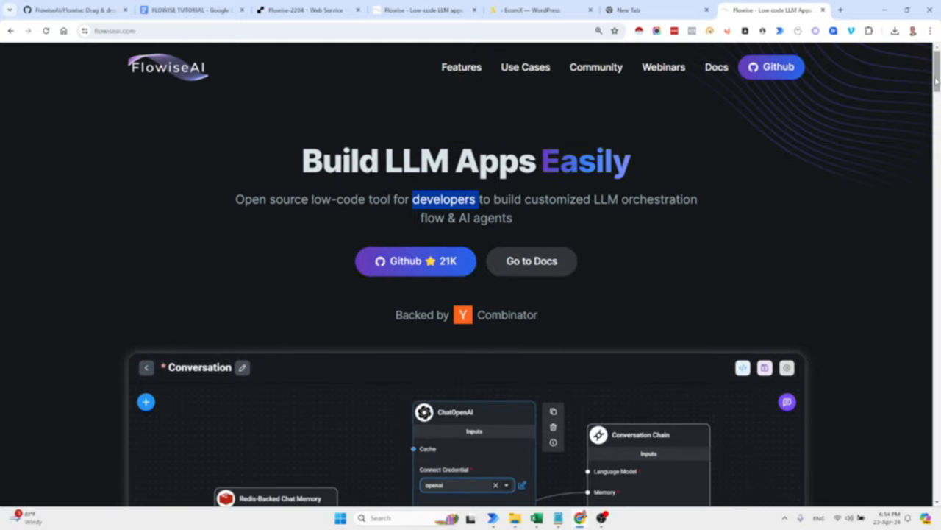
Step: Browse the Customer Support and Product Catalog use-case demos, then switch to the Flowise GitHub repository
scroll("down", 3)
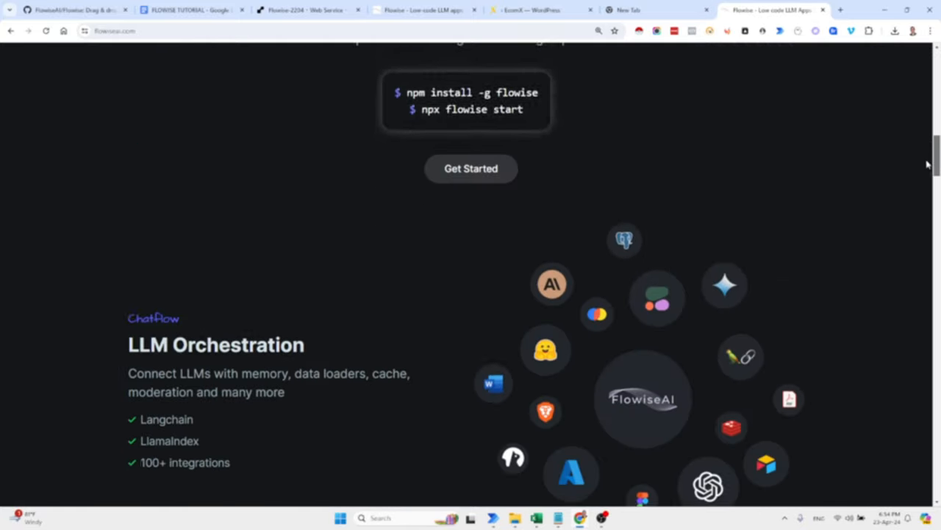
scroll("down", 3)
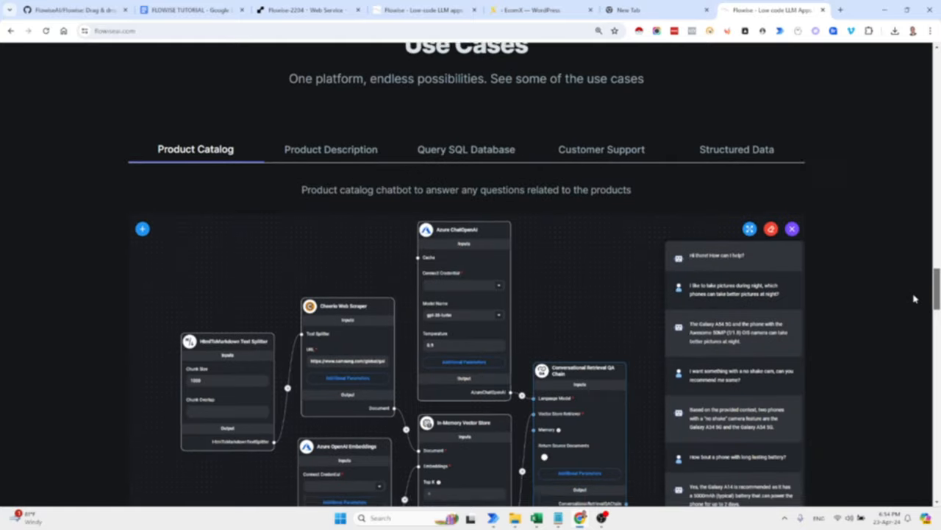
scroll("down", 3)
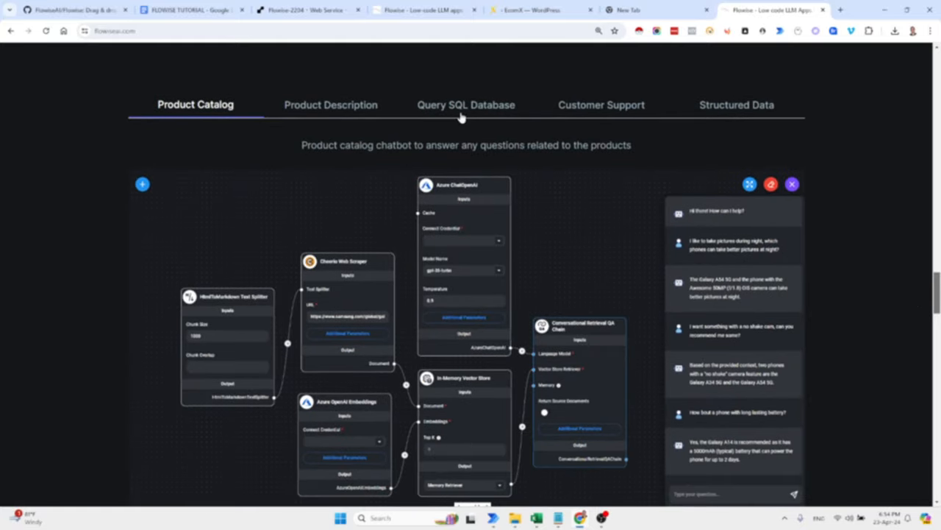
left_click(600, 104)
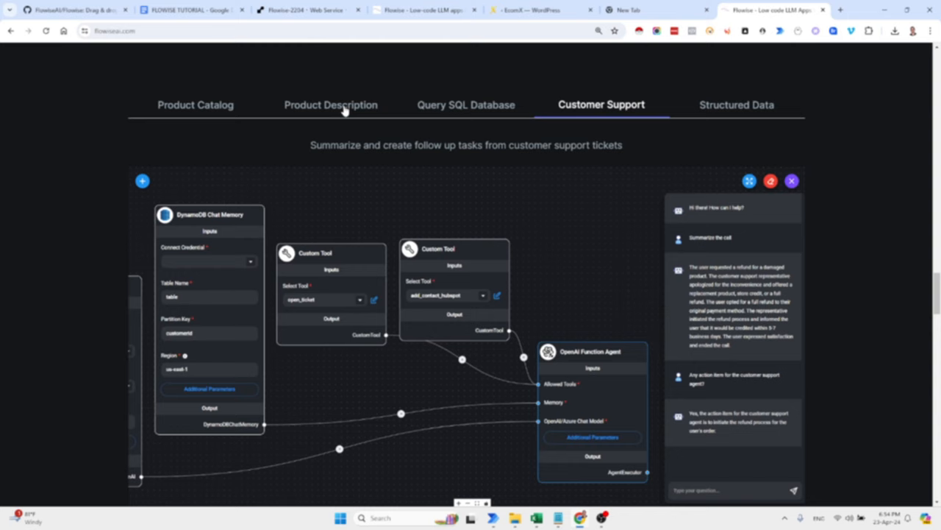
left_click(195, 105)
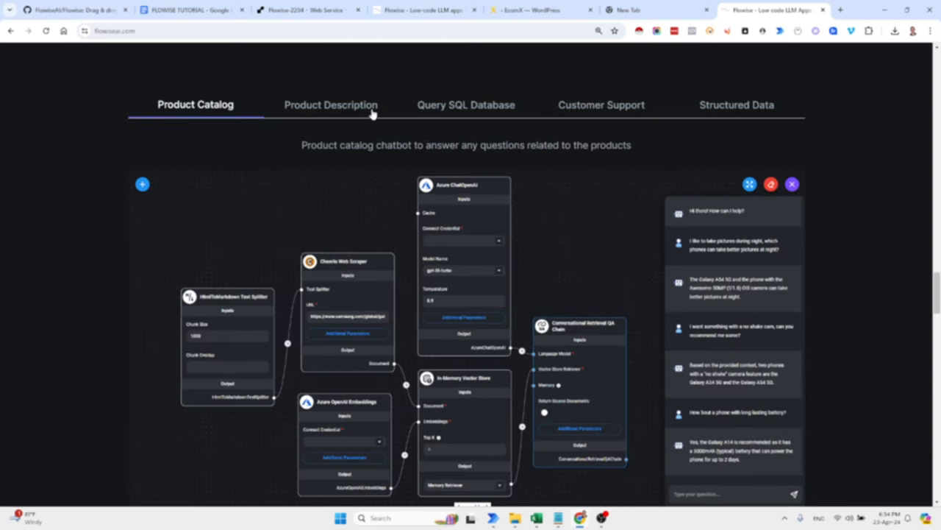
mouse_move(448, 112)
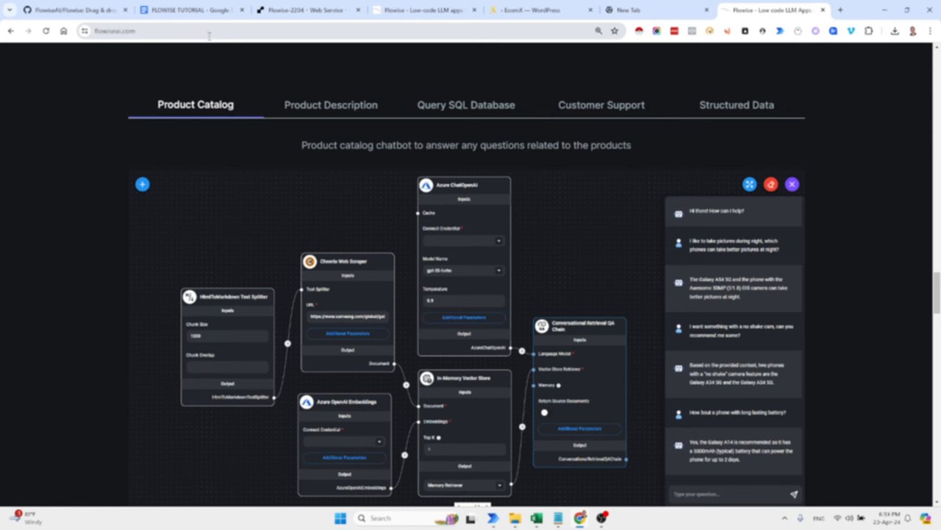
left_click(190, 12)
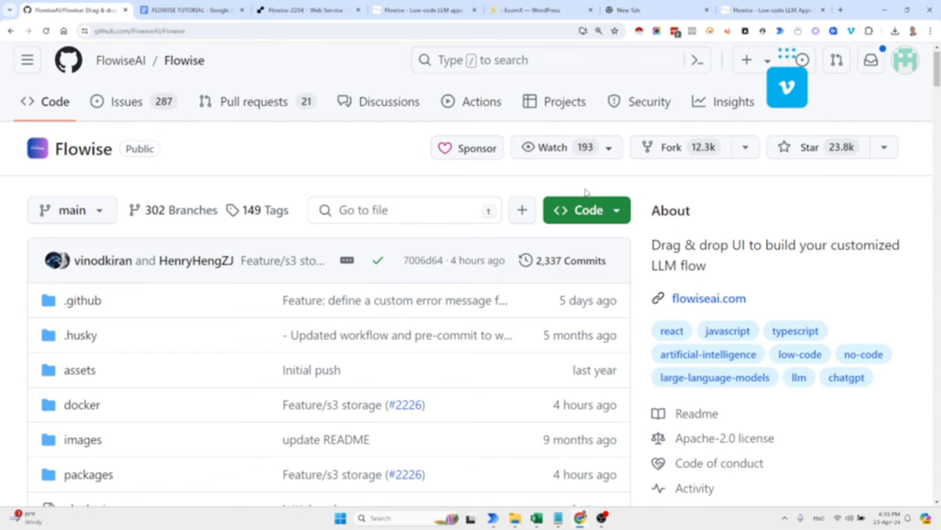
mouse_move(924, 86)
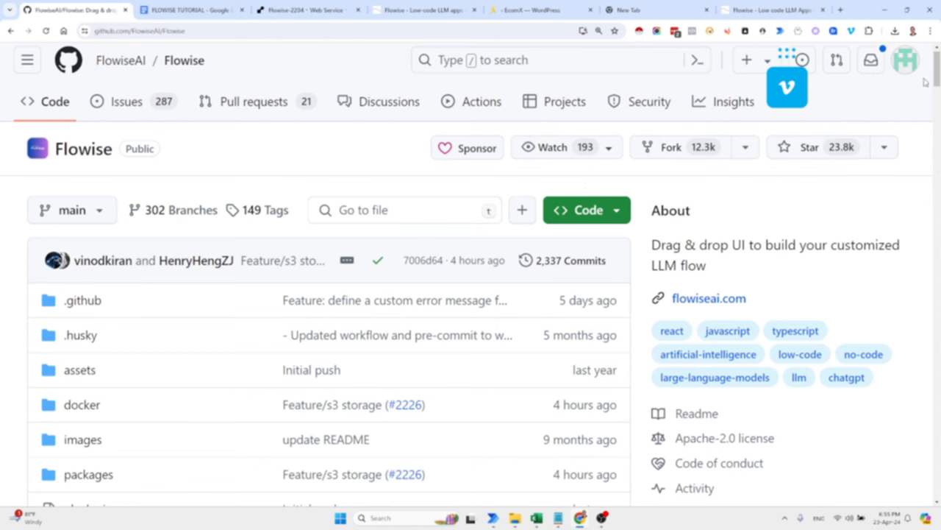
Step: Scroll the FlowiseAI/Flowise README down to the Quick Start install, start and localhost:3000 steps
scroll("down", 3)
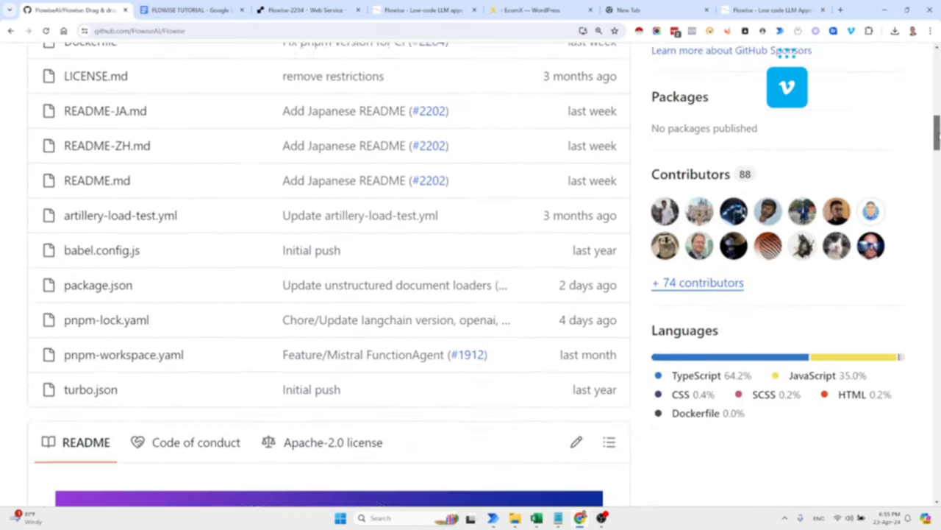
scroll("down", 3)
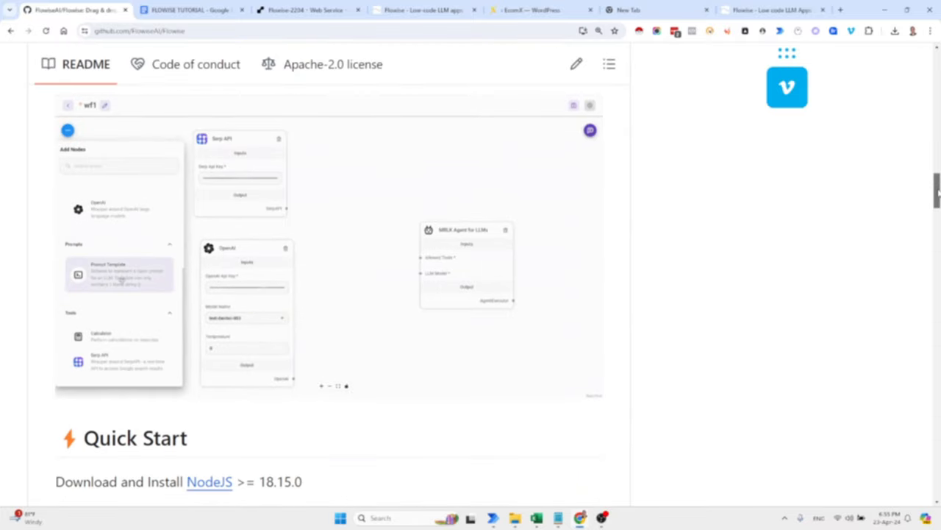
scroll("down", 3)
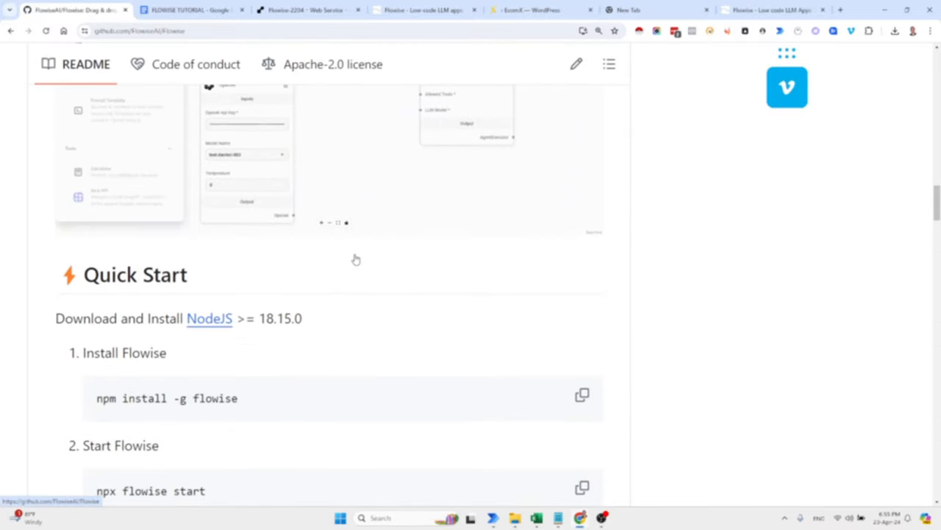
scroll("down", 3)
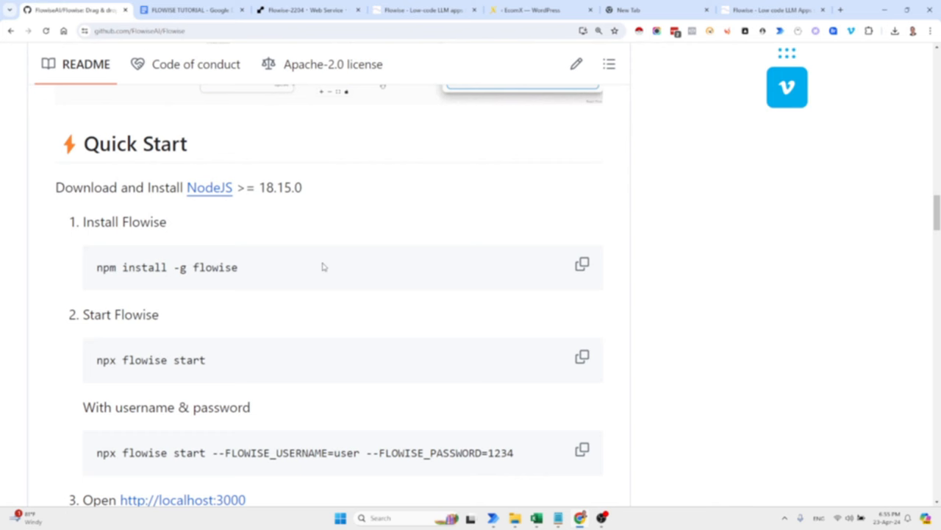
mouse_move(285, 279)
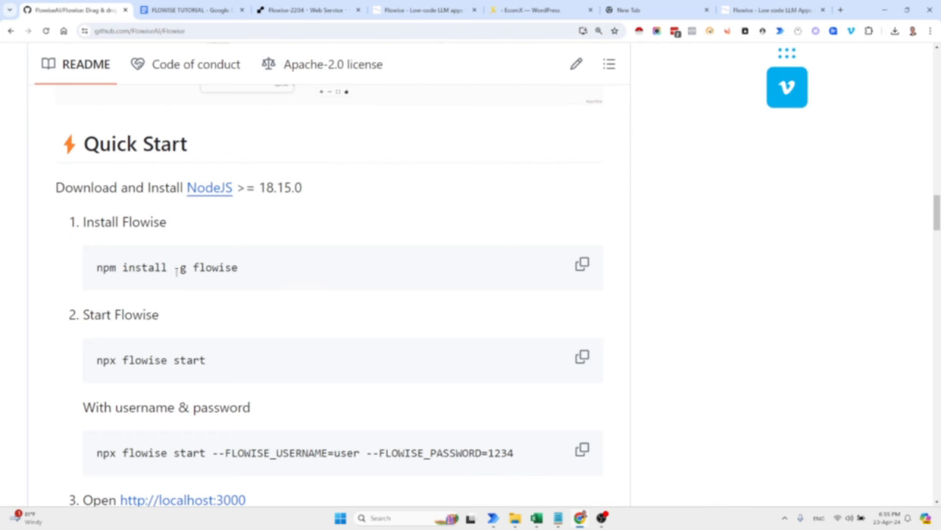
scroll("down", 3)
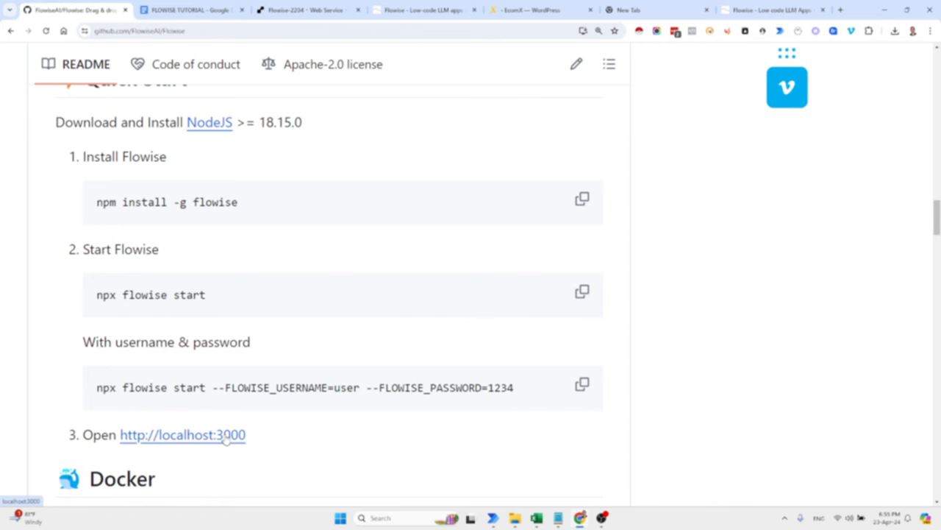
mouse_move(231, 442)
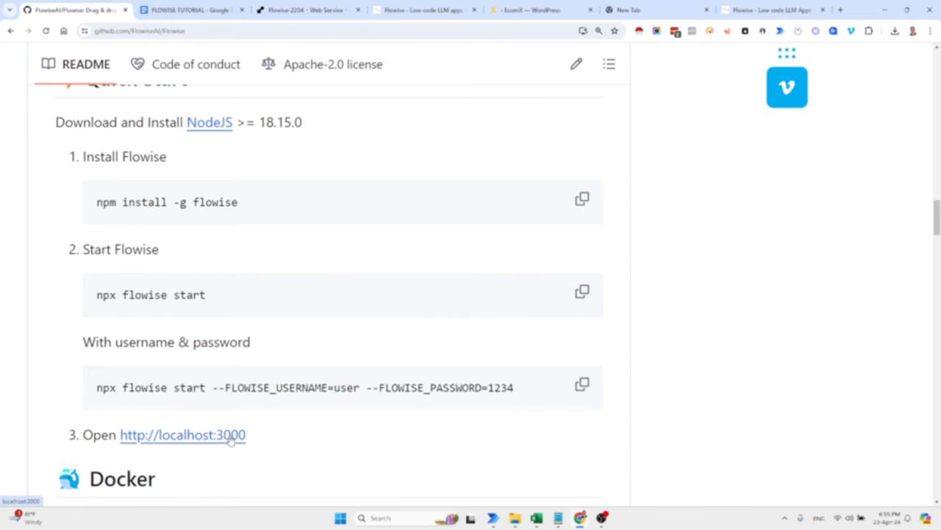
mouse_move(318, 305)
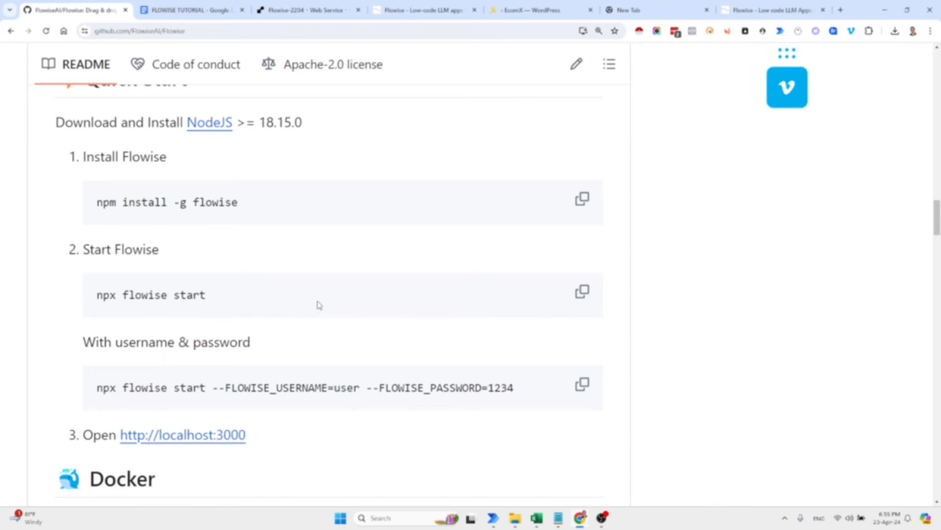
mouse_move(312, 150)
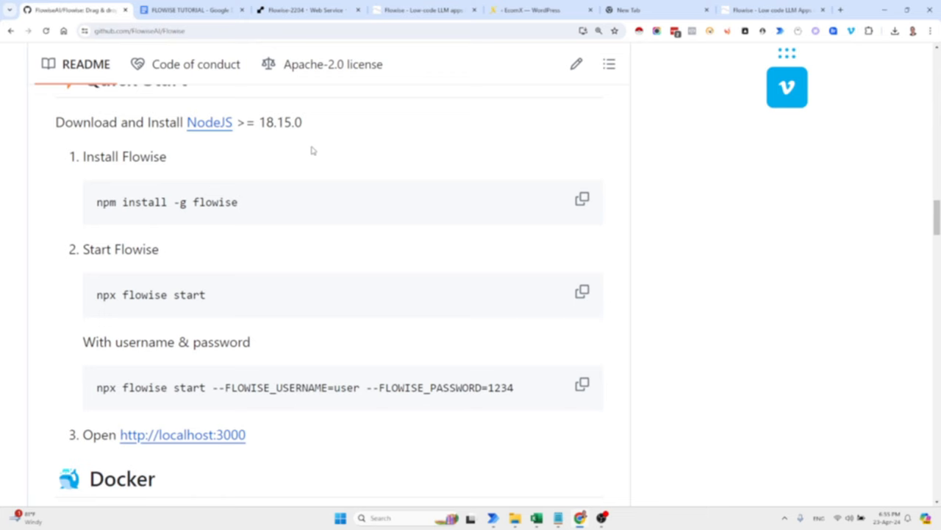
Step: Switch to the Render dashboard and bring up the New service type menu
left_click(301, 12)
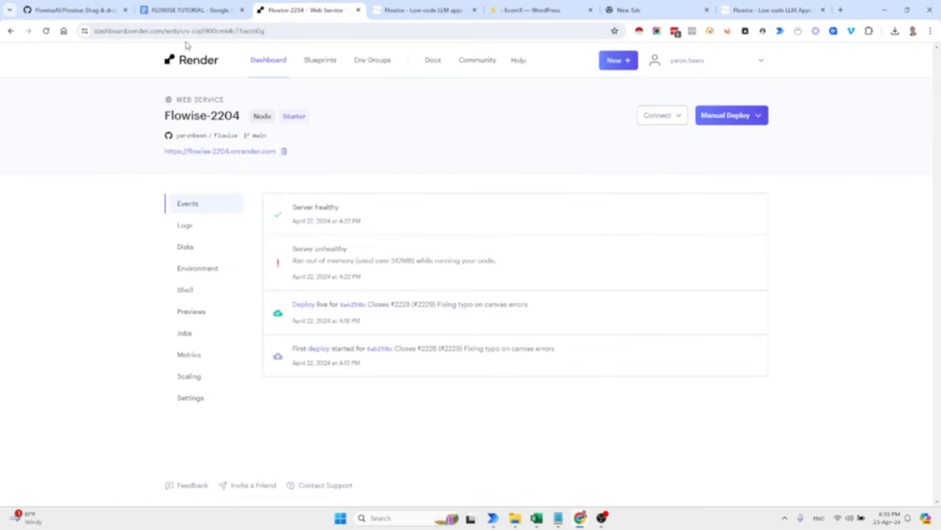
mouse_move(412, 71)
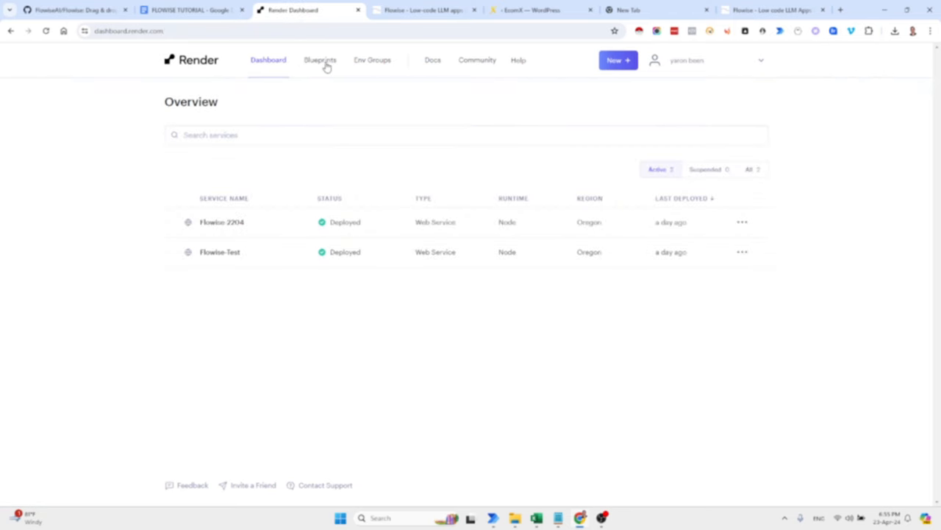
mouse_move(453, 86)
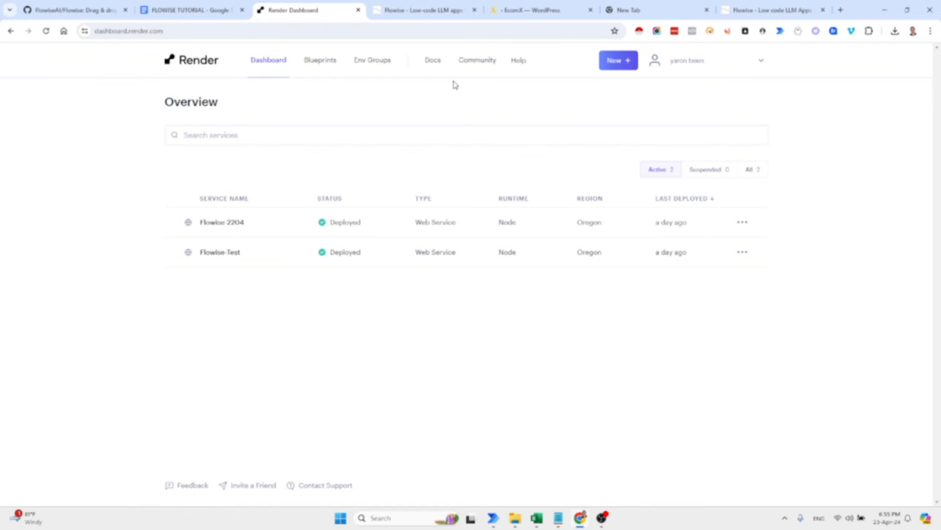
mouse_move(282, 94)
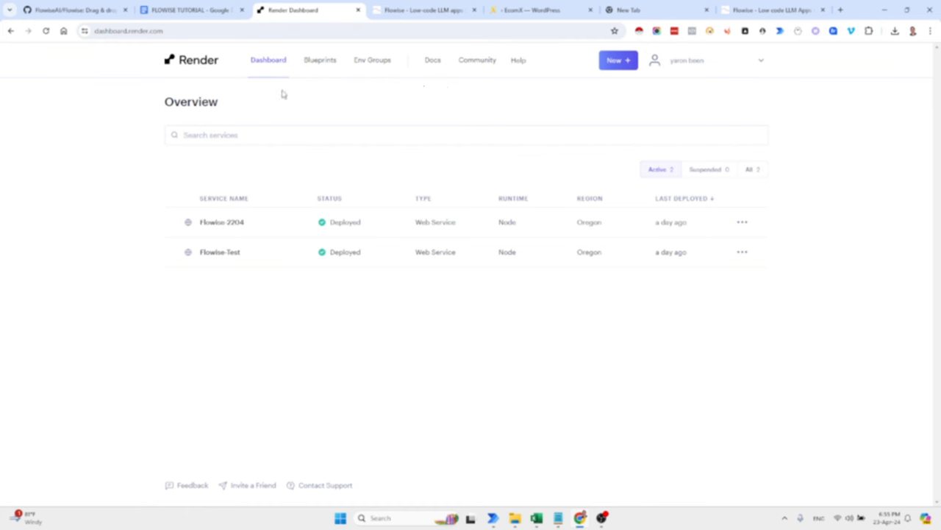
left_click(618, 58)
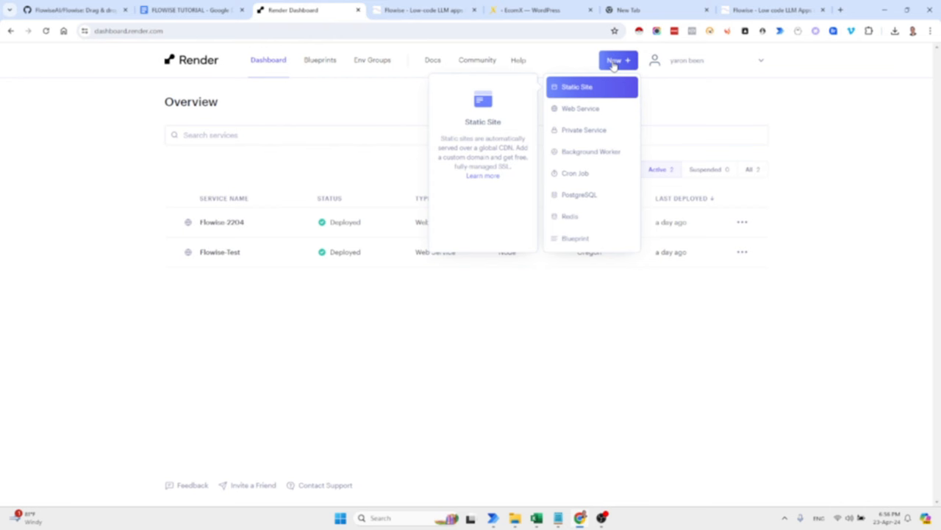
mouse_move(579, 109)
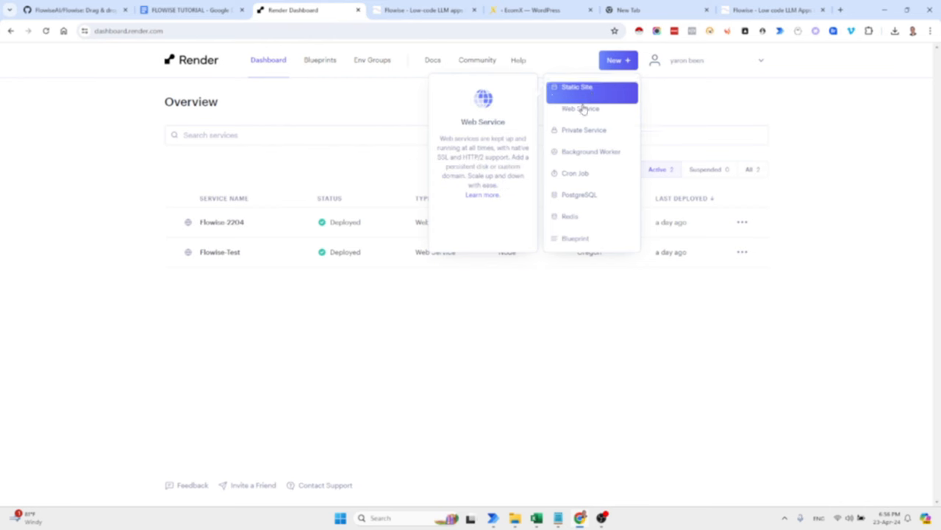
Step: Start a new Web Service set to build and deploy from a Git repository
left_click(579, 109)
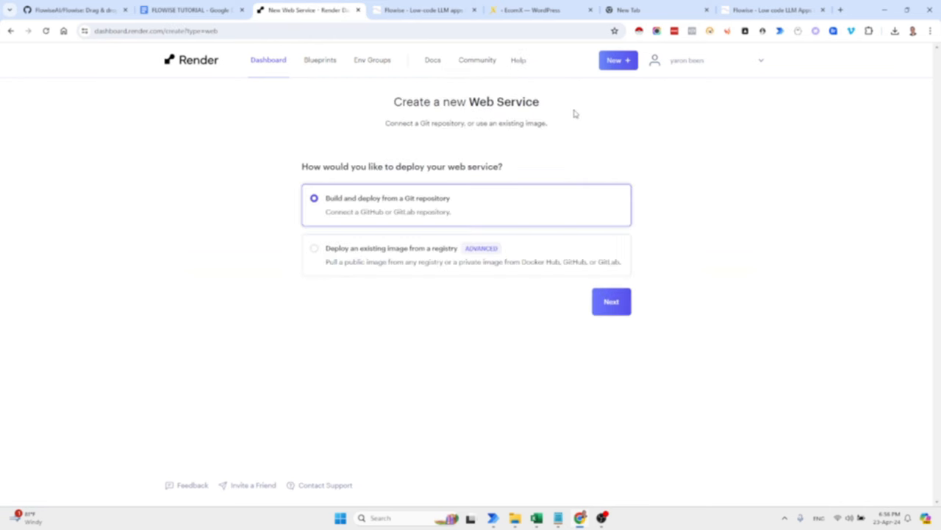
left_click(618, 58)
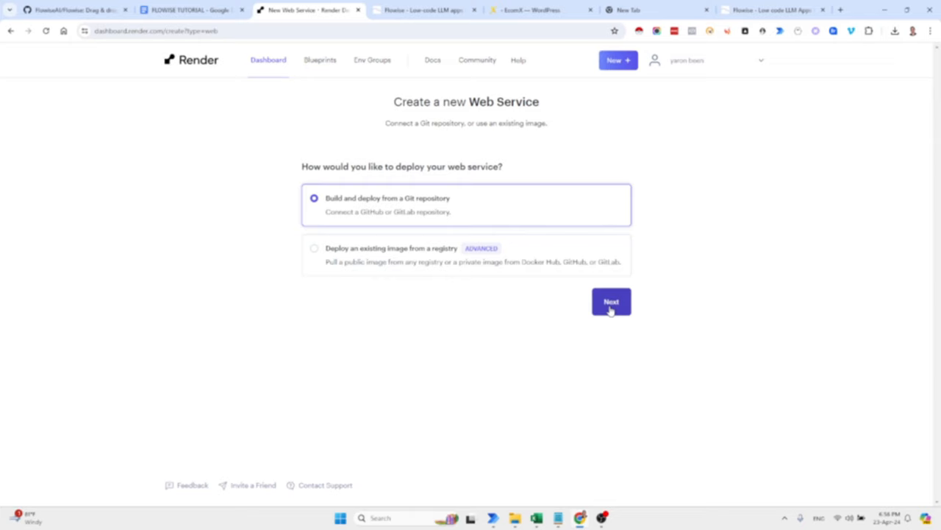
left_click(610, 302)
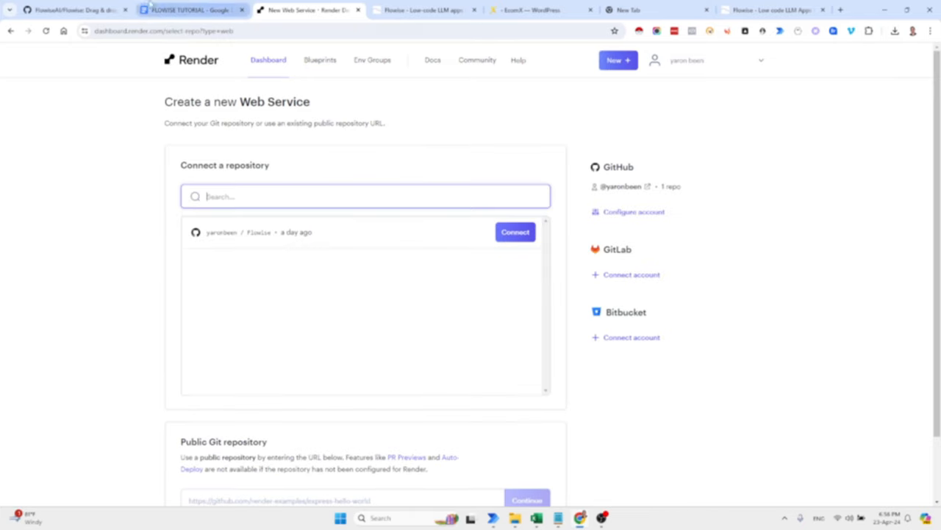
Step: Glance at the Flowise GitHub page, then return to Render's repository selection list
left_click(71, 12)
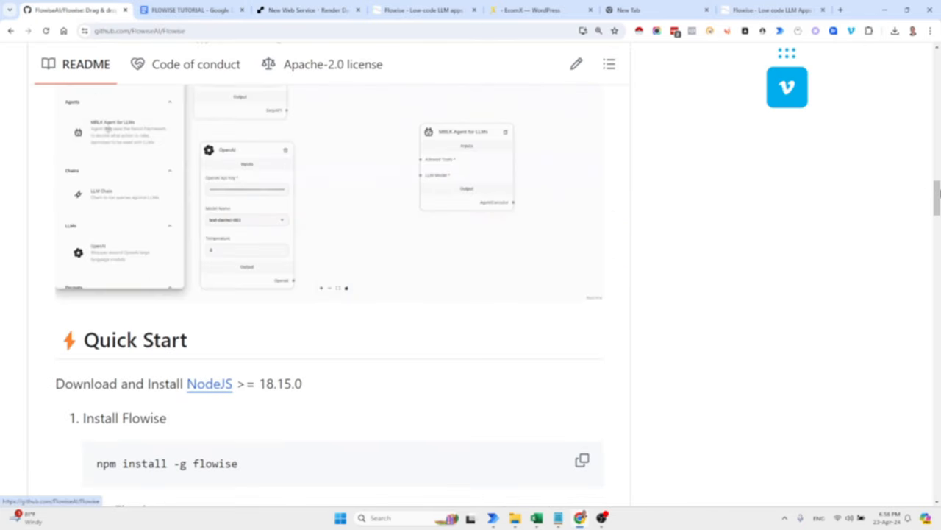
scroll("up", 3)
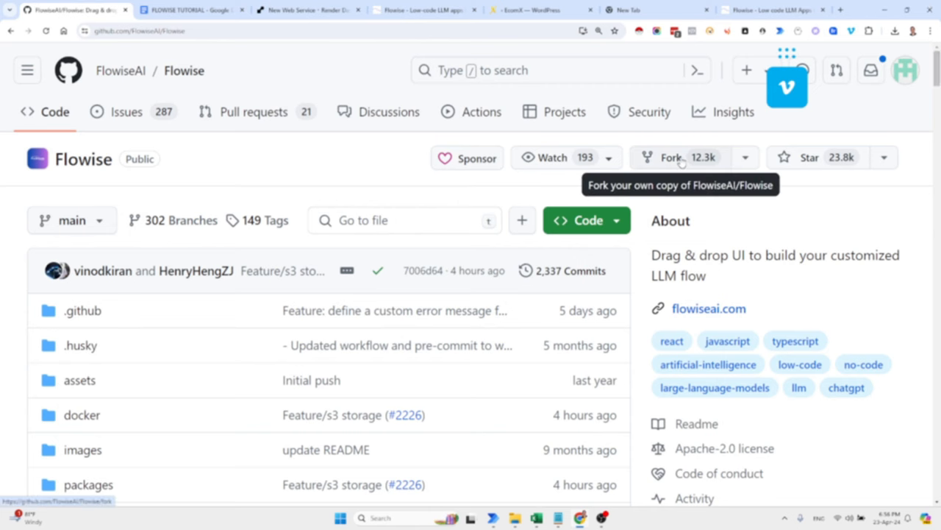
mouse_move(412, 67)
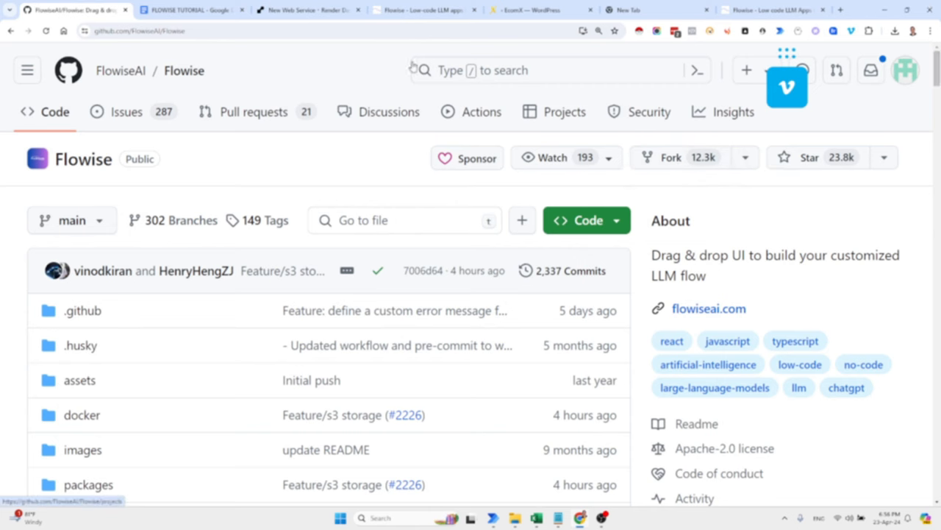
left_click(305, 12)
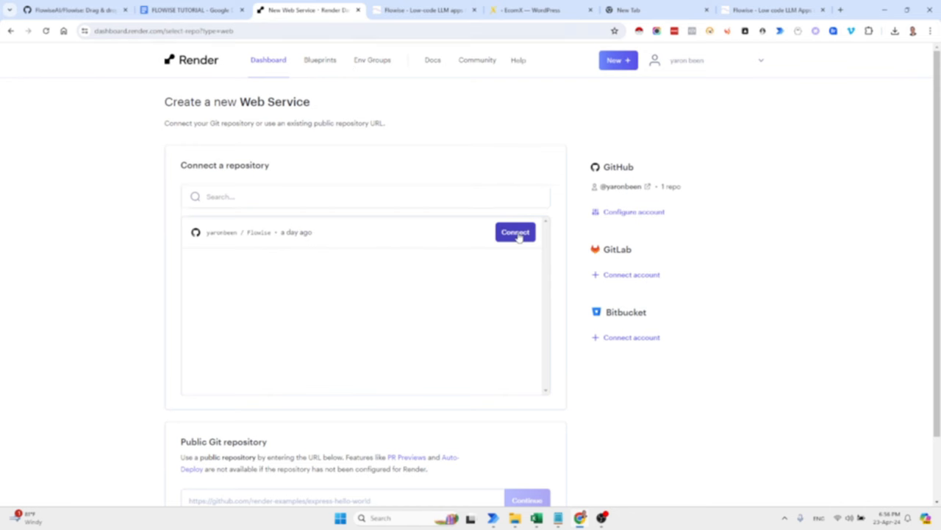
Step: Connect the flowise repository and set the web service runtime to Node
left_click(515, 232)
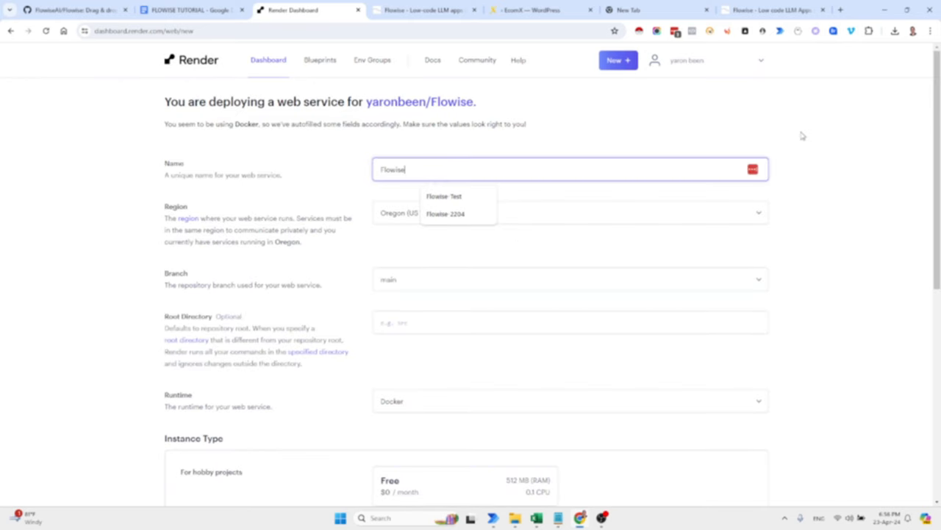
scroll("down", 3)
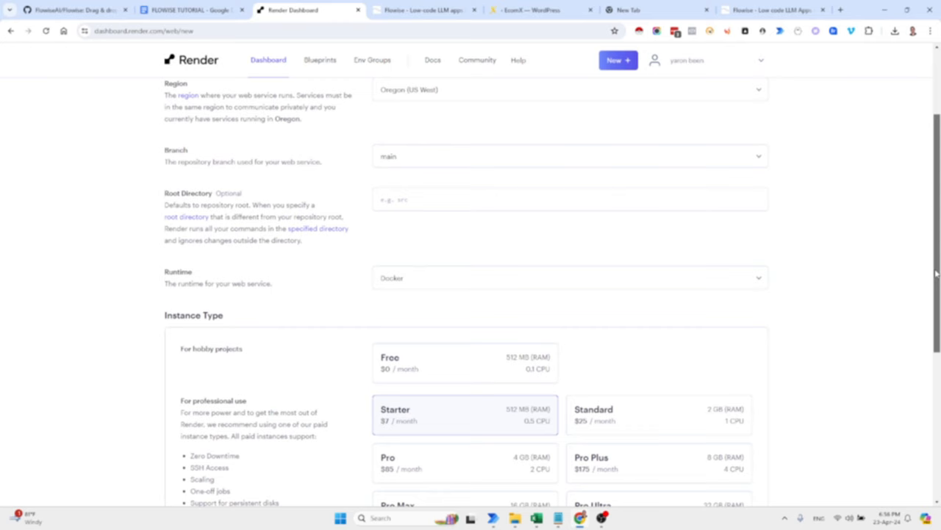
left_click(567, 278)
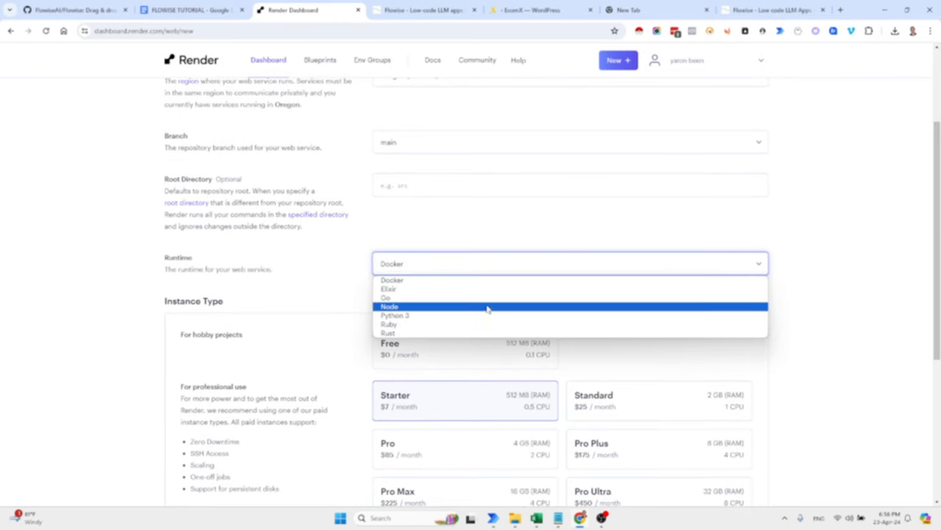
left_click(388, 306)
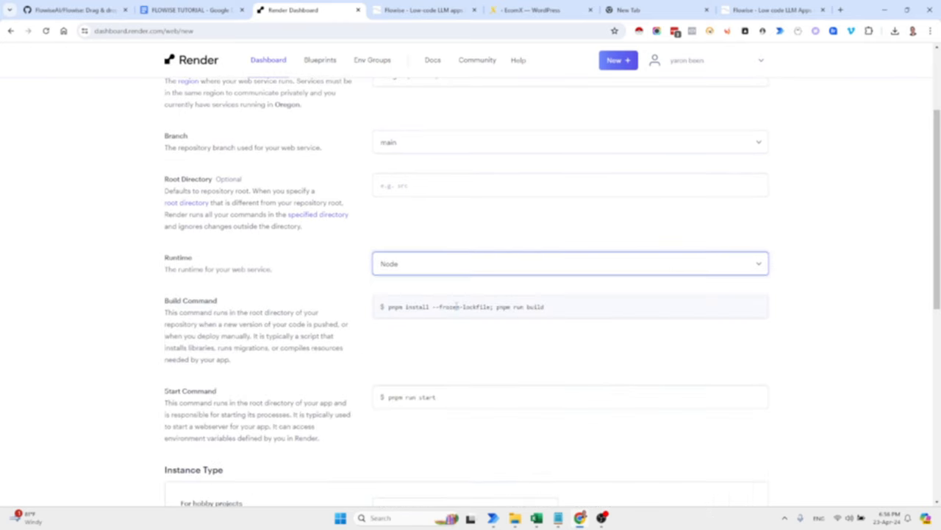
scroll("down", 3)
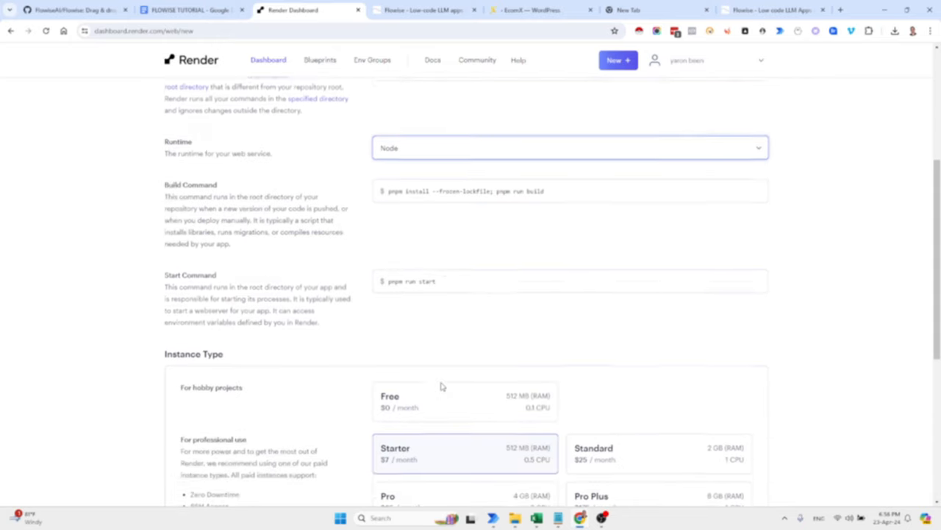
scroll("down", 3)
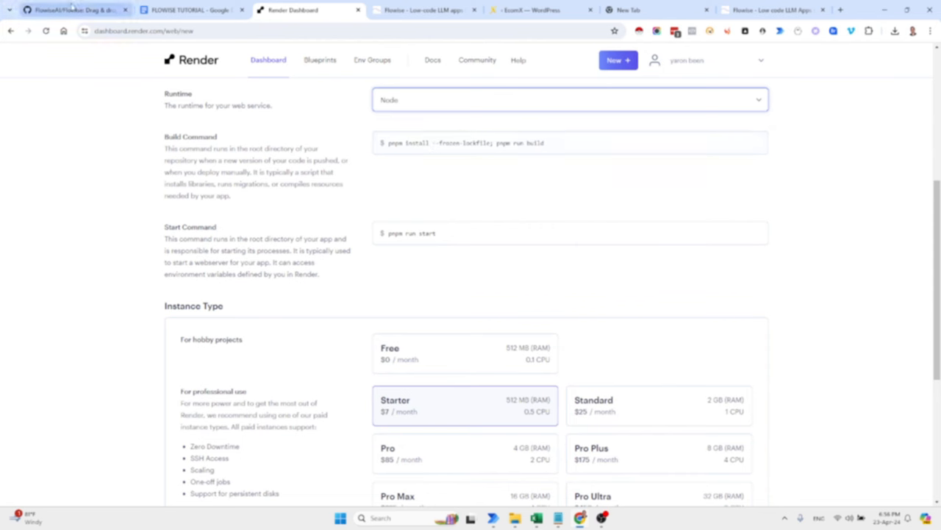
left_click(74, 12)
type("pnpm")
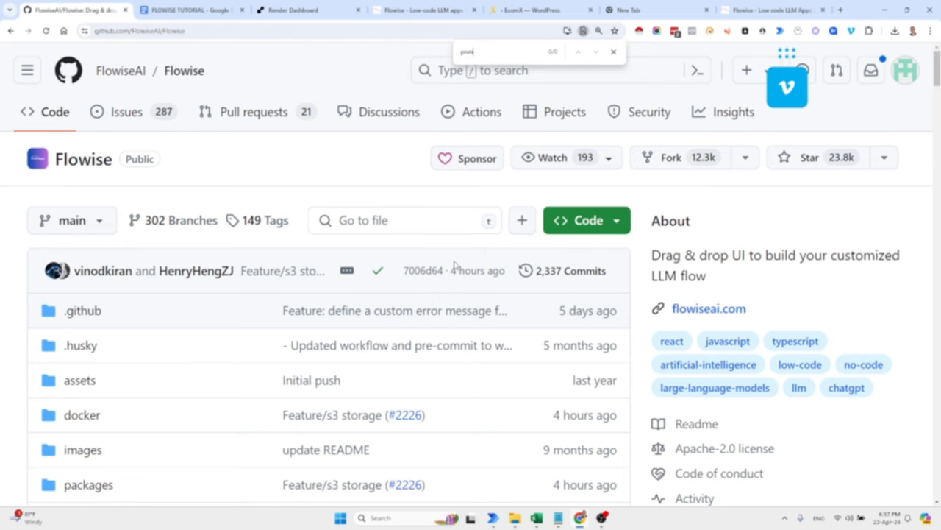
Step: Review the README's pnpm install, build and start steps, then return to the Render form
scroll("down", 3)
type("p")
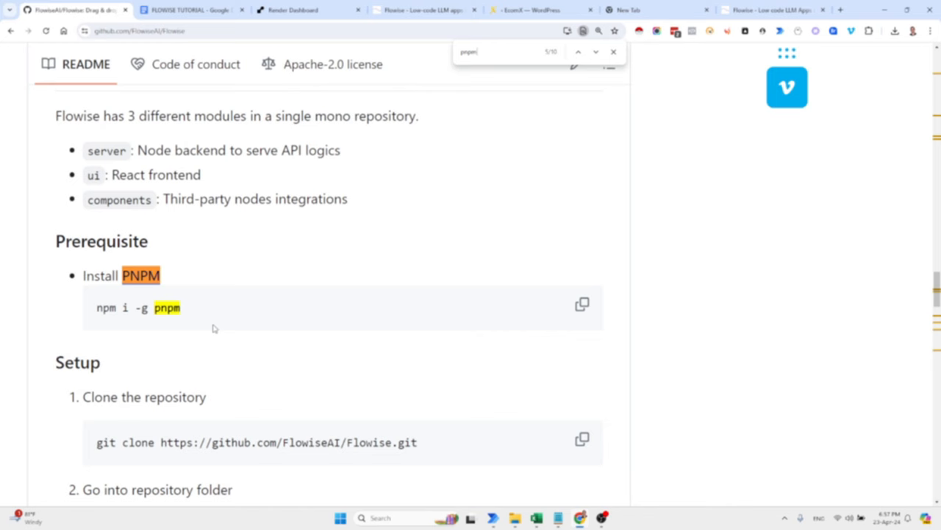
scroll("down", 3)
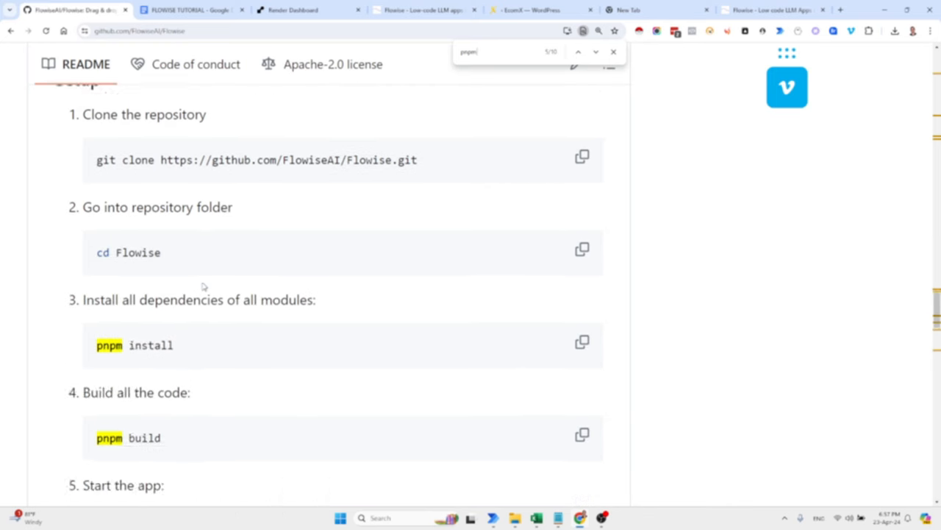
scroll("down", 3)
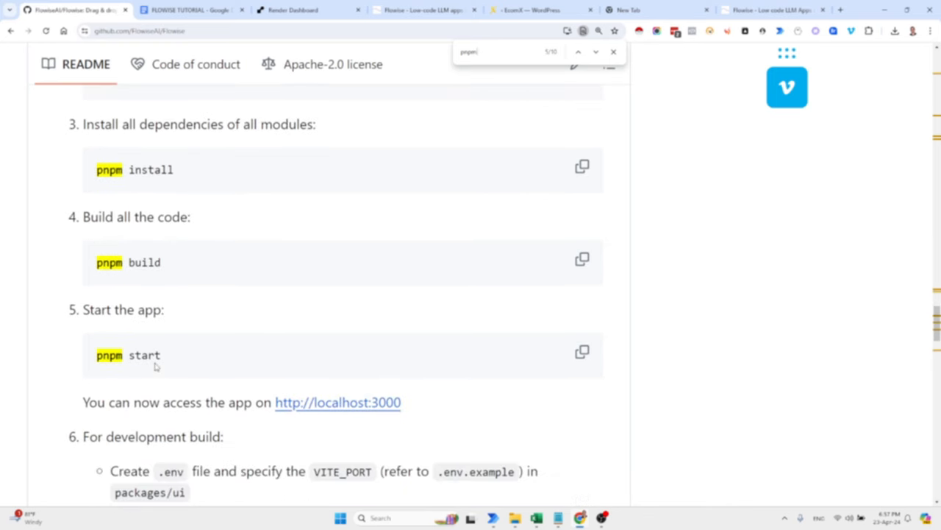
left_click(294, 11)
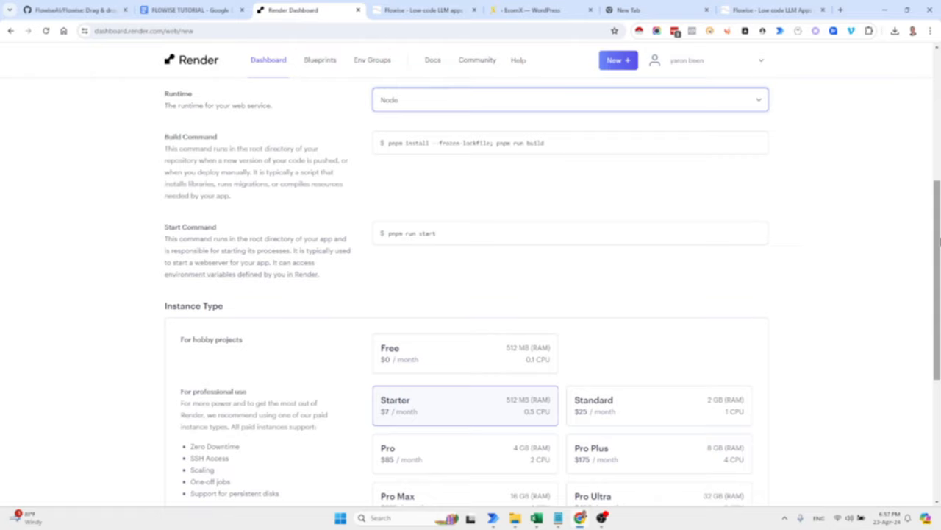
Step: Return to the Render services overview and open the deployed Flowise-2204 web service
scroll("down", 3)
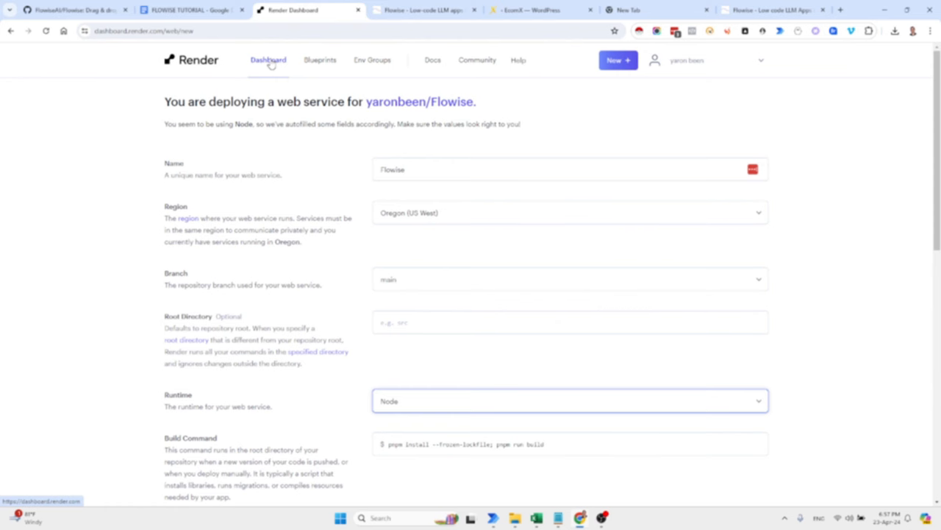
left_click(268, 59)
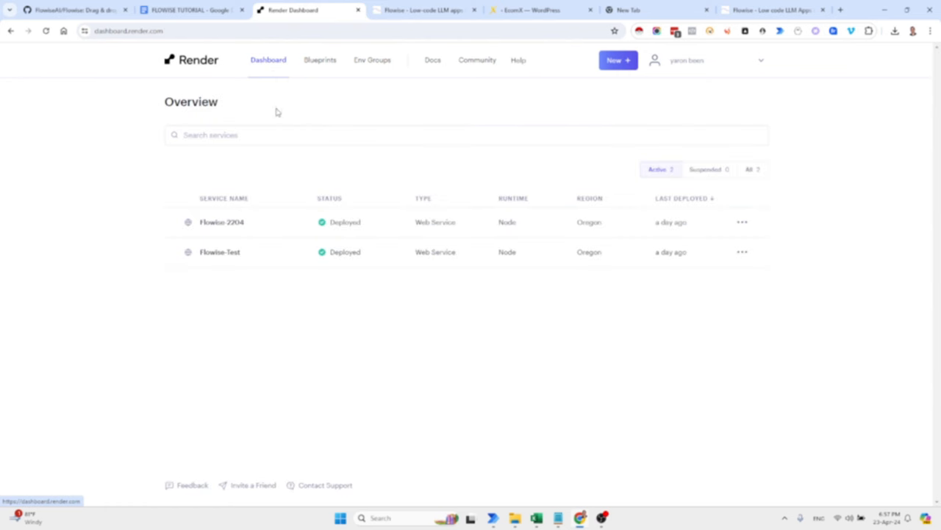
mouse_move(247, 252)
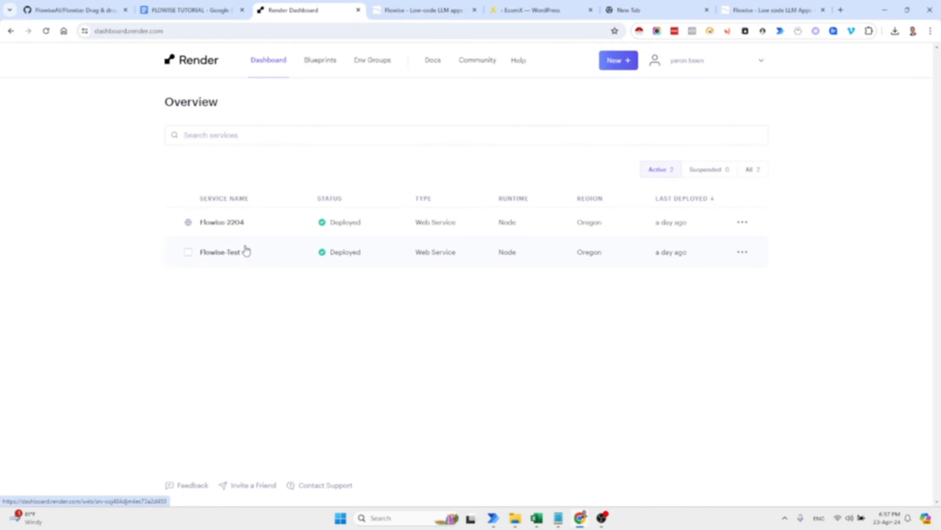
left_click(221, 222)
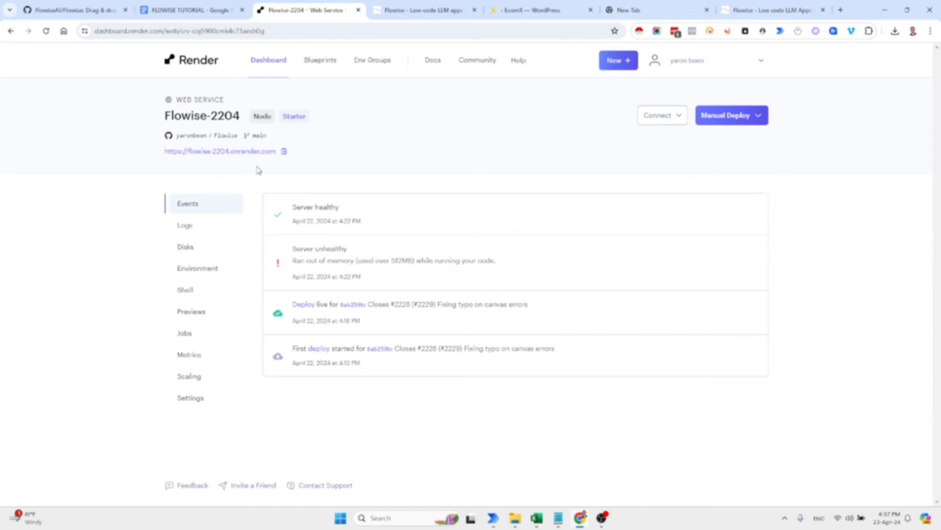
mouse_move(263, 162)
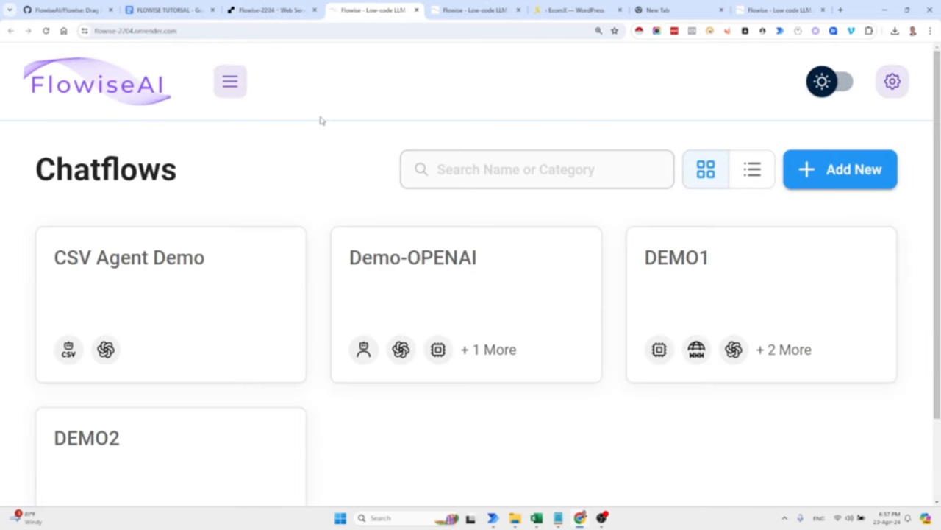
Step: Expand the Flowise navigation and open the Marketplace of ready-made chatflow templates
left_click(229, 81)
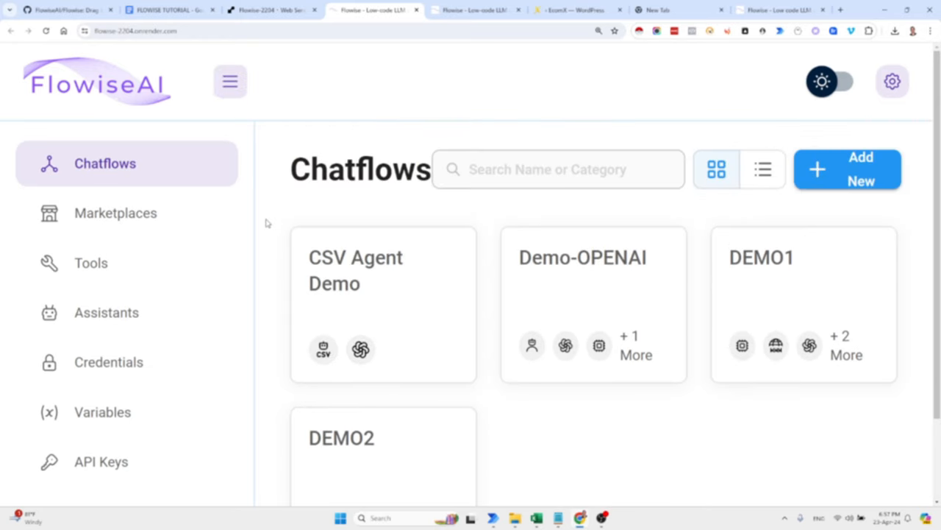
mouse_move(169, 171)
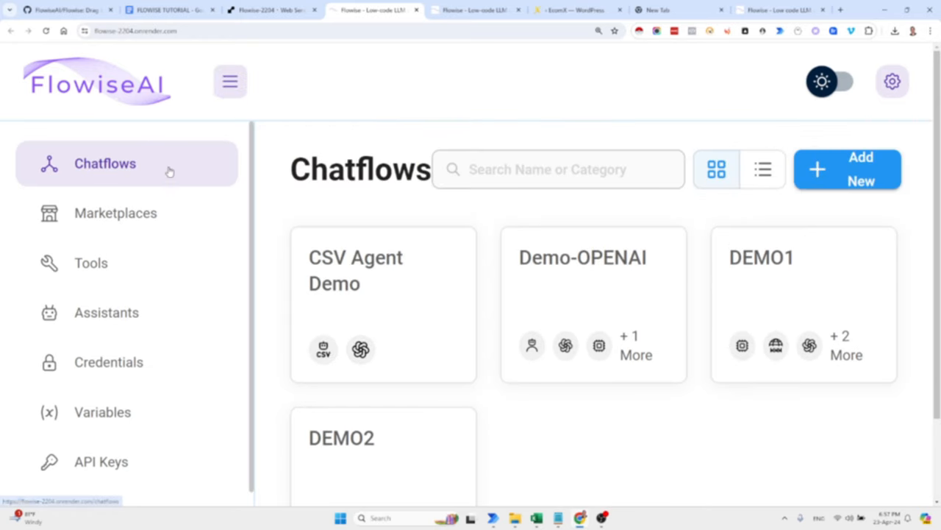
left_click(114, 212)
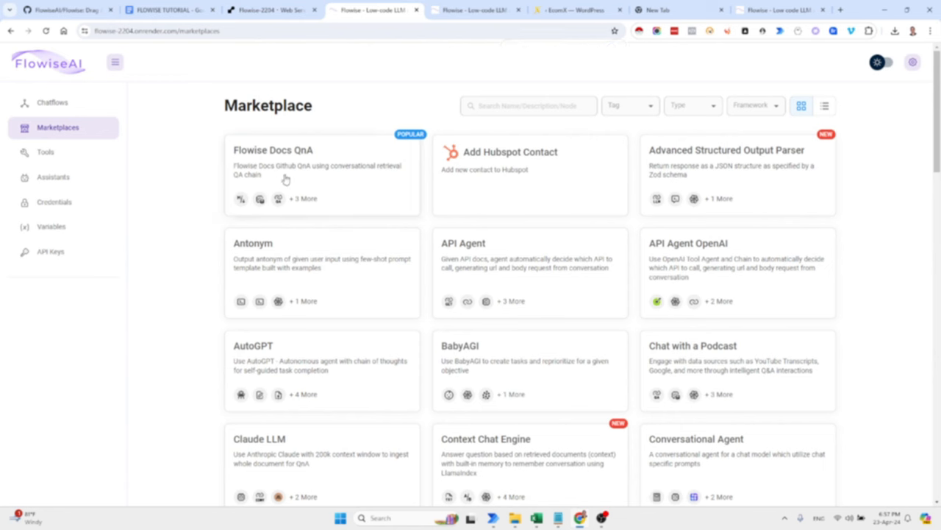
mouse_move(319, 165)
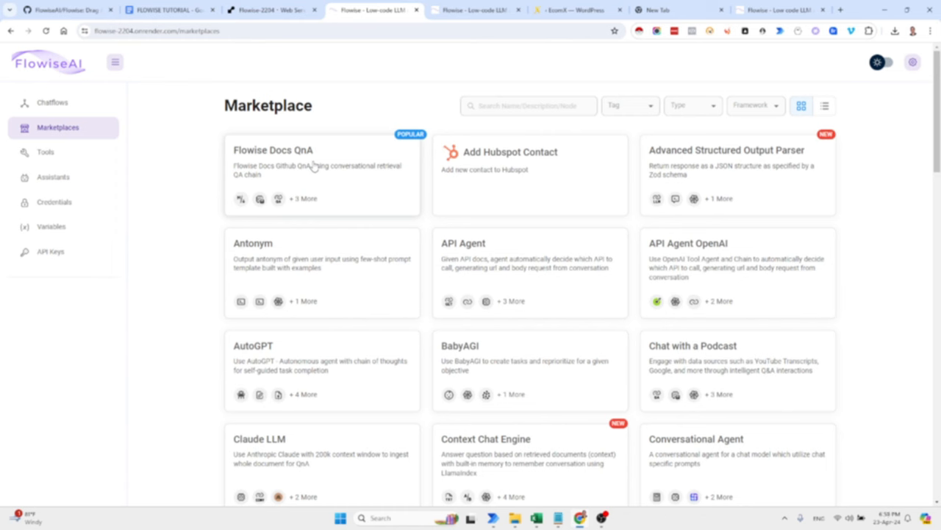
mouse_move(46, 152)
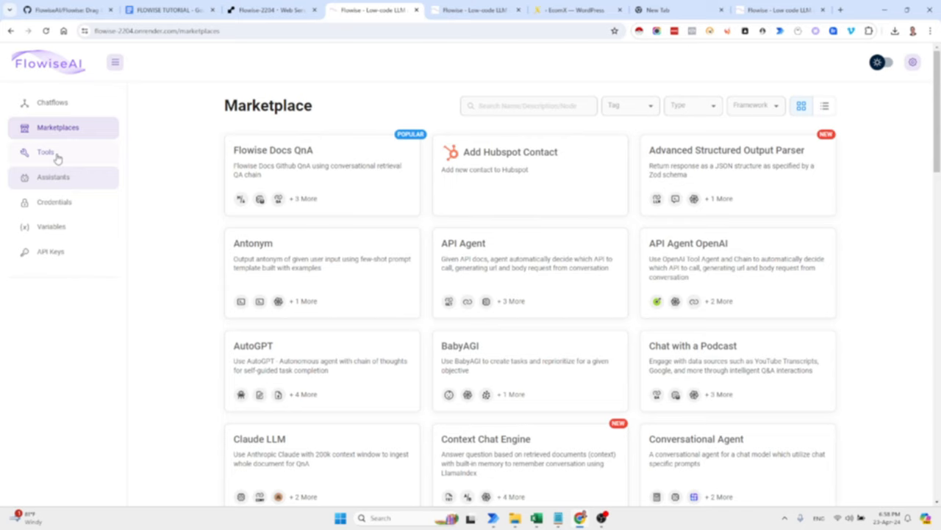
left_click(47, 201)
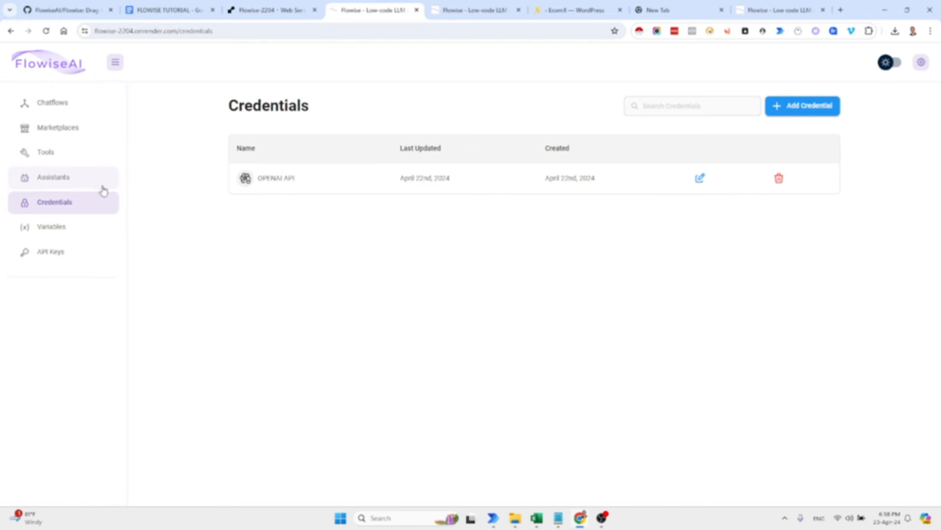
left_click(52, 226)
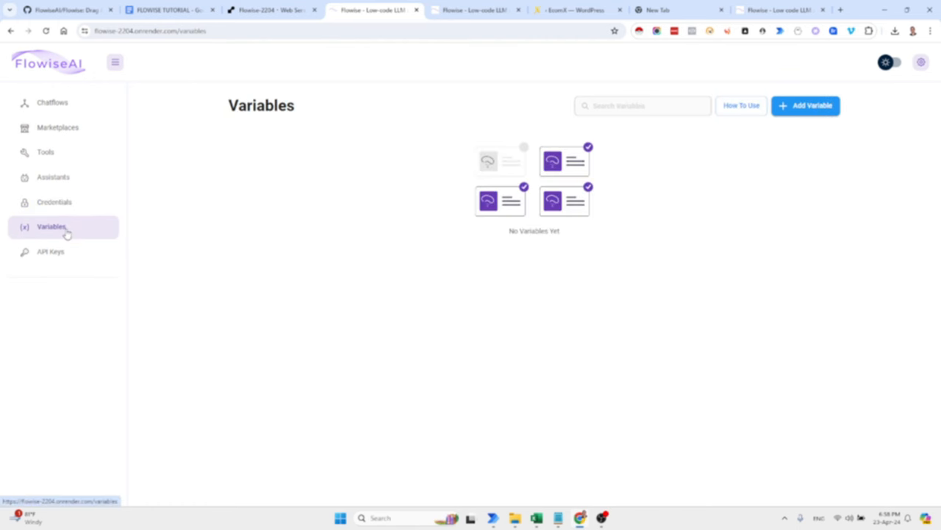
left_click(50, 252)
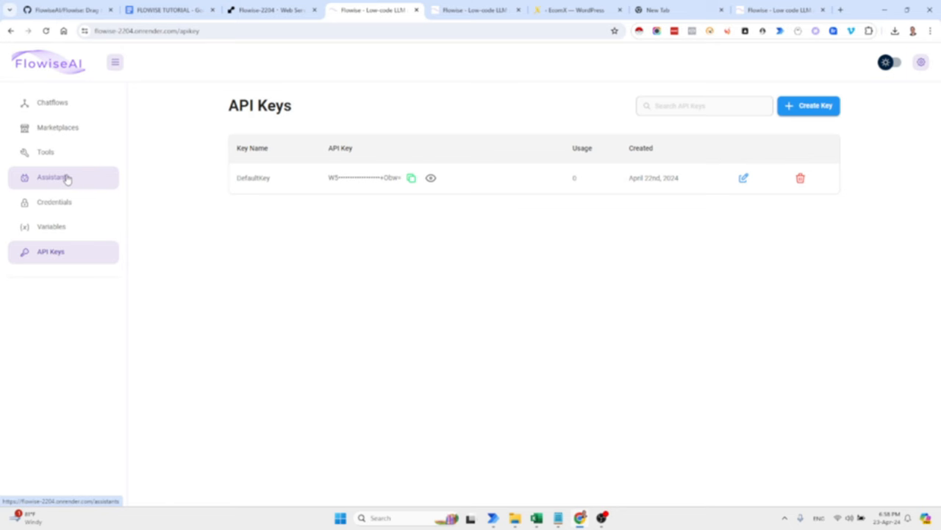
left_click(51, 177)
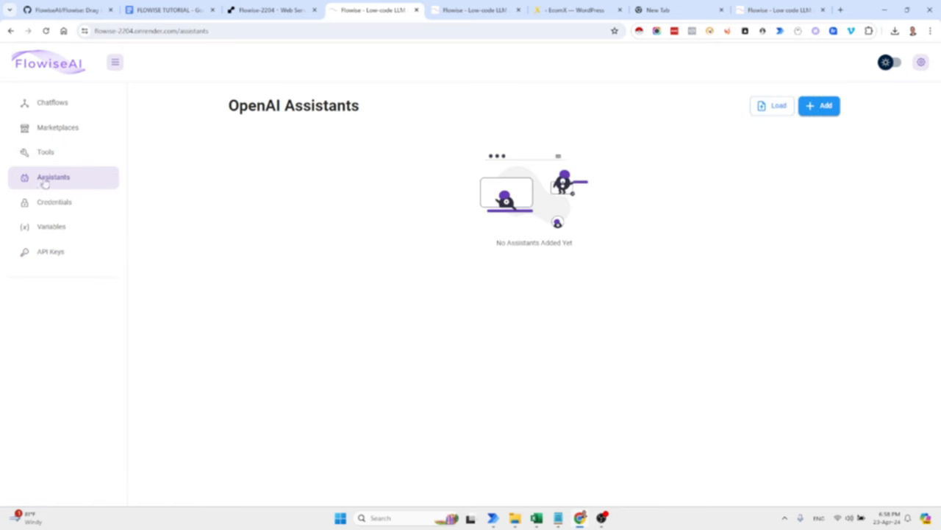
left_click(45, 152)
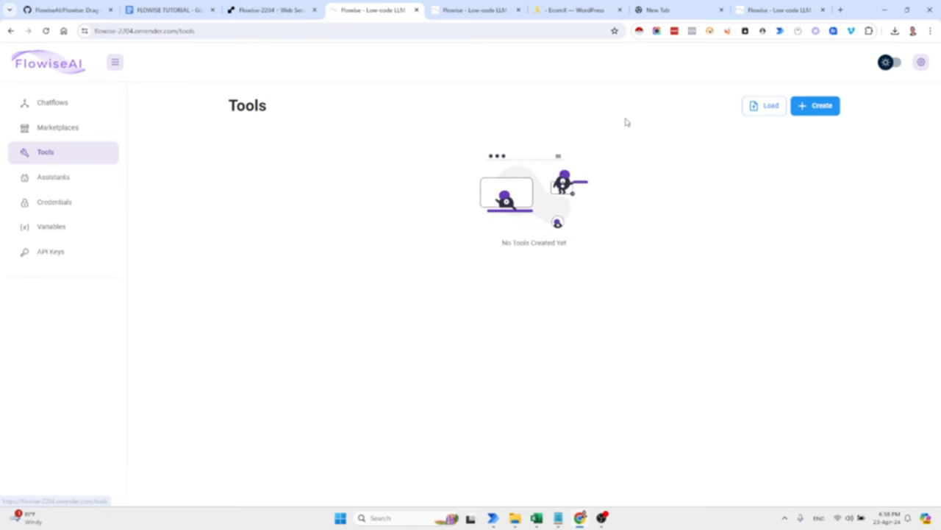
left_click(58, 127)
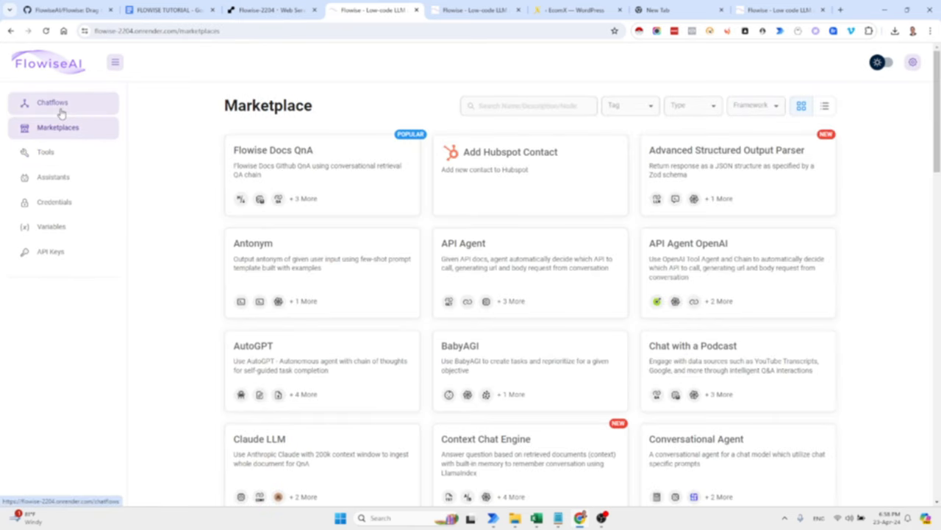
mouse_move(338, 214)
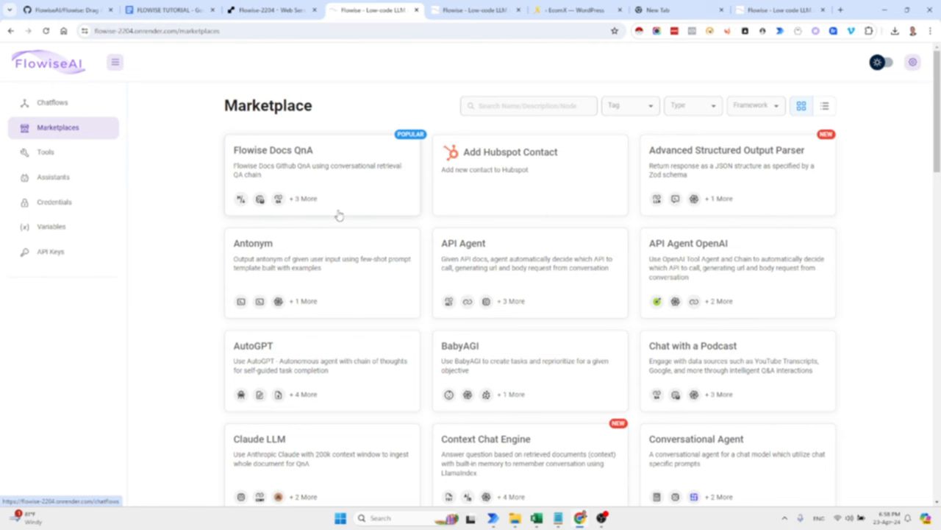
mouse_move(356, 170)
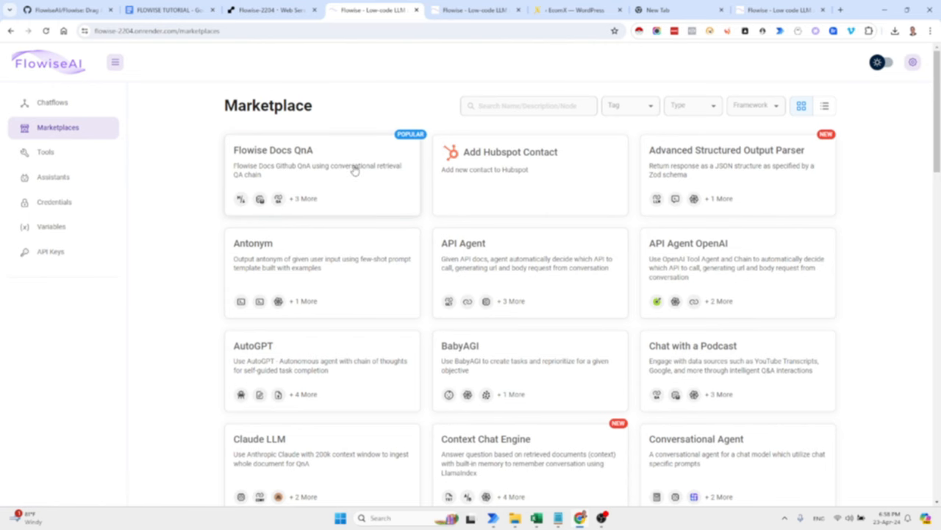
Step: Scroll through the Marketplace templates, then show the Chatflows list with DEMO1 and DEMO2
scroll("down", 3)
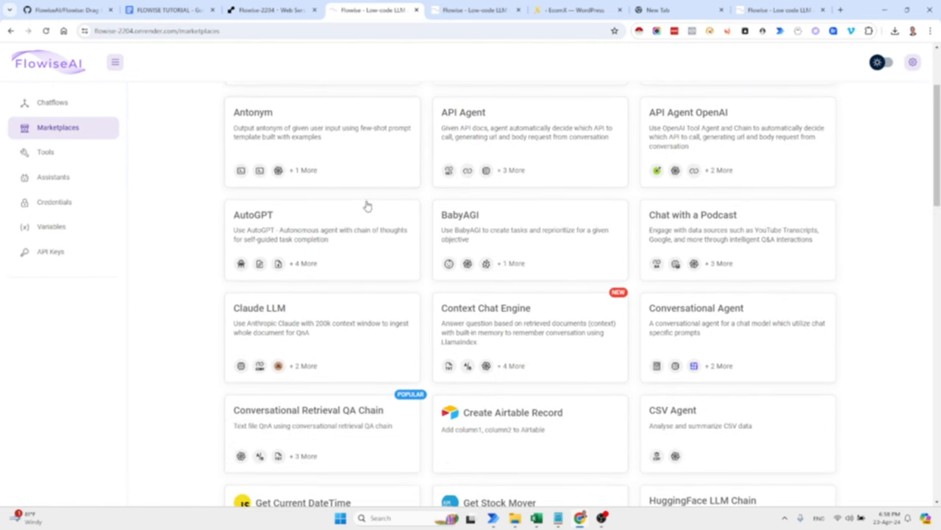
scroll("down", 3)
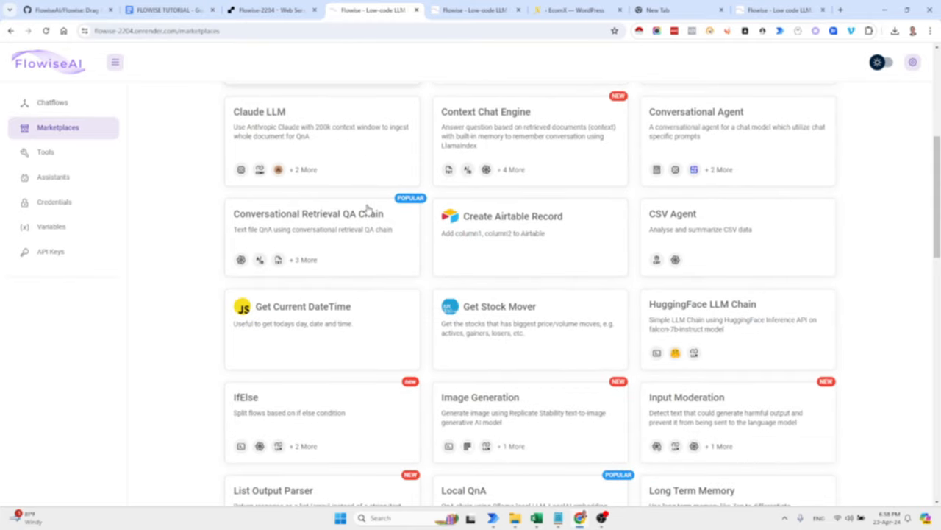
scroll("down", 3)
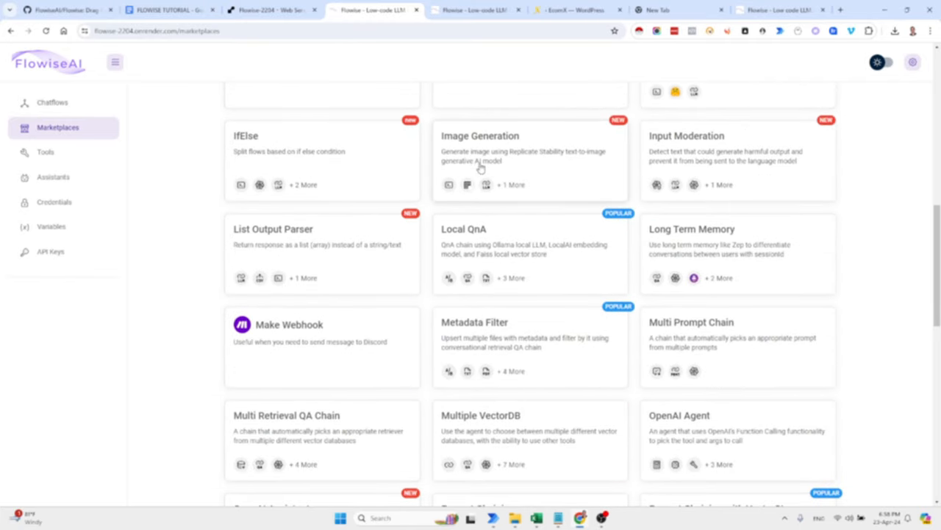
scroll("down", 3)
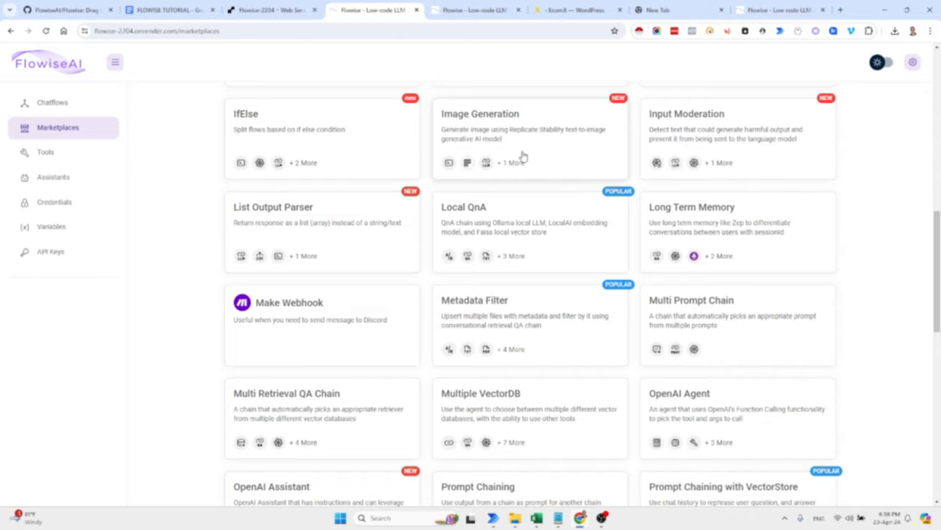
scroll("down", 3)
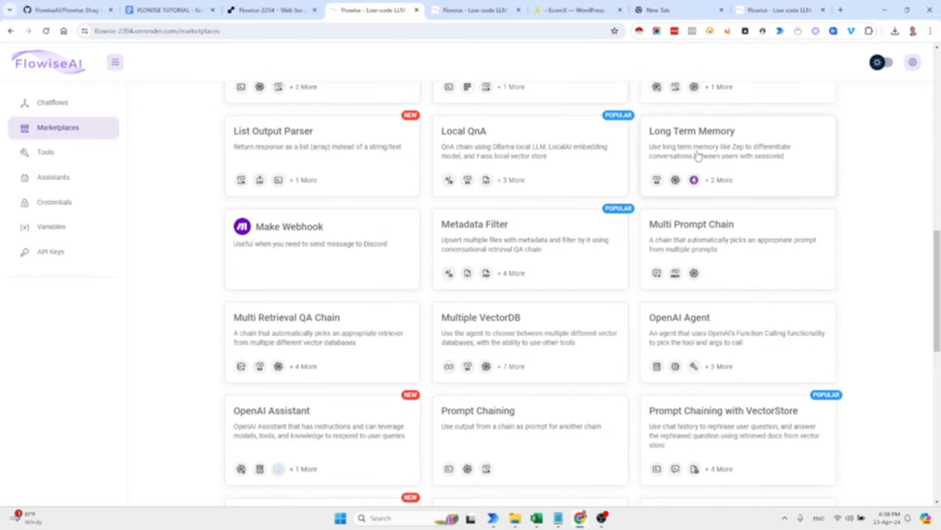
scroll("down", 3)
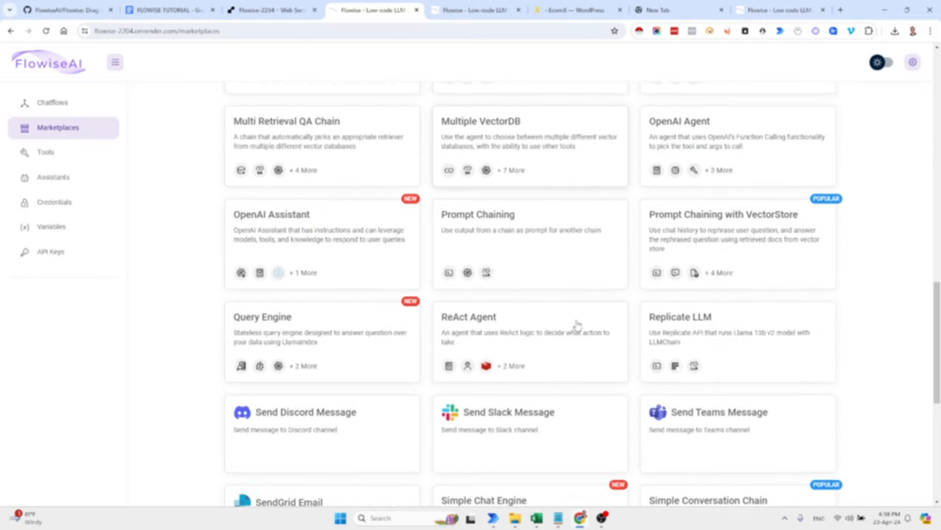
scroll("down", 3)
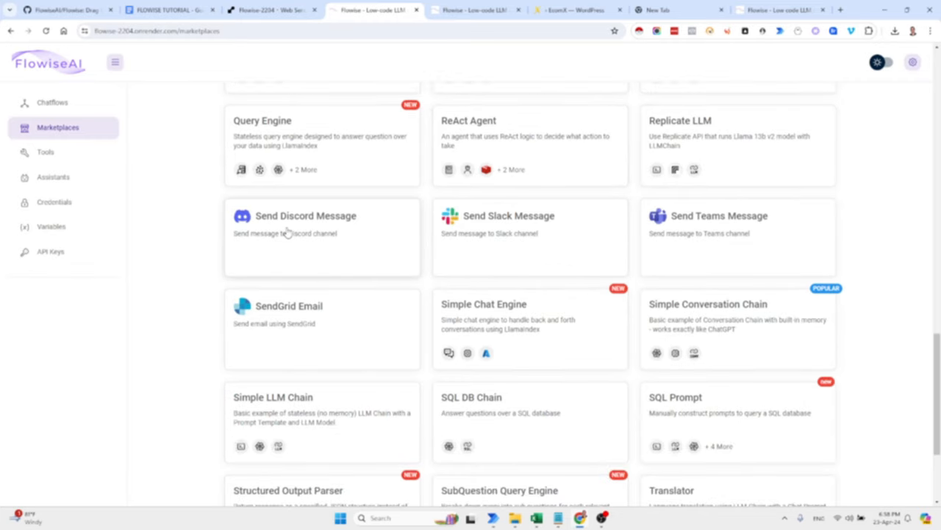
left_click(53, 103)
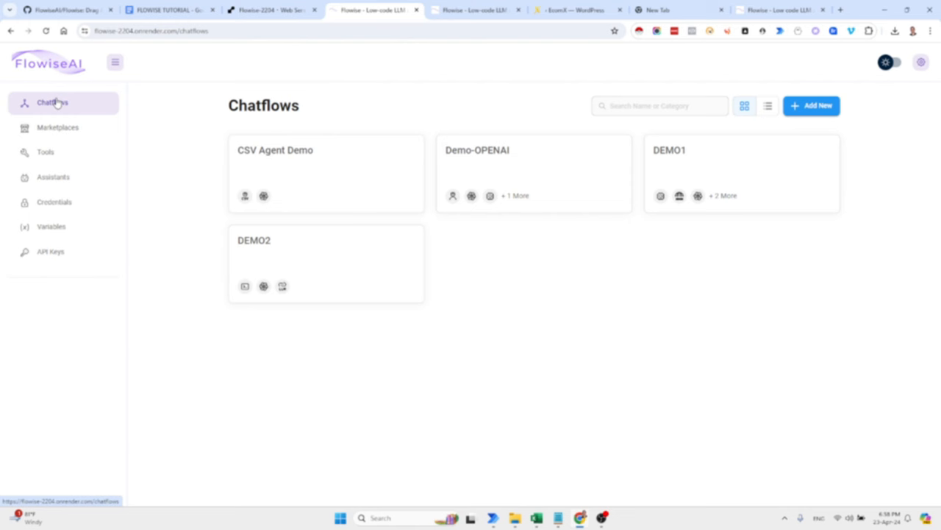
mouse_move(523, 180)
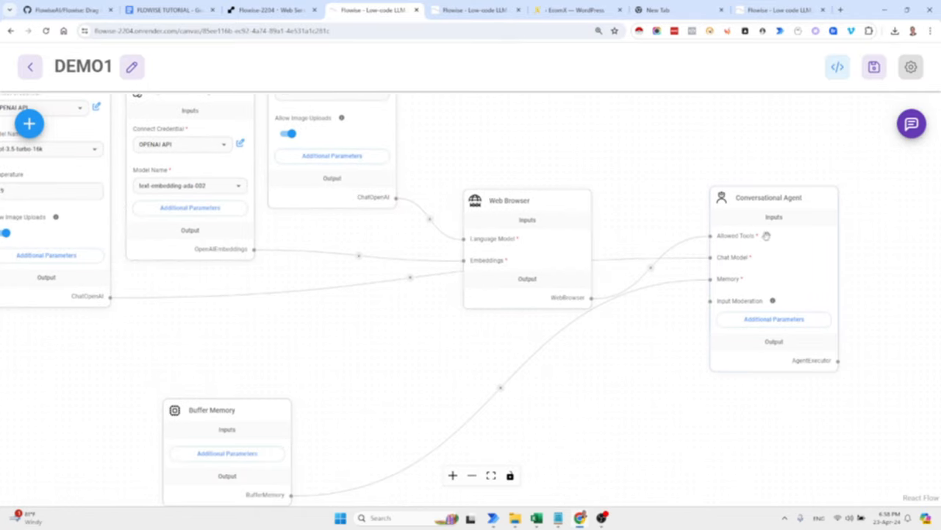
Step: Select the Conversational Agent node, then switch to the Flowise product website tab
left_click(774, 198)
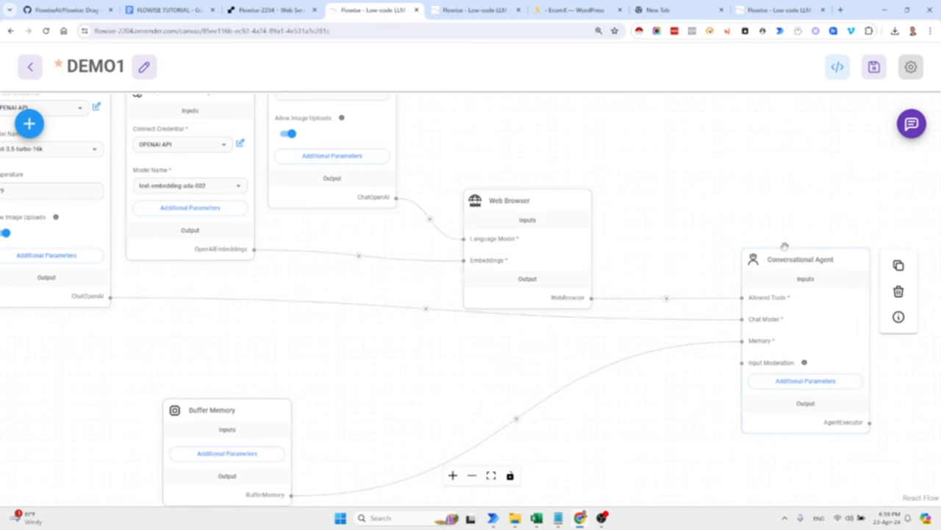
left_click(777, 9)
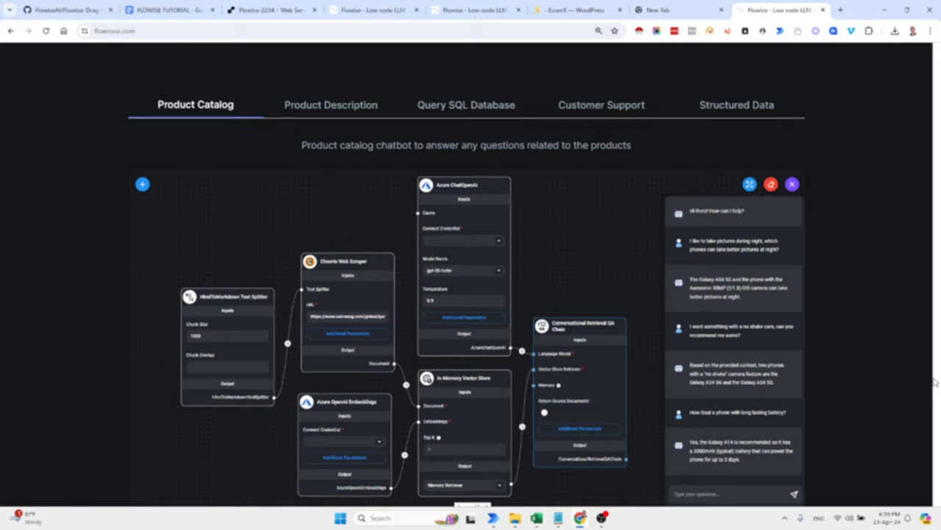
Step: From flowiseai.com open the Flowise docs, then the LangChain Introduction page via Google
scroll("down", 3)
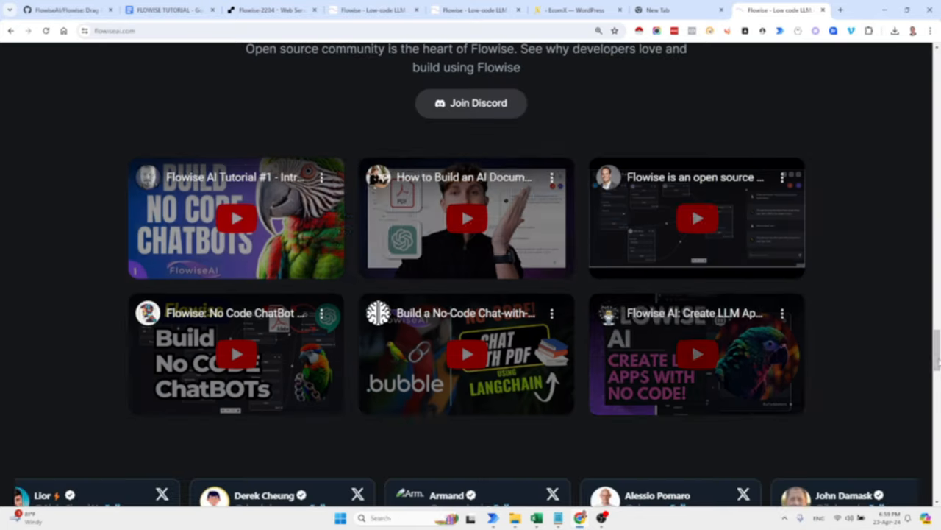
scroll("up", 3)
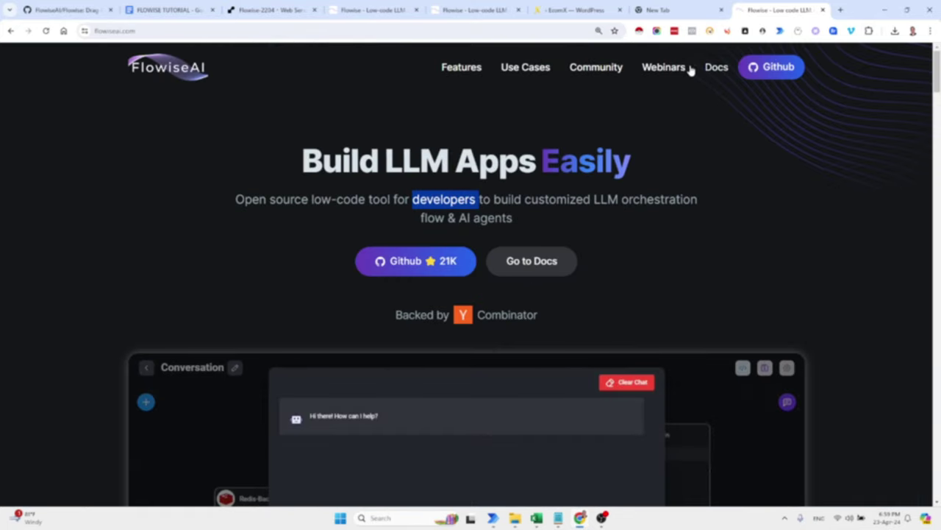
left_click(841, 9)
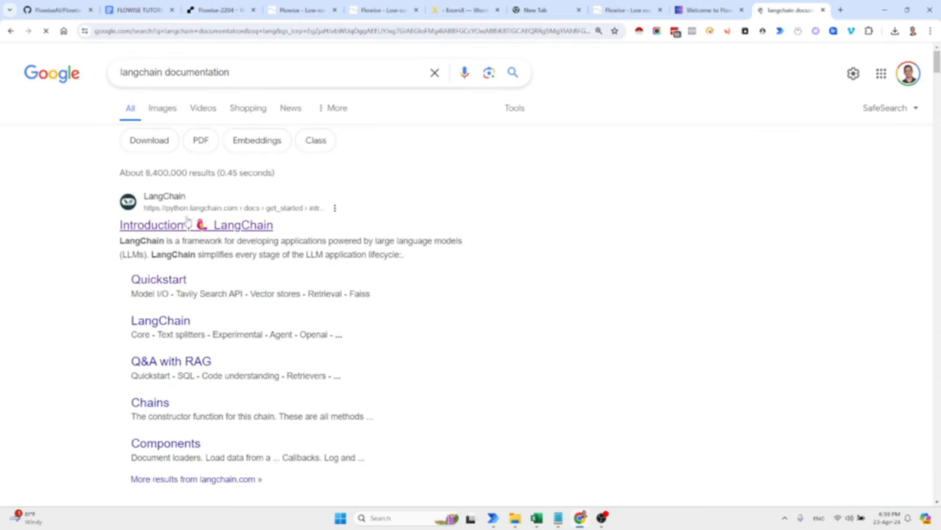
left_click(151, 224)
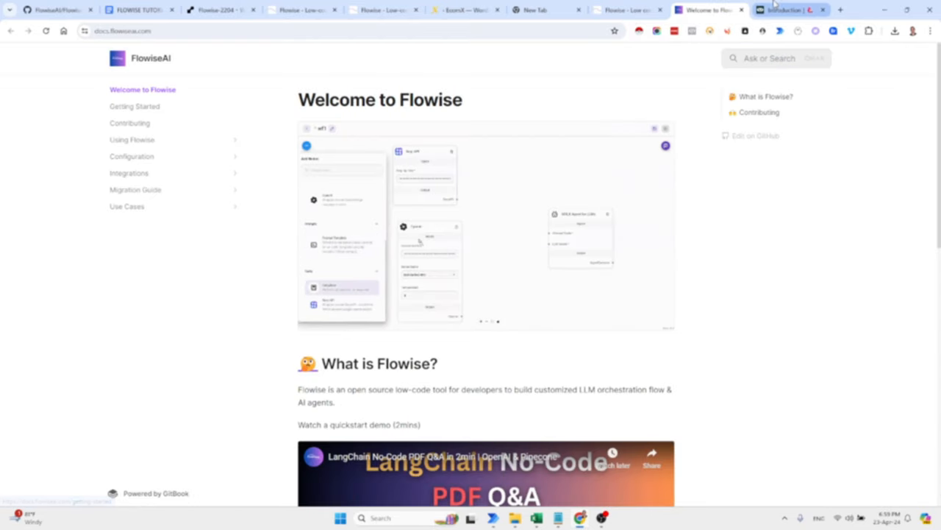
left_click(788, 10)
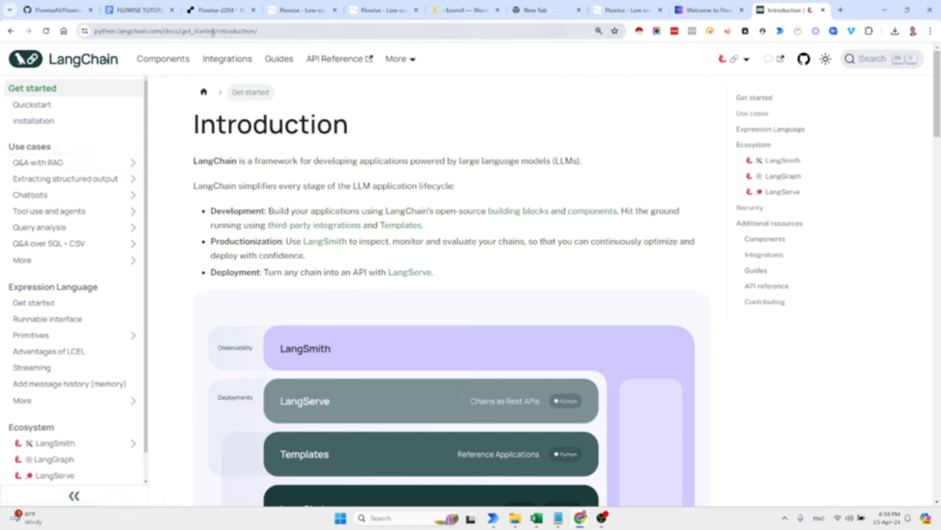
mouse_move(114, 138)
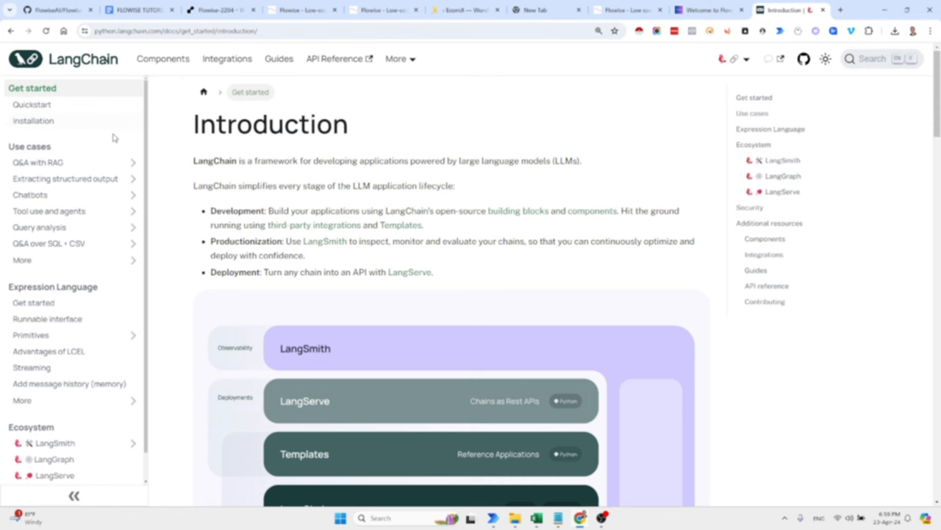
mouse_move(111, 161)
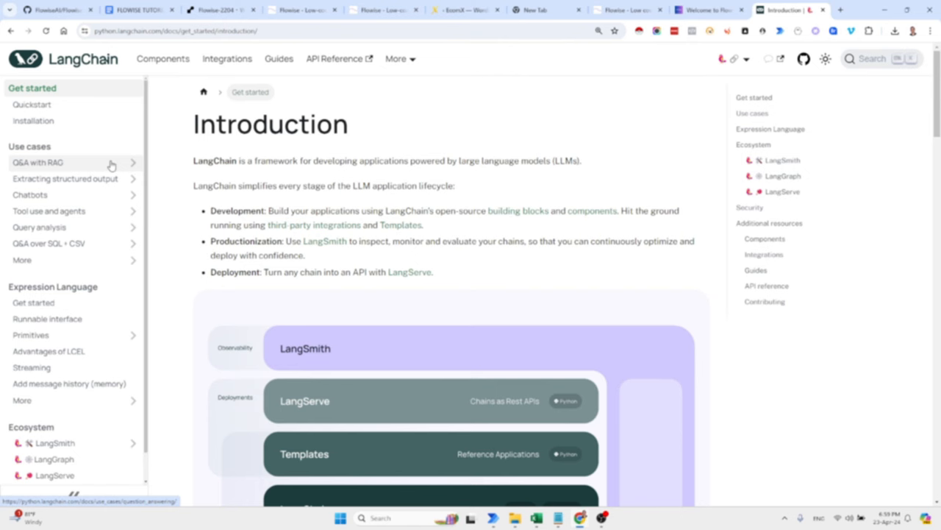
Step: Return to the Flowise docs tab and then to the DEMO1 chatflow editor
left_click(709, 9)
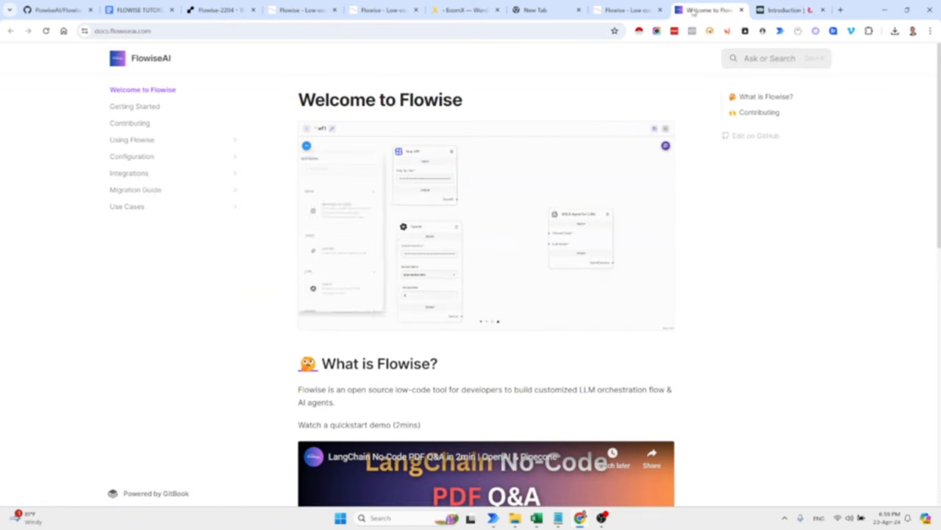
left_click(302, 10)
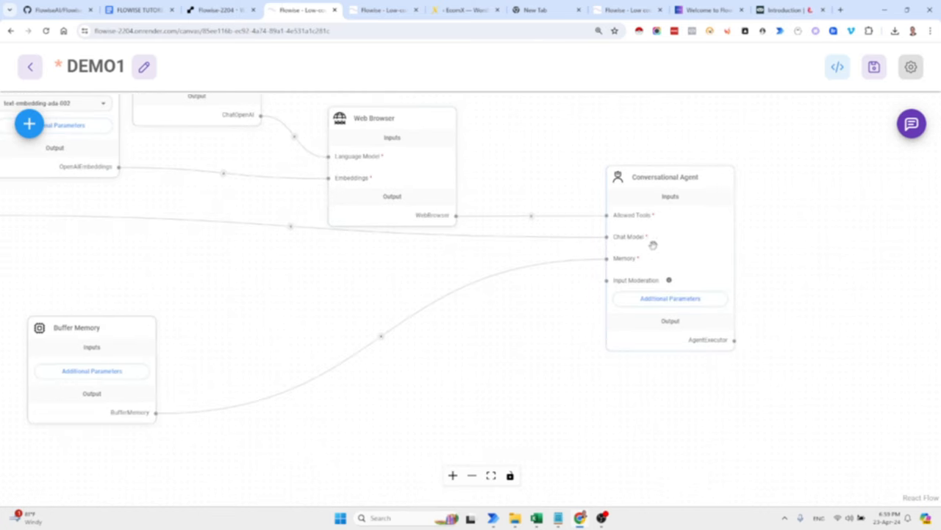
left_click(669, 178)
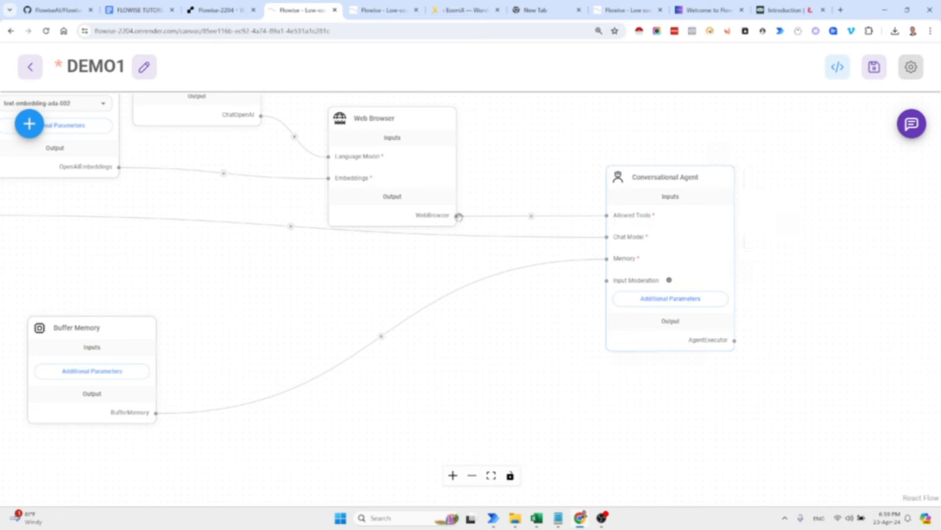
left_click(671, 177)
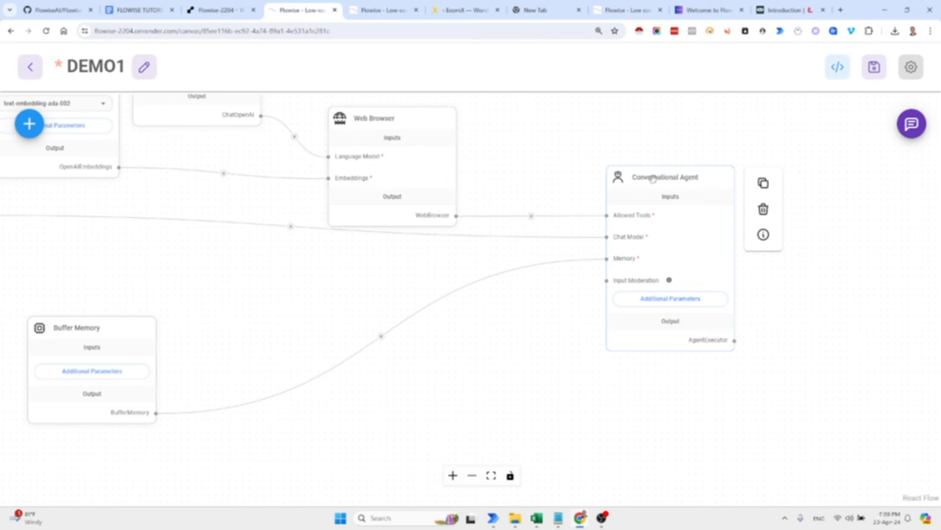
mouse_move(605, 215)
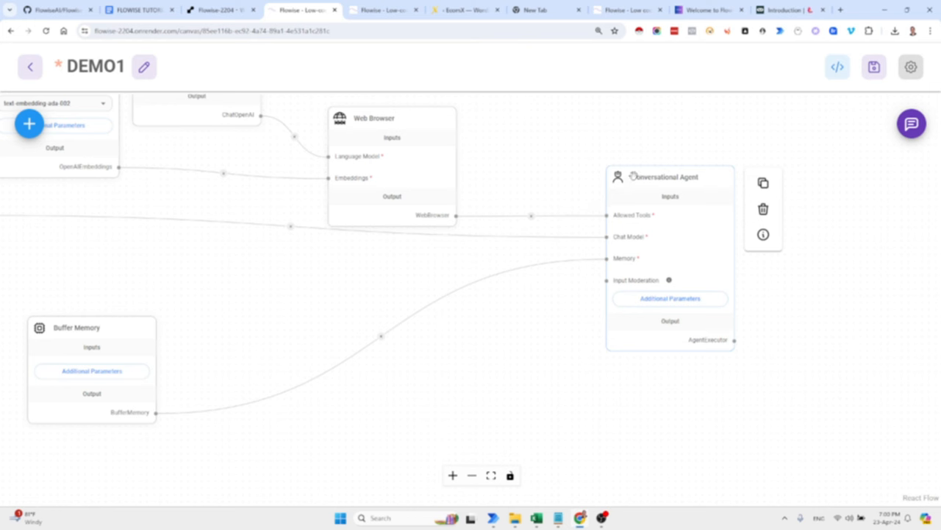
mouse_move(635, 206)
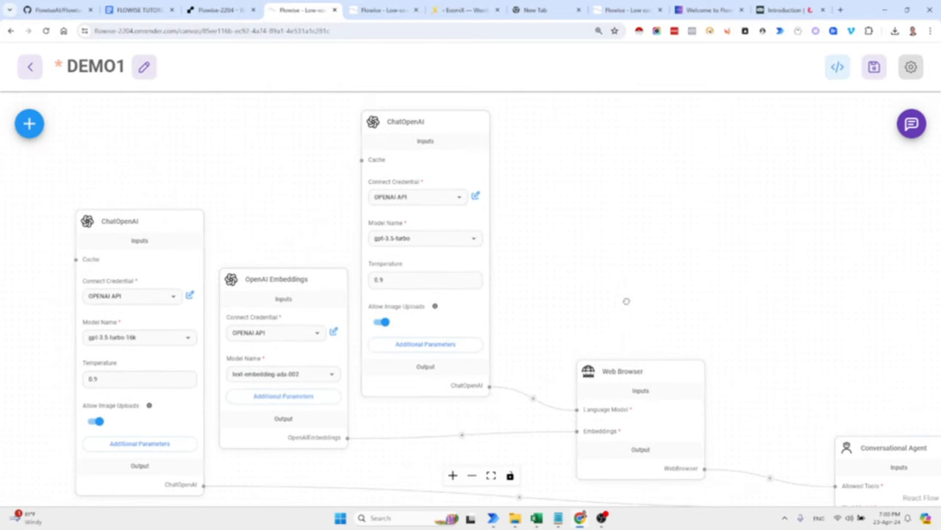
Step: Reposition the Web Browser and OpenAI Embeddings nodes to tidy the canvas layout
left_click_drag(640, 370, 662, 282)
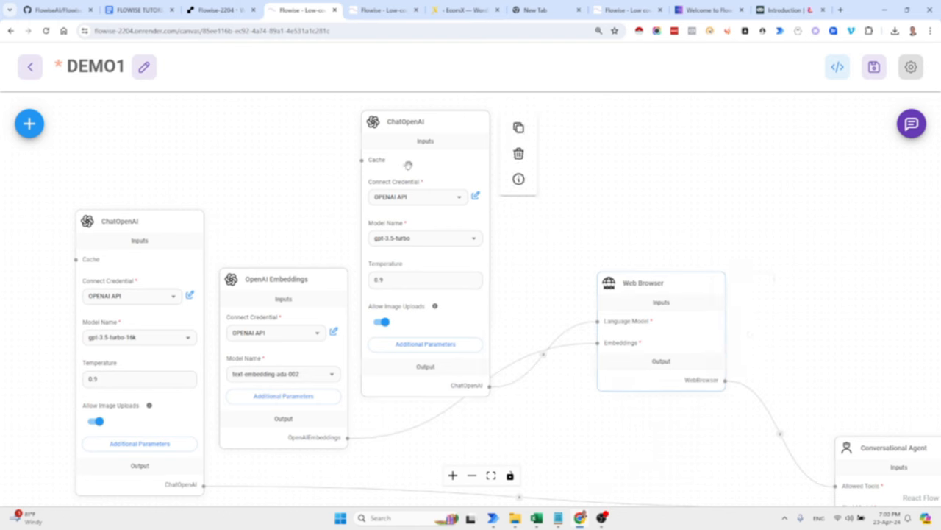
left_click(420, 238)
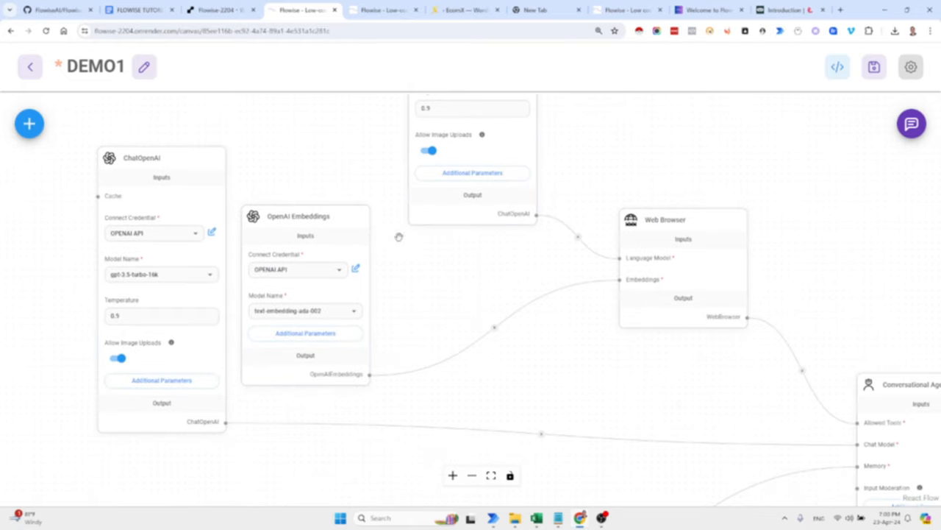
left_click(306, 215)
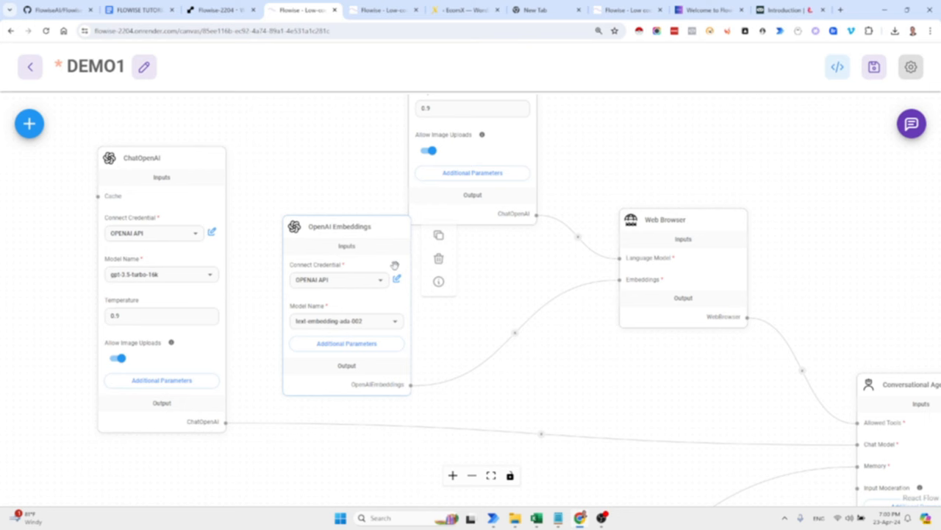
left_click_drag(339, 226, 356, 233)
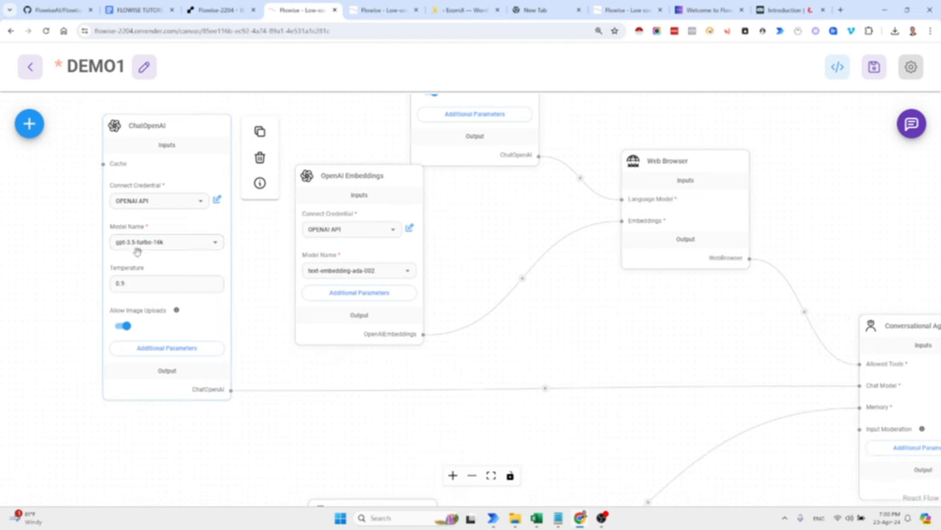
Step: Set the ChatOpenAI node's Model Name to gpt-4-0613
left_click(165, 241)
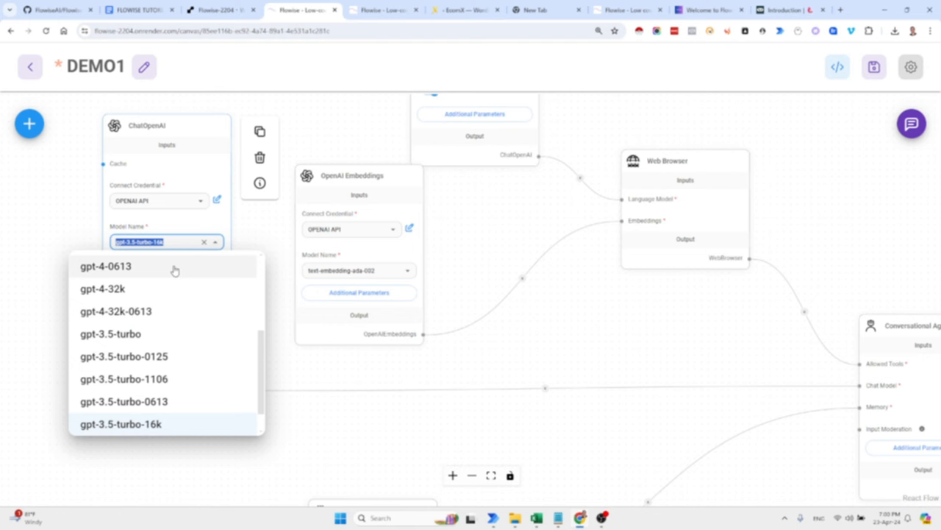
left_click(106, 267)
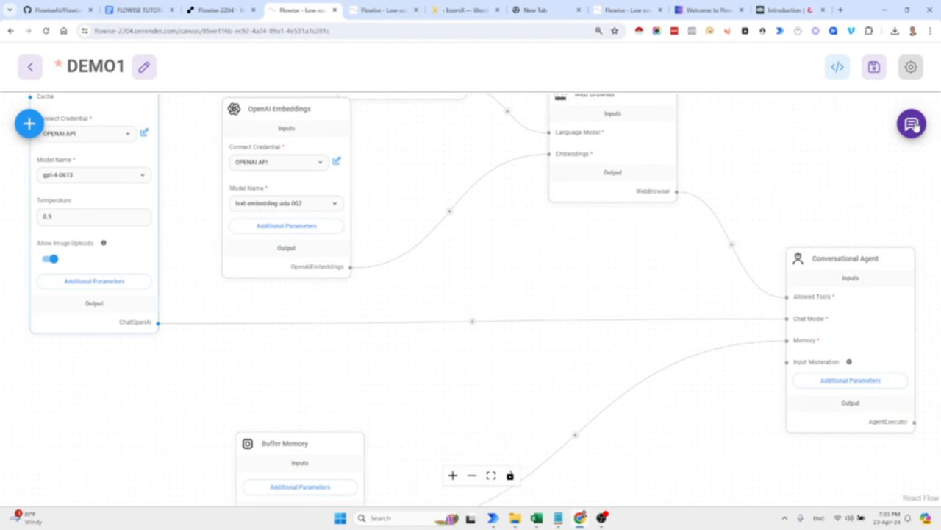
Step: Save the DEMO1 chatflow and bring up its test chat panel
left_click(873, 66)
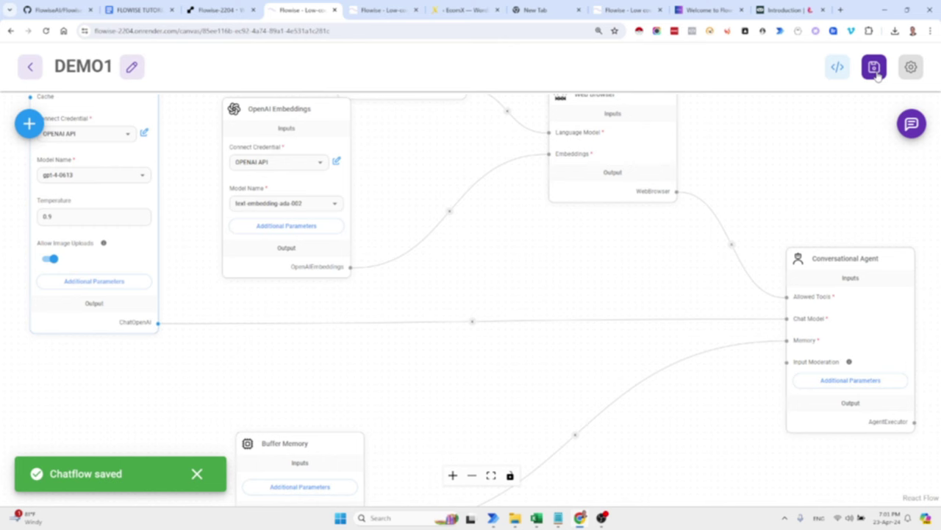
left_click(910, 123)
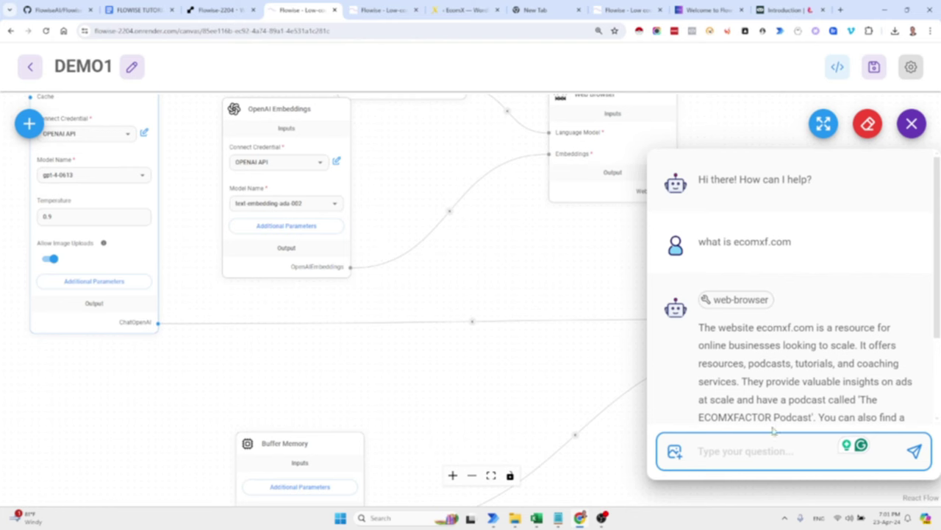
left_click(750, 450)
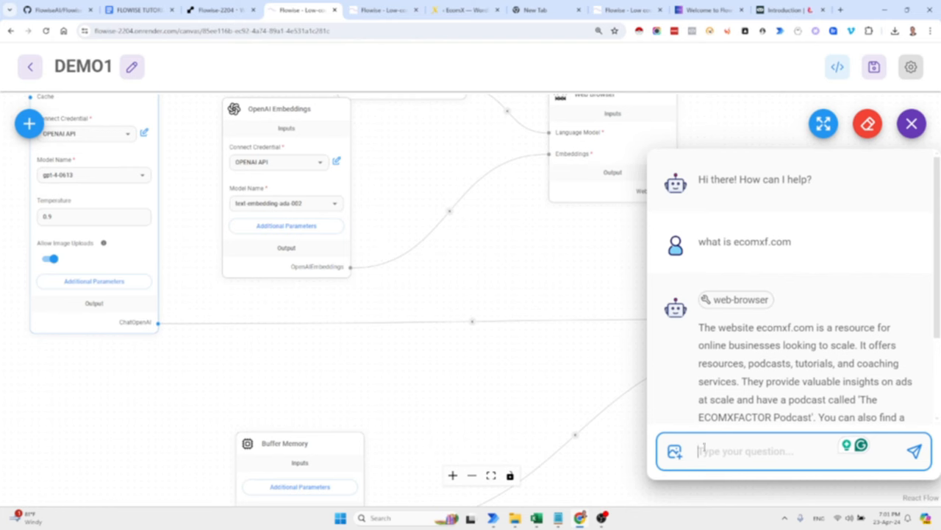
Step: Clear all earlier chat history, confirming it, leaving an empty test chat
left_click(868, 123)
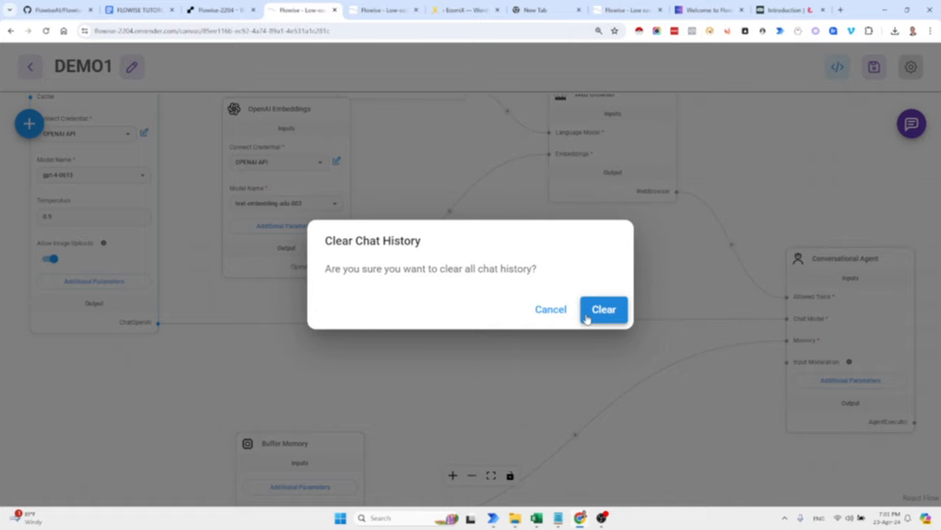
left_click(604, 308)
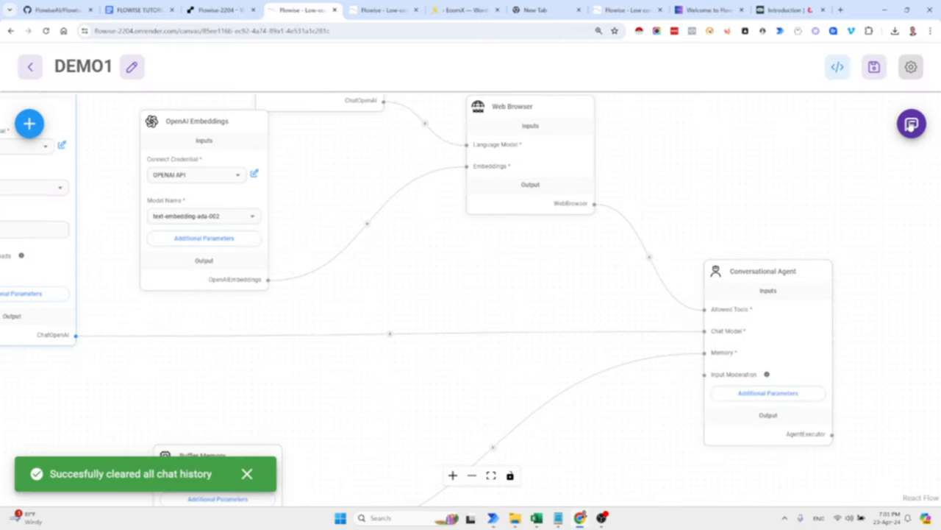
left_click(912, 123)
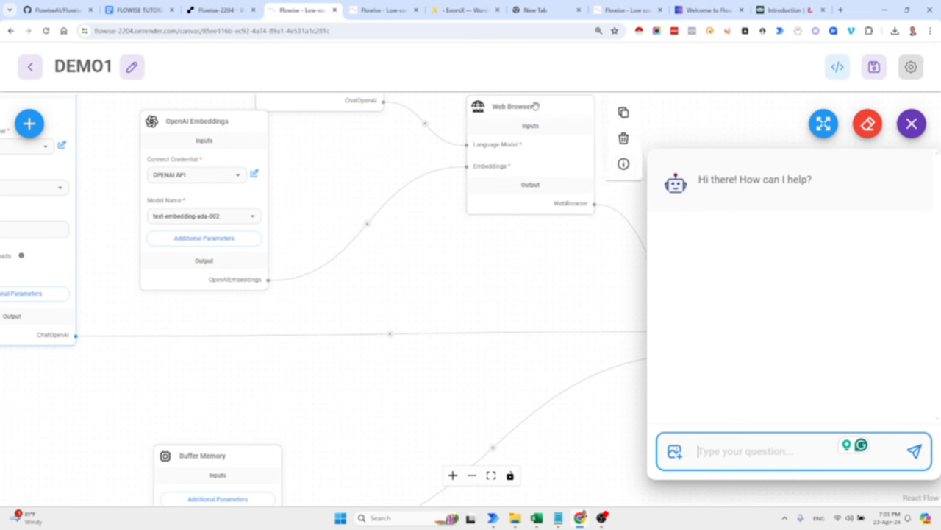
mouse_move(738, 403)
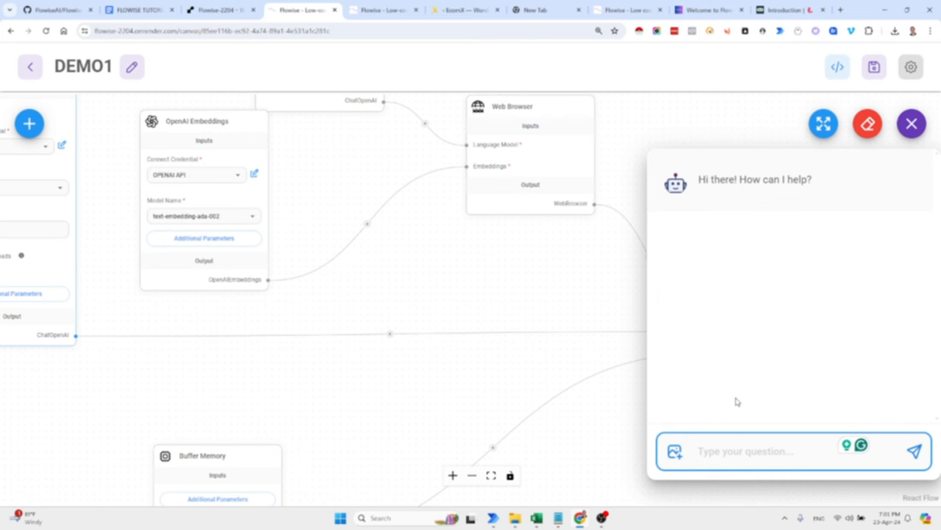
Step: Ask the chatbot what important things happened yesterday, 22 April 2024, and send it
type("Wha")
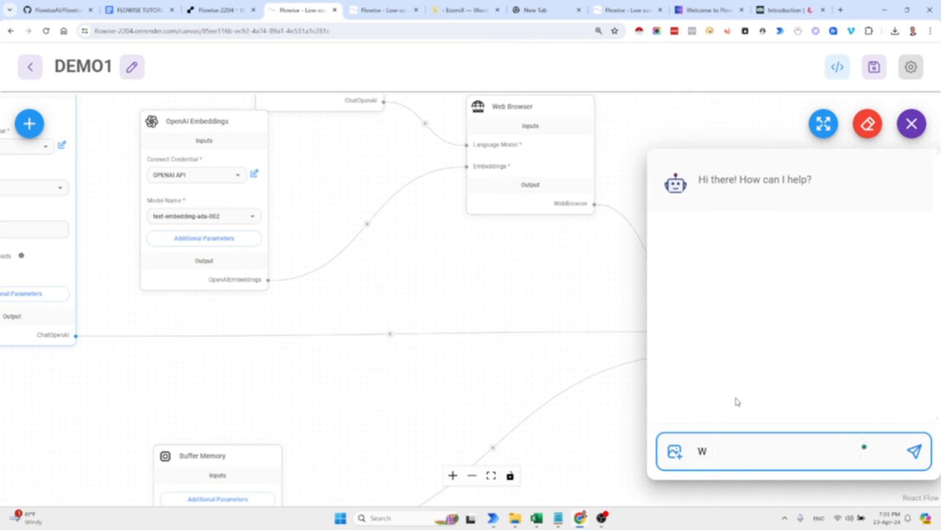
type("hat importan")
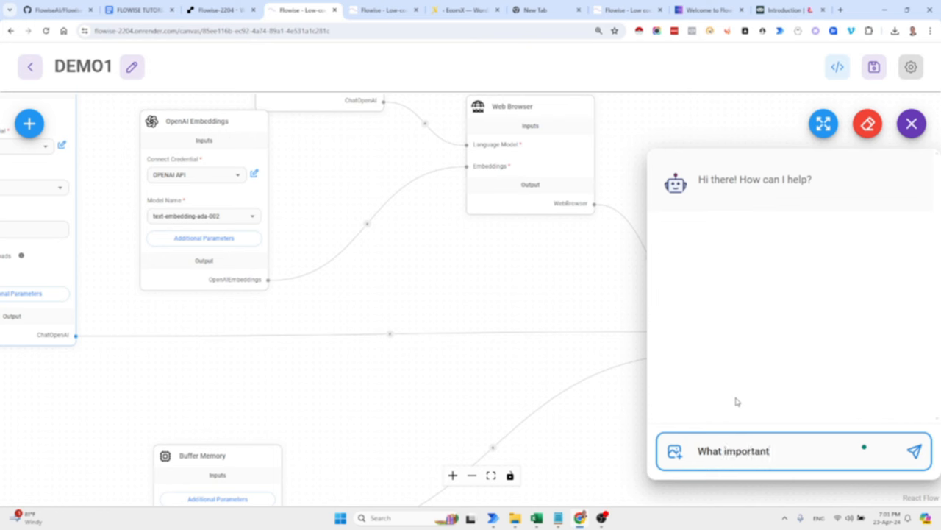
type("things a")
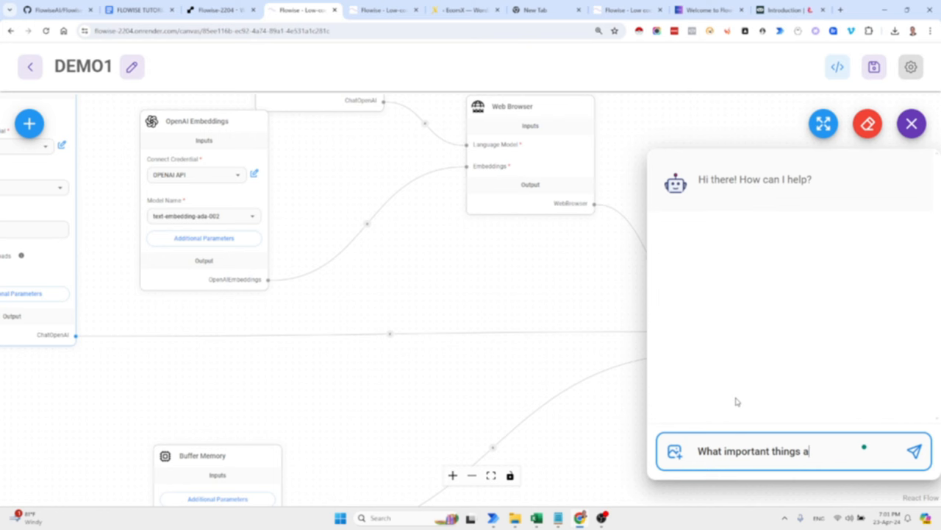
type("happene")
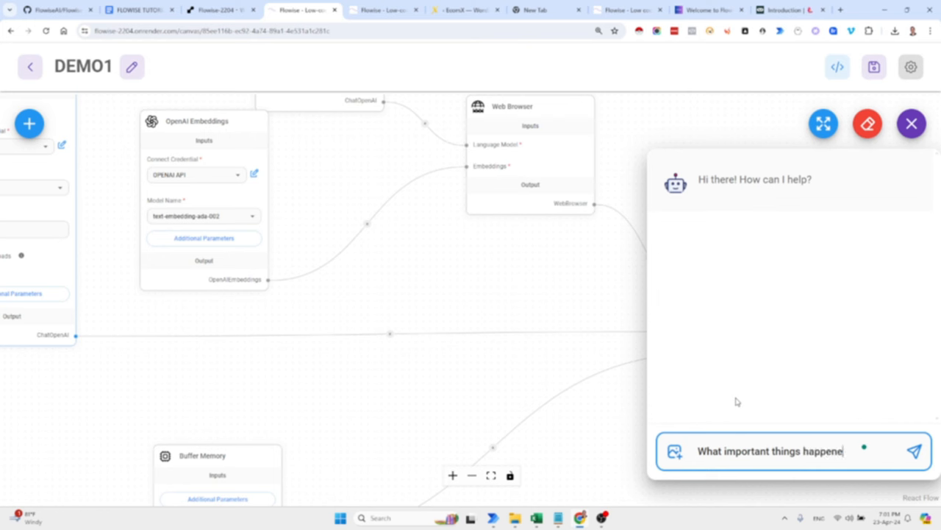
type("d Ya")
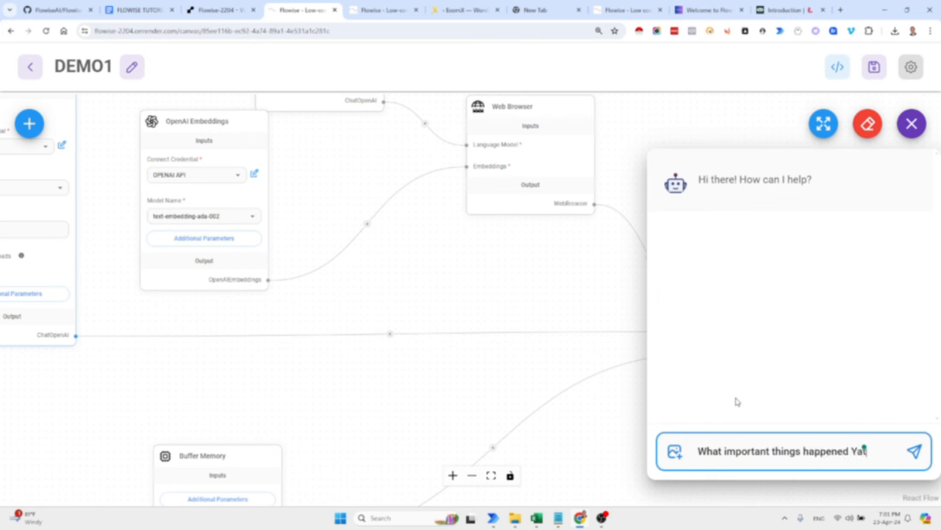
type("esterday on the 22 of April")
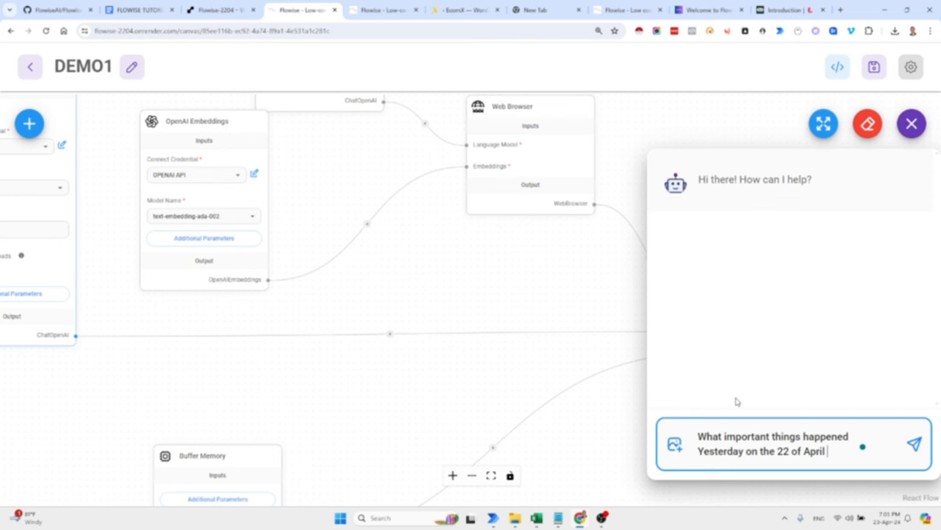
type("2024.")
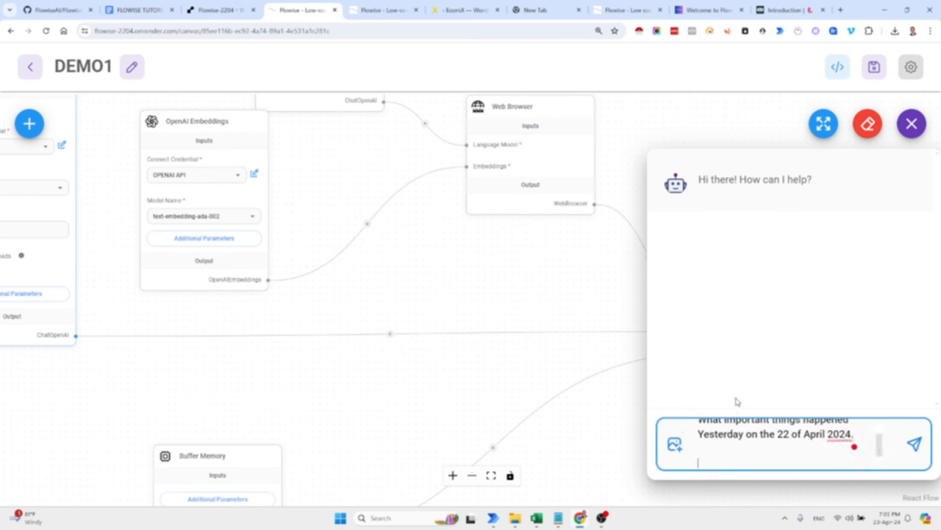
left_click(912, 445)
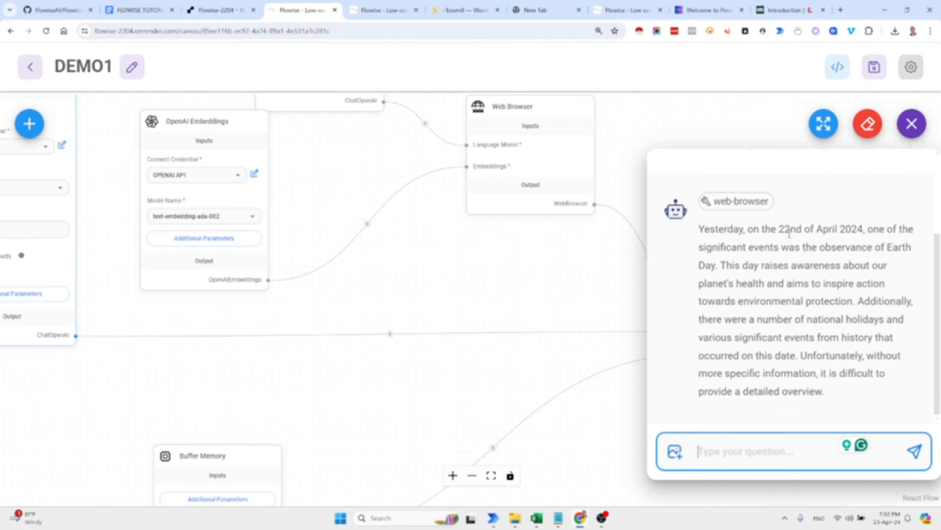
mouse_move(797, 245)
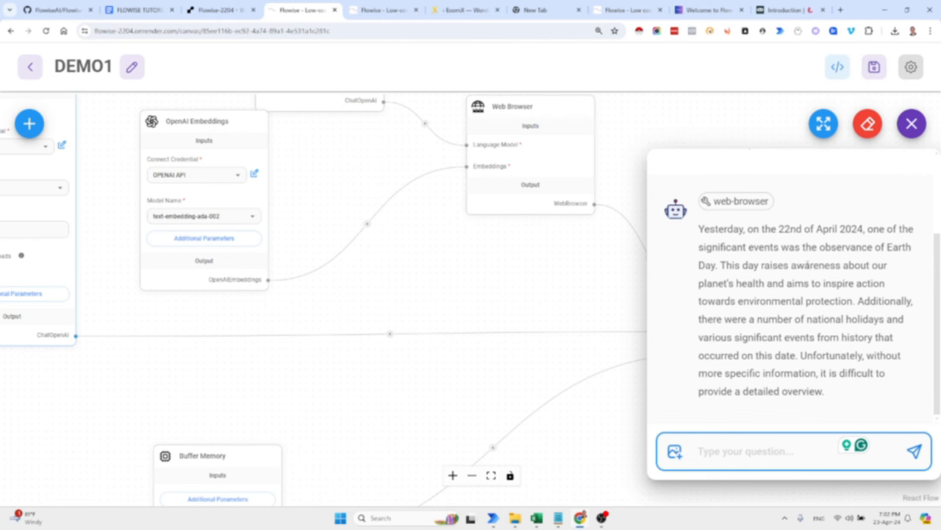
mouse_move(825, 283)
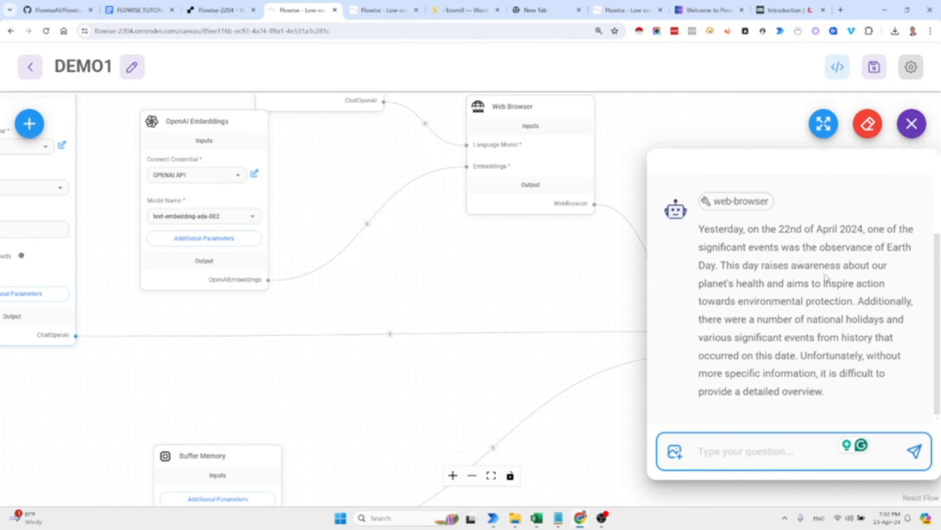
mouse_move(836, 302)
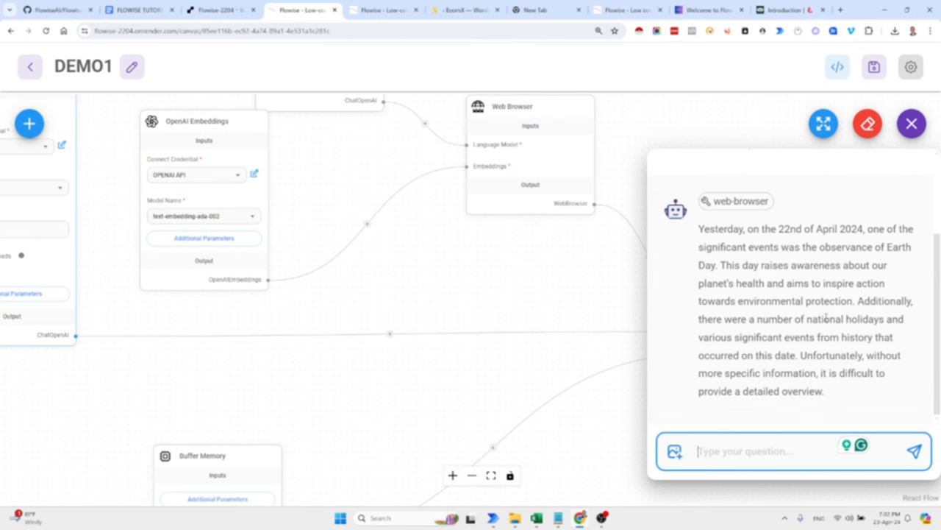
mouse_move(787, 431)
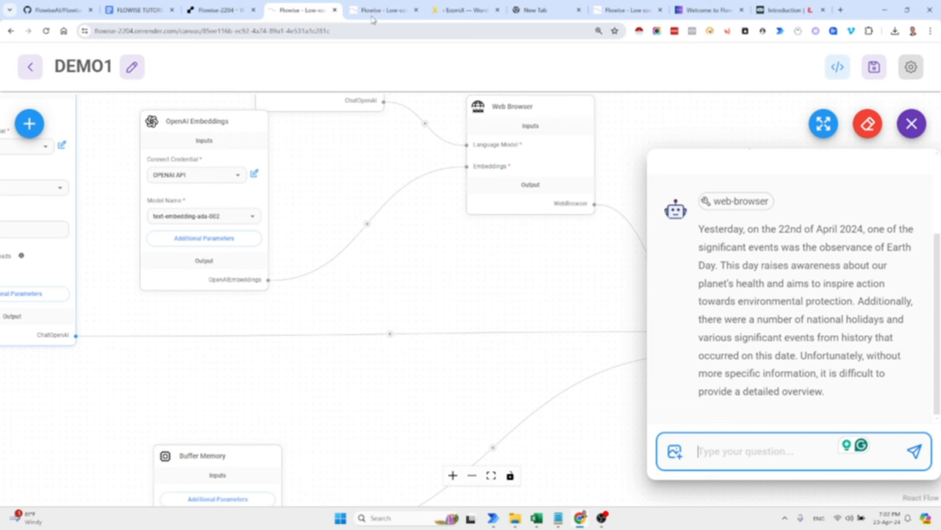
mouse_move(377, 12)
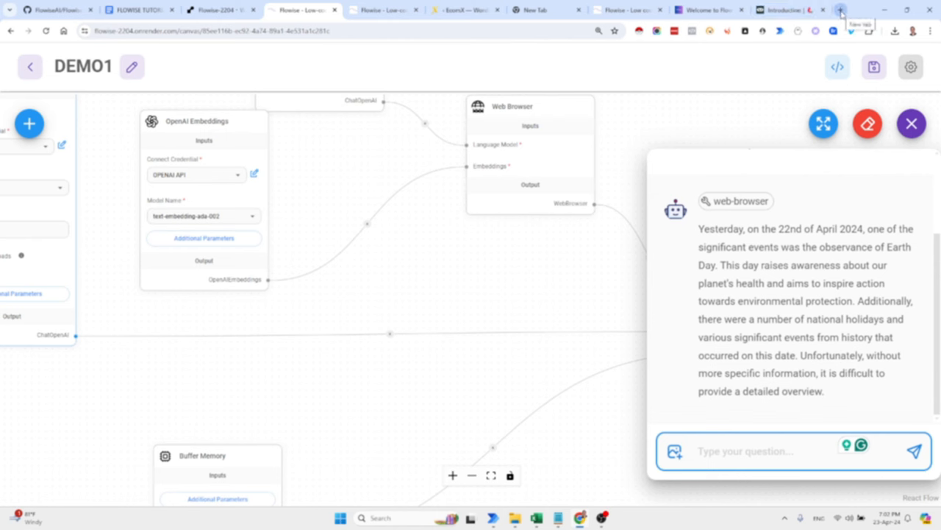
Step: Start drafting the follow-up 'Can you share some updates' in the test chat
left_click(750, 450)
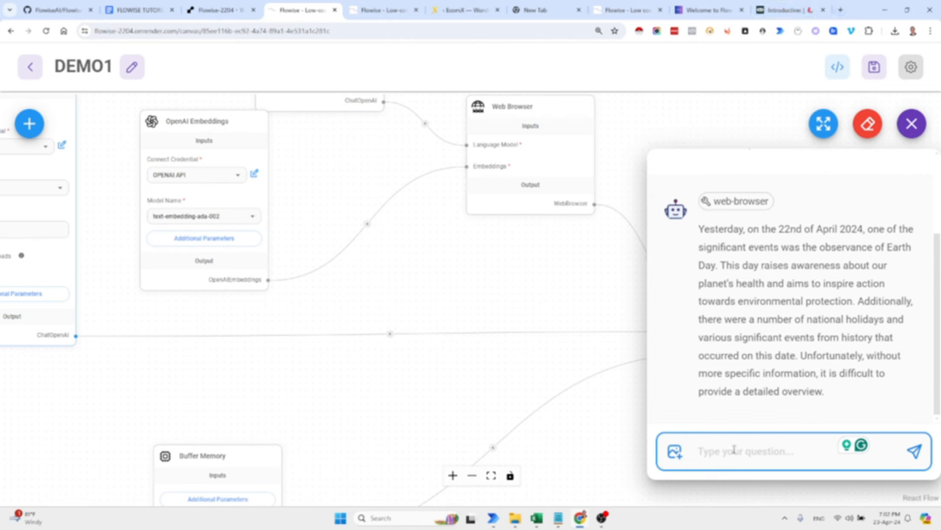
type("Can you")
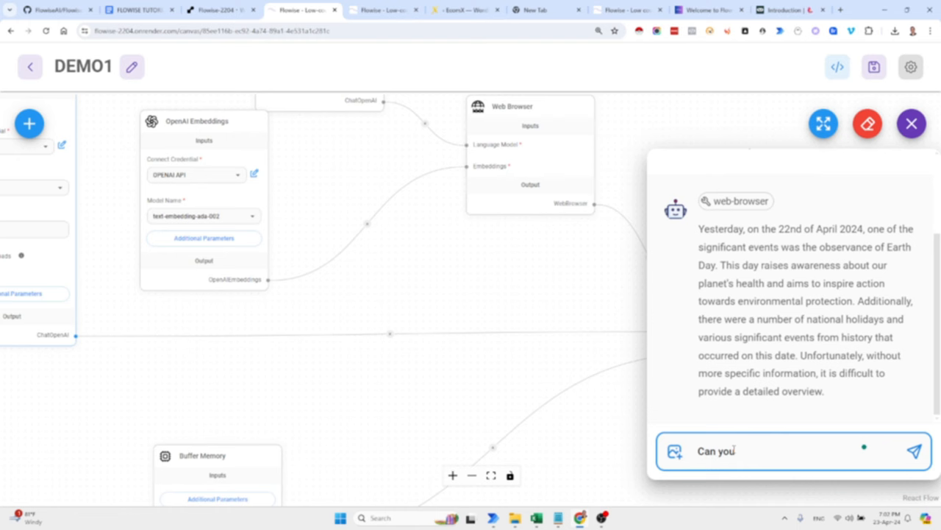
type("share some u")
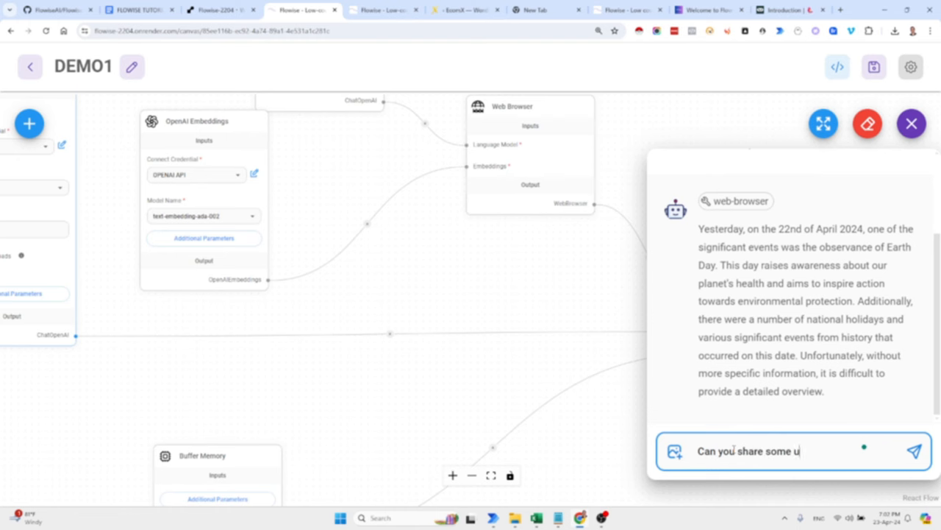
type("pdates")
type("new.goo")
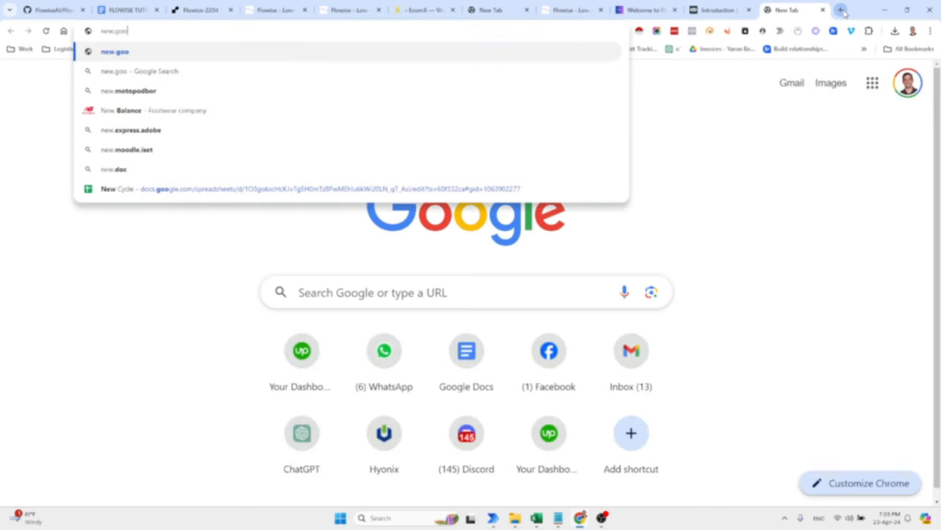
Step: Visit Google News in a new Chrome tab, then return to the DEMO1 chatflow
key("Enter")
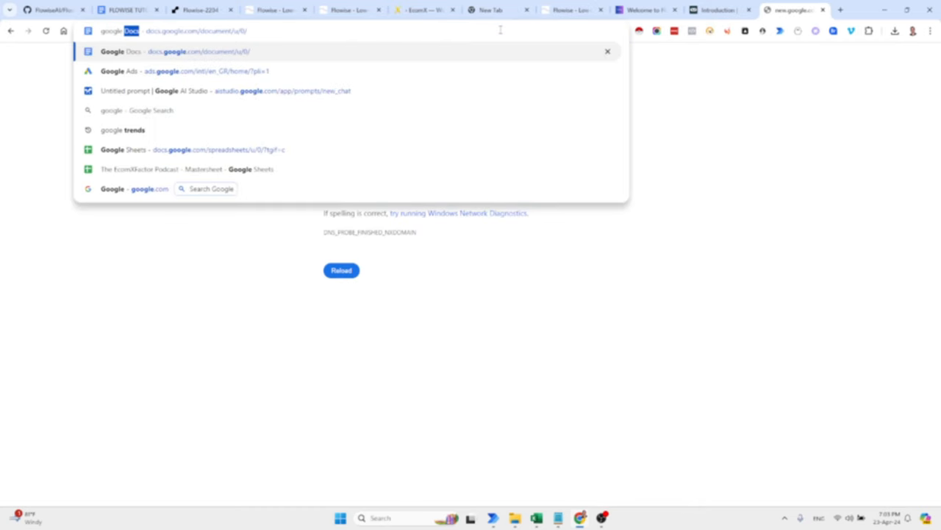
type("google news")
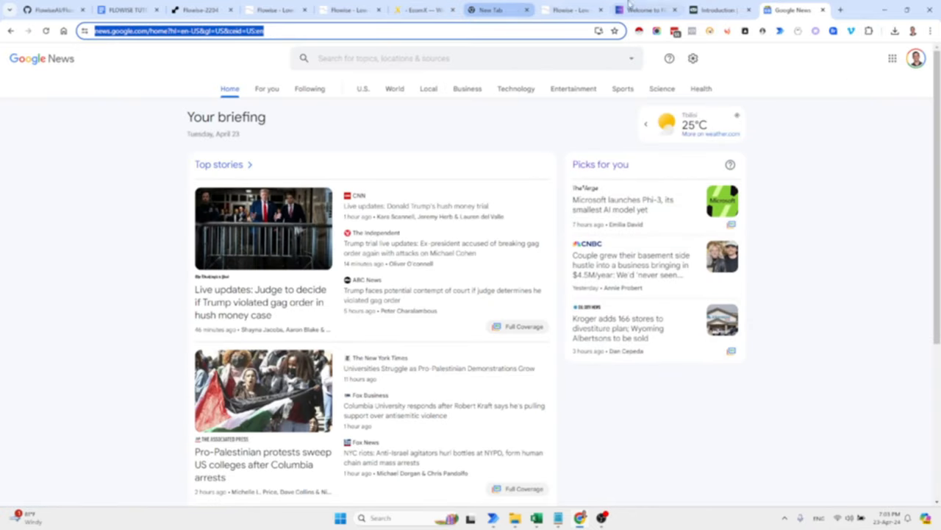
left_click(570, 8)
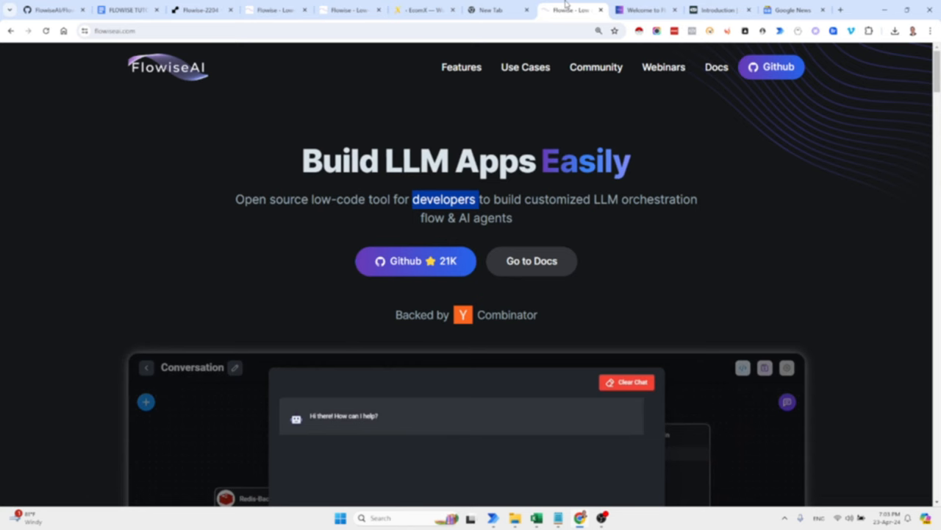
left_click(198, 11)
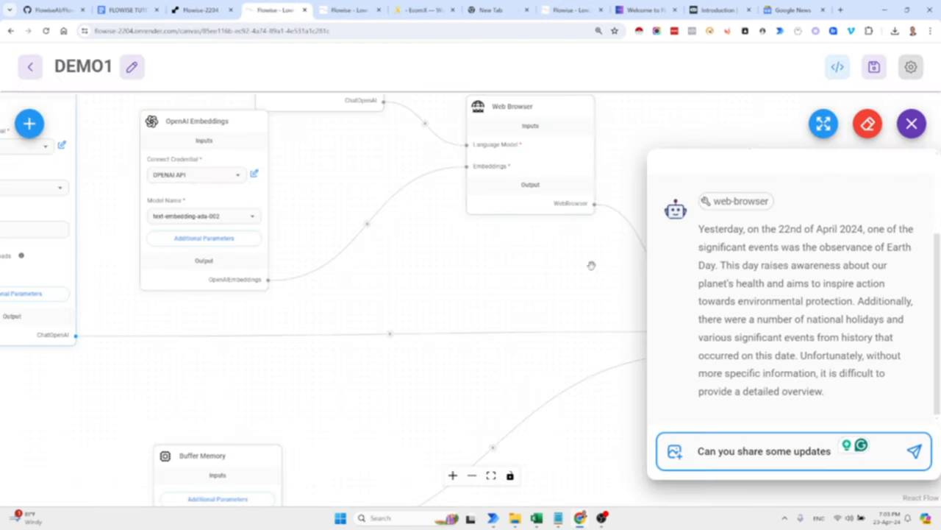
Step: Ask 'what are the top stories in this website:' with the Google News URL and send it
type("what are")
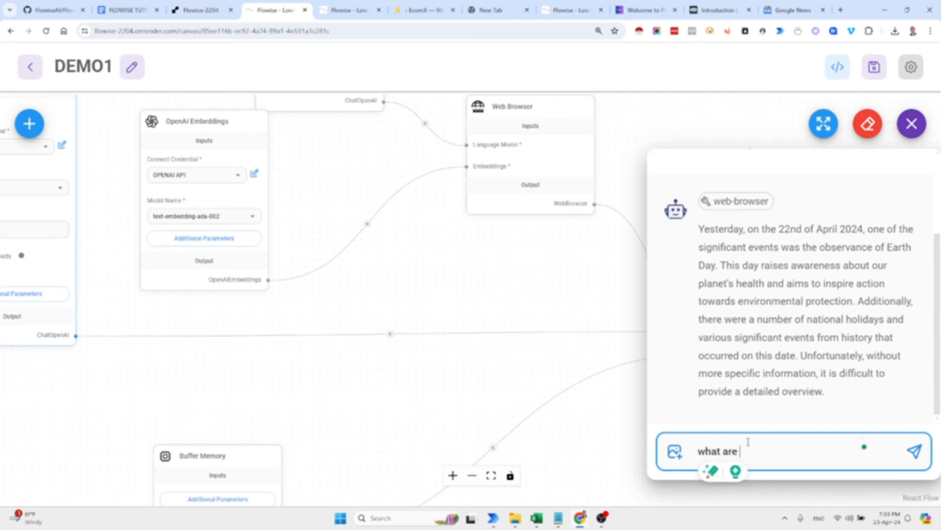
type("the top stori")
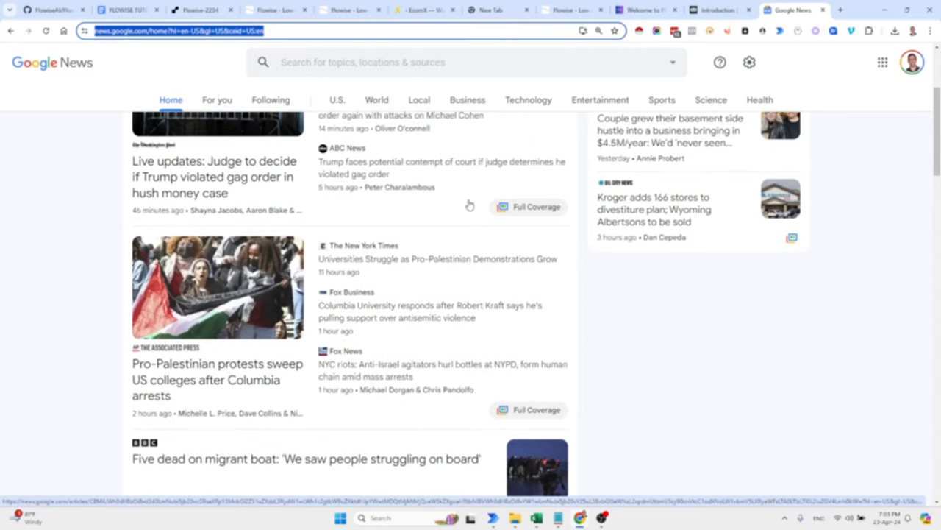
scroll("down", 3)
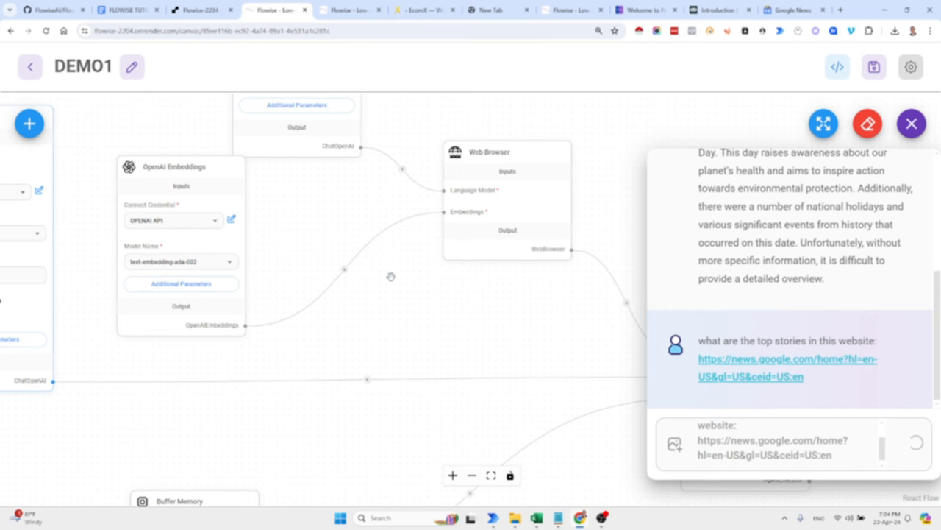
mouse_move(174, 151)
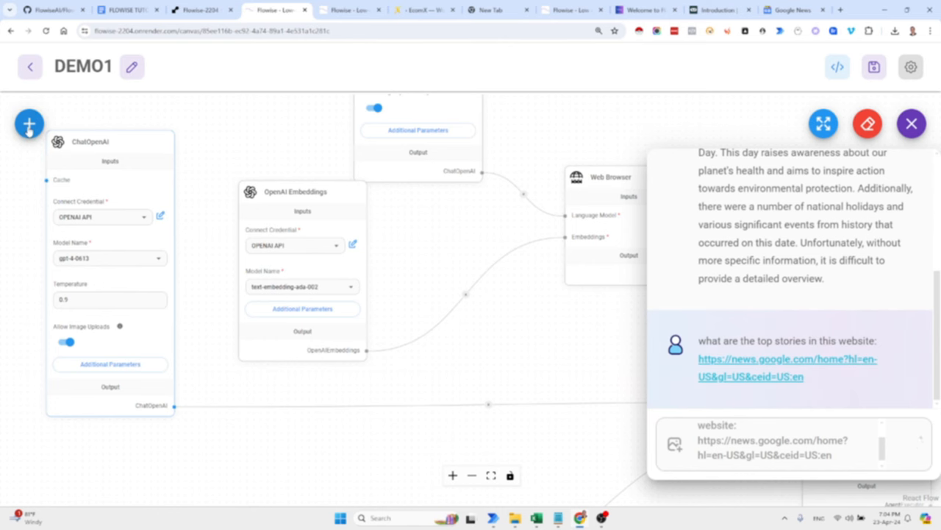
Step: Ask the bot to 'give me the top headlines from' the Google News URL and send it
left_click(27, 123)
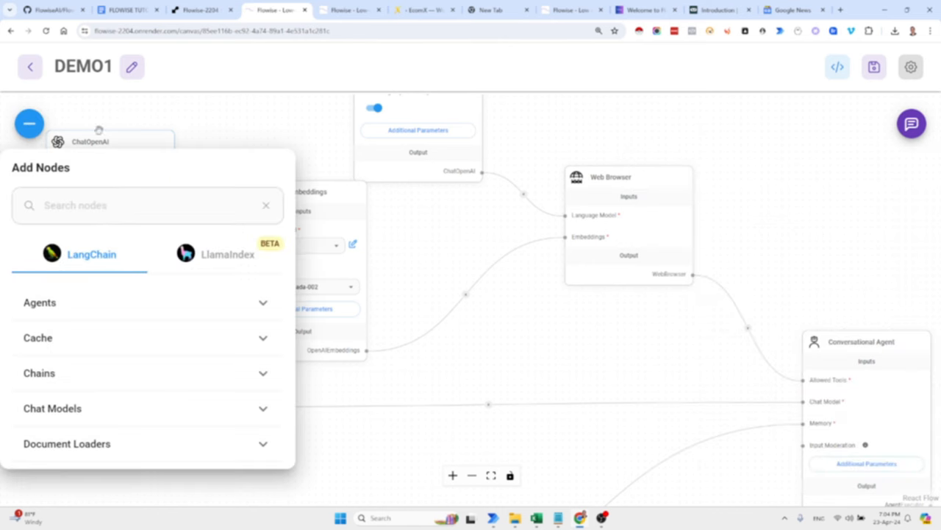
left_click(912, 124)
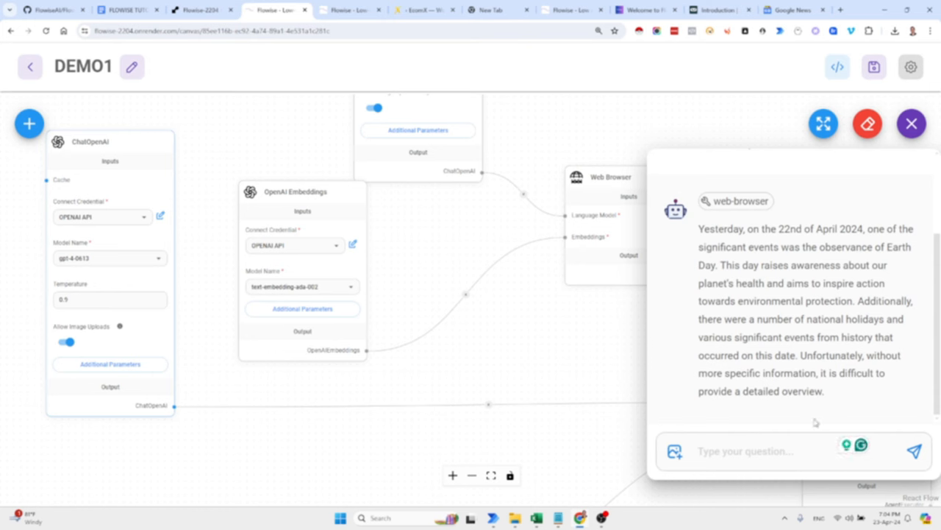
left_click(757, 450)
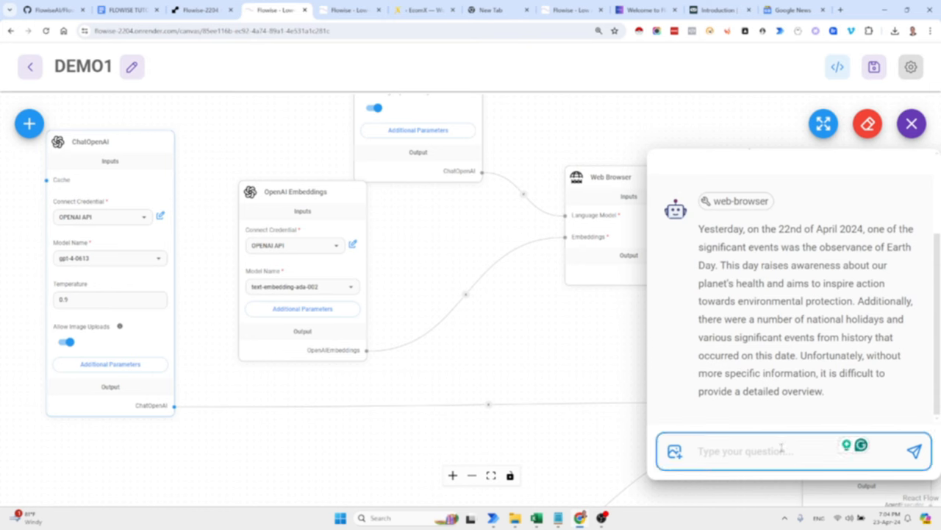
type("give me the top headlines from https://news.google.com/home?hl=en-US&gl=US&ceid=US:en")
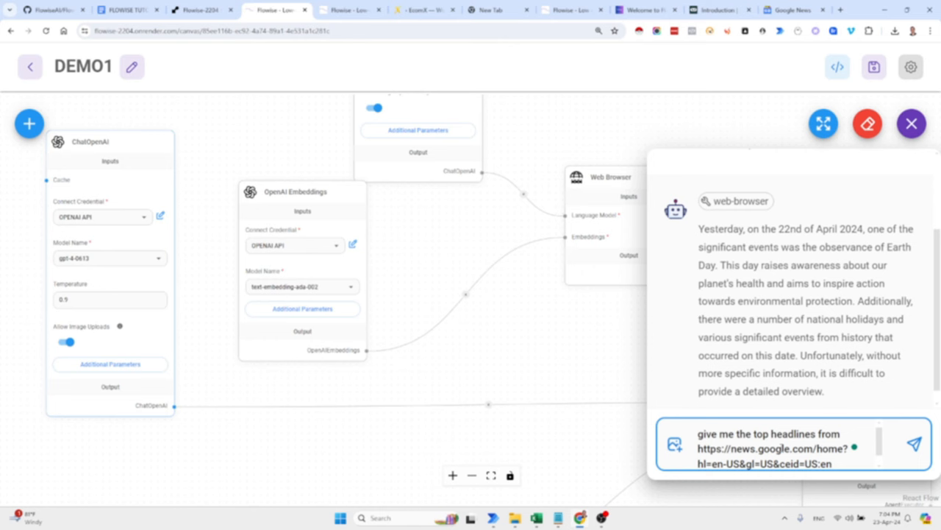
left_click(910, 124)
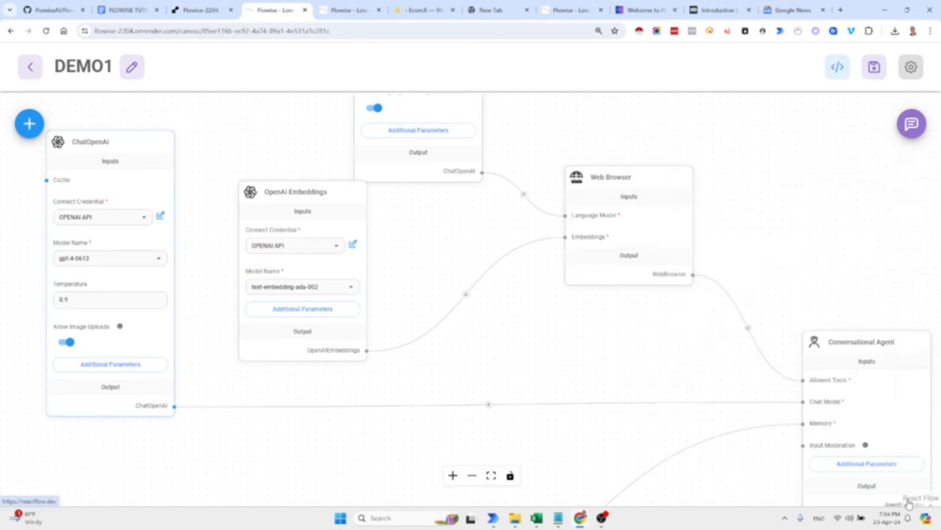
left_click(912, 124)
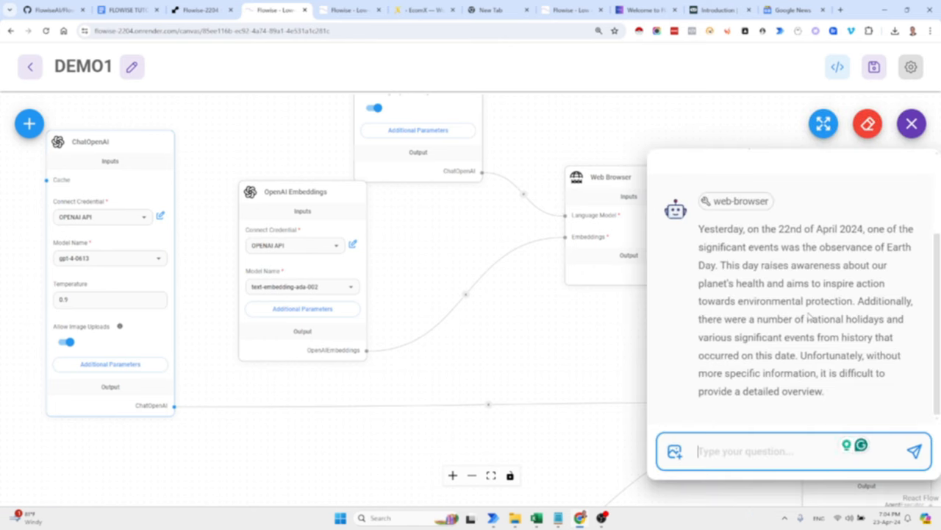
type("give me the top headlines f")
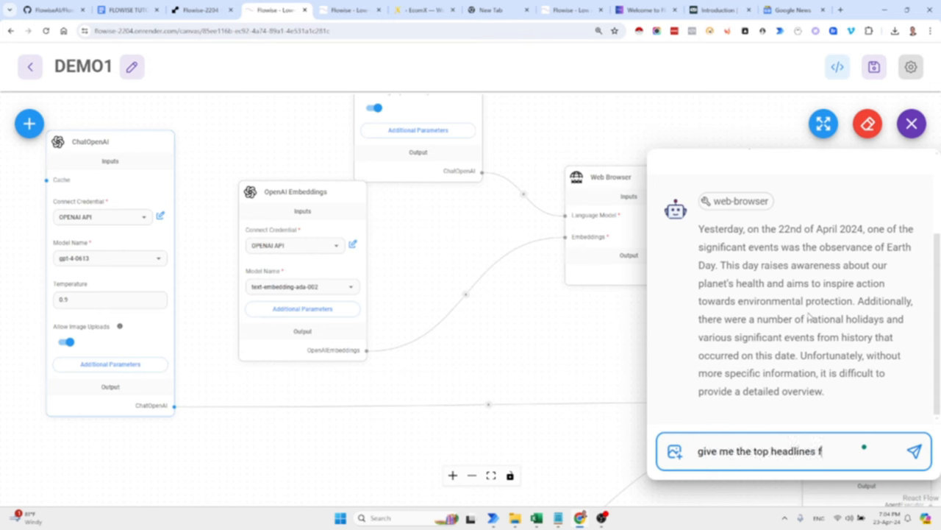
left_click(914, 450)
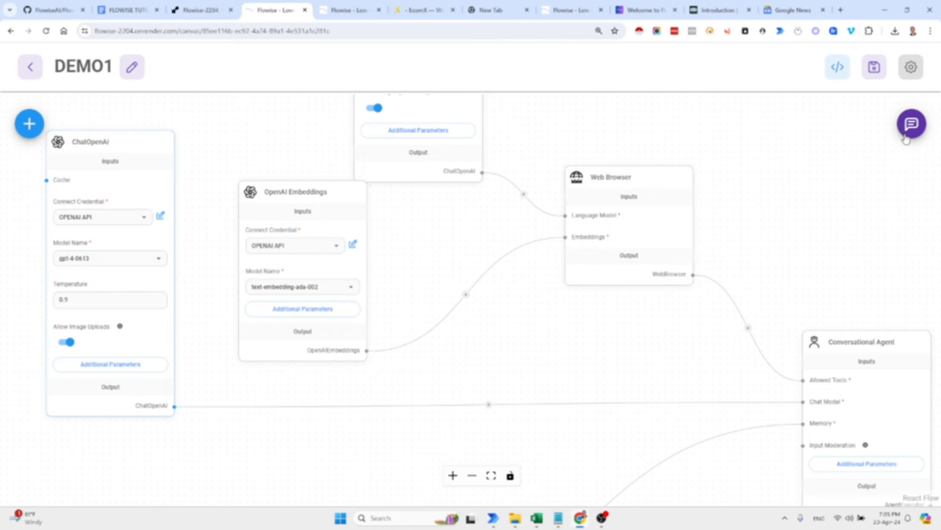
Step: Read through the bot's answer listing the top Google News headlines
left_click(910, 124)
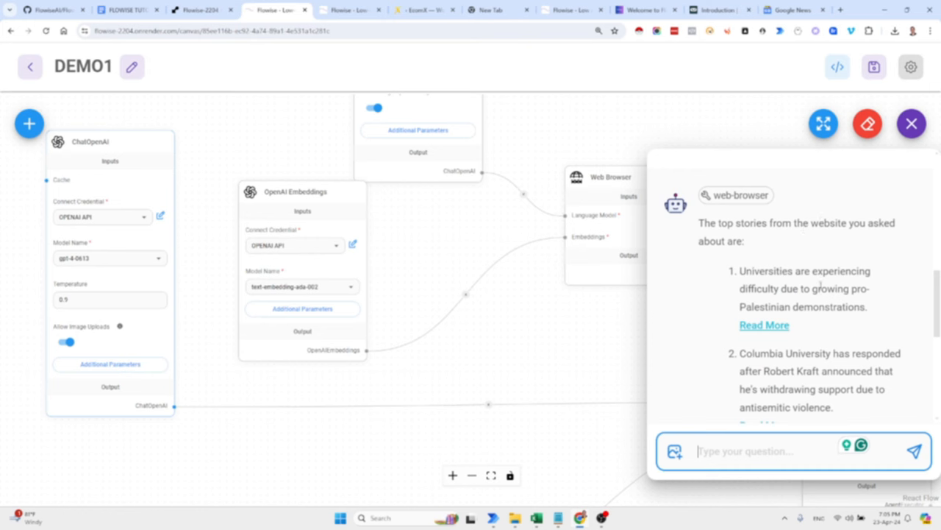
scroll("down", 3)
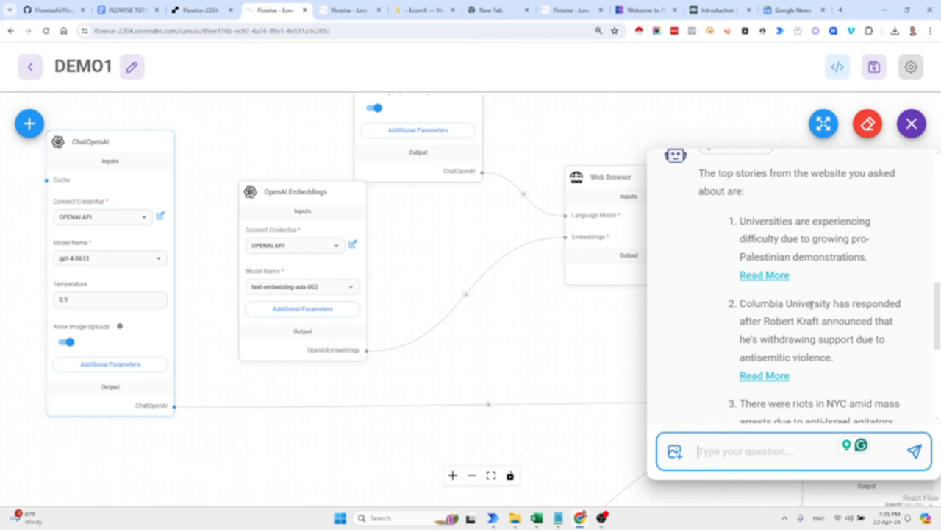
scroll("down", 3)
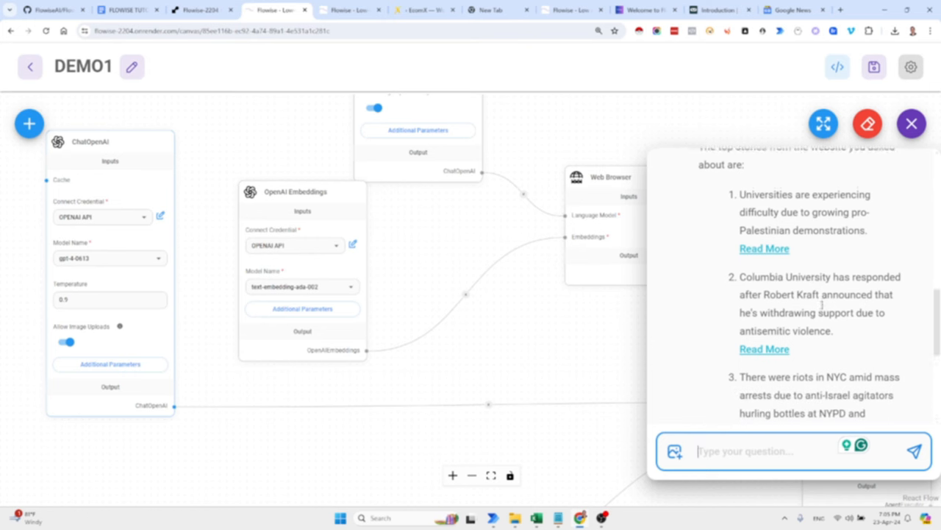
scroll("down", 3)
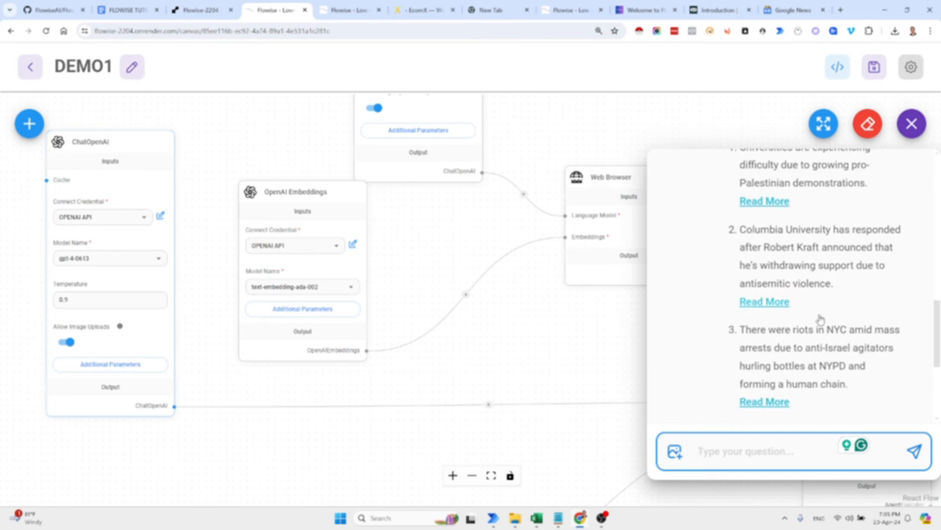
mouse_move(841, 330)
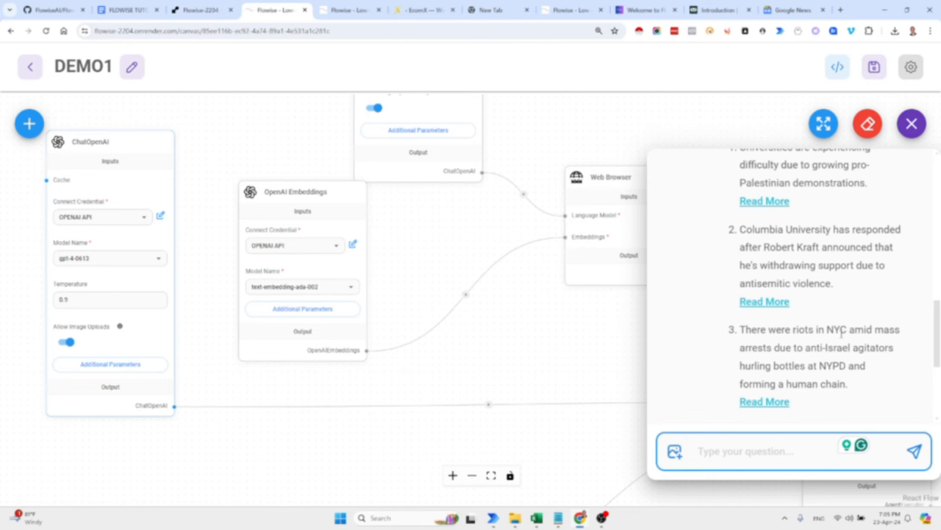
scroll("down", 3)
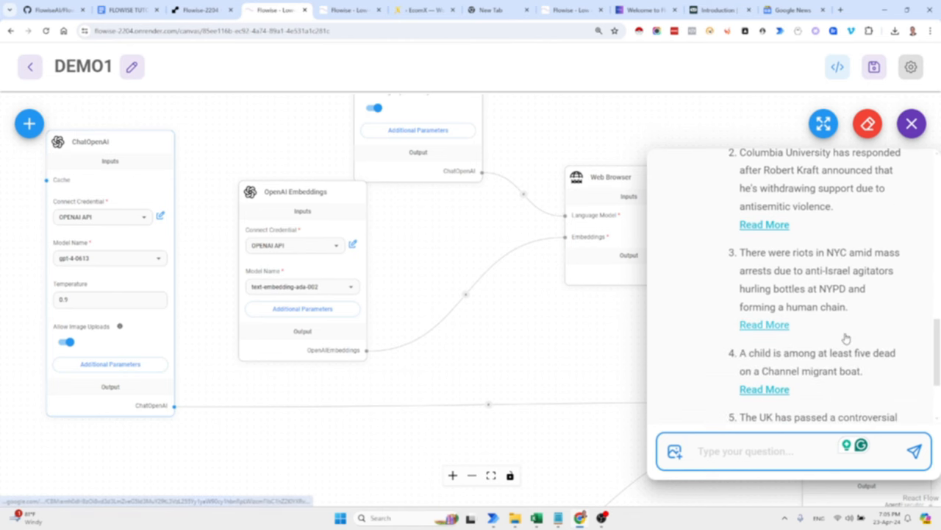
scroll("down", 3)
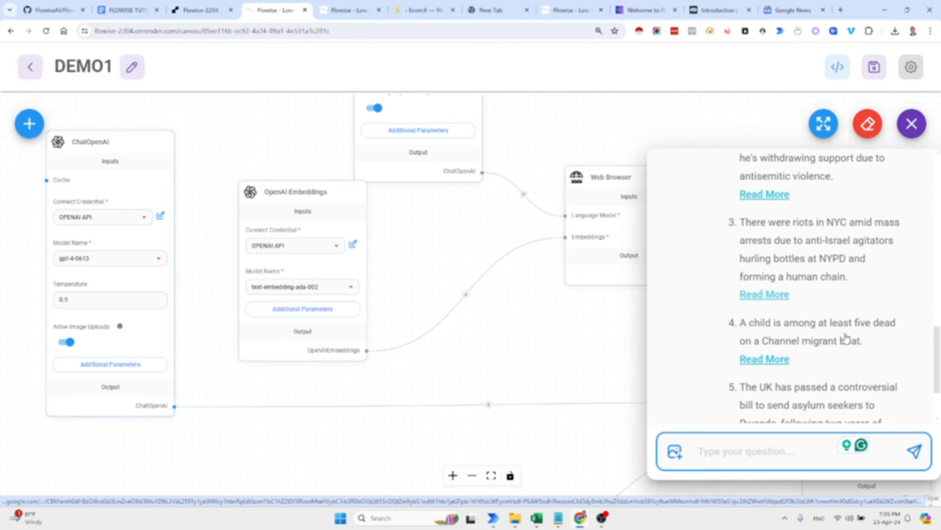
scroll("down", 3)
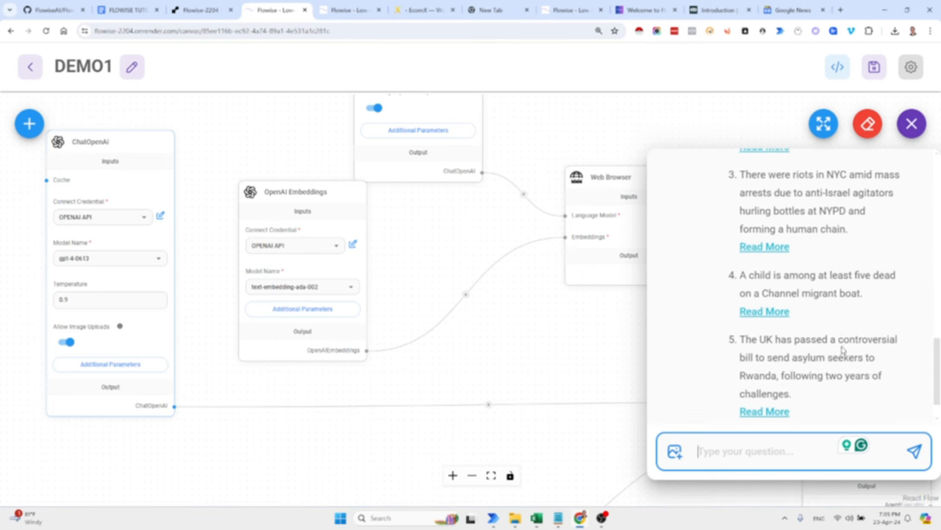
left_click(794, 10)
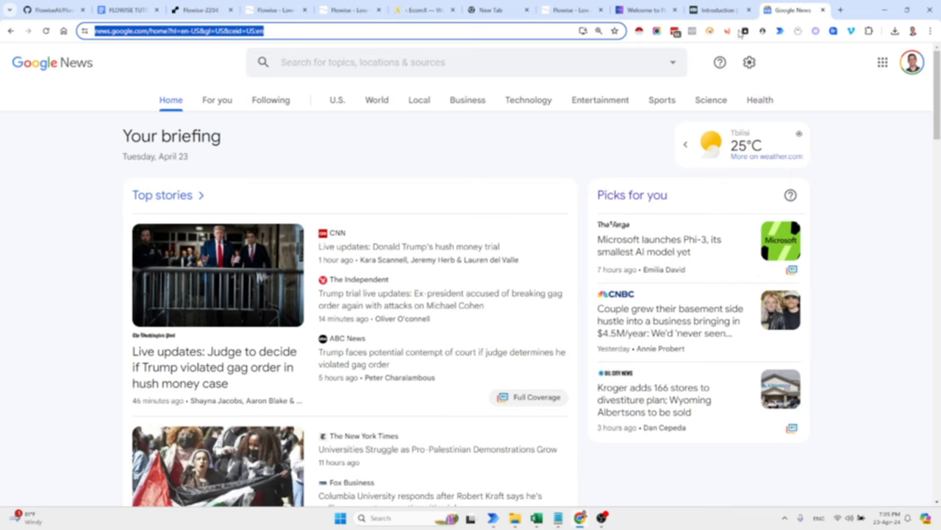
scroll("down", 3)
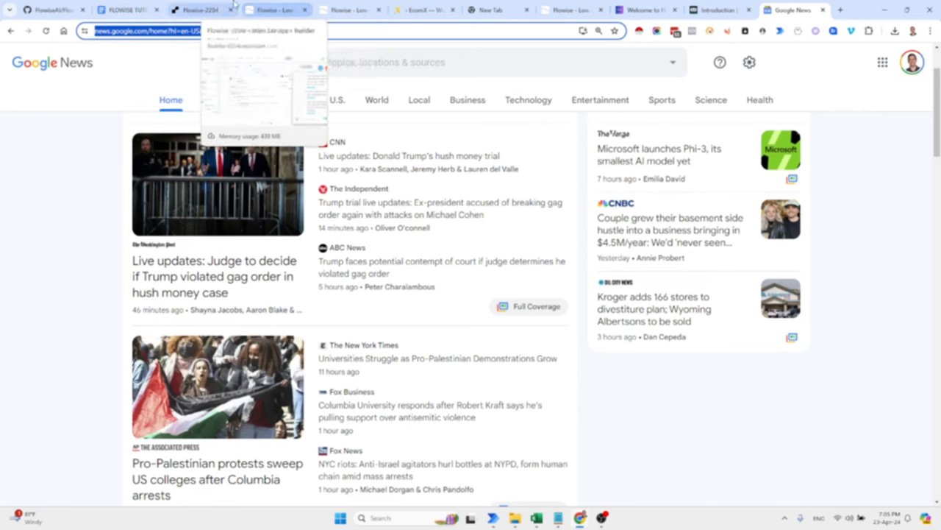
left_click(272, 9)
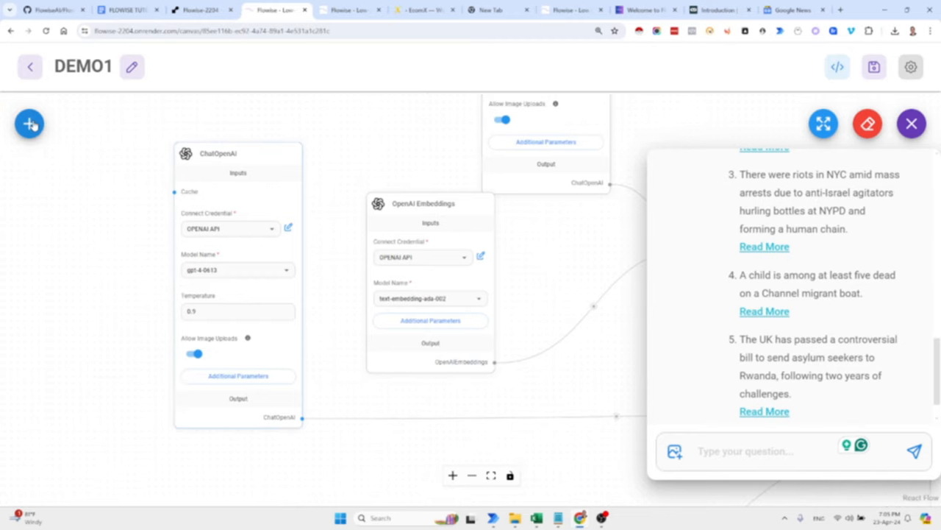
Step: Browse the Add Nodes catalogue and expand the Chains category to preview its nodes
left_click(29, 123)
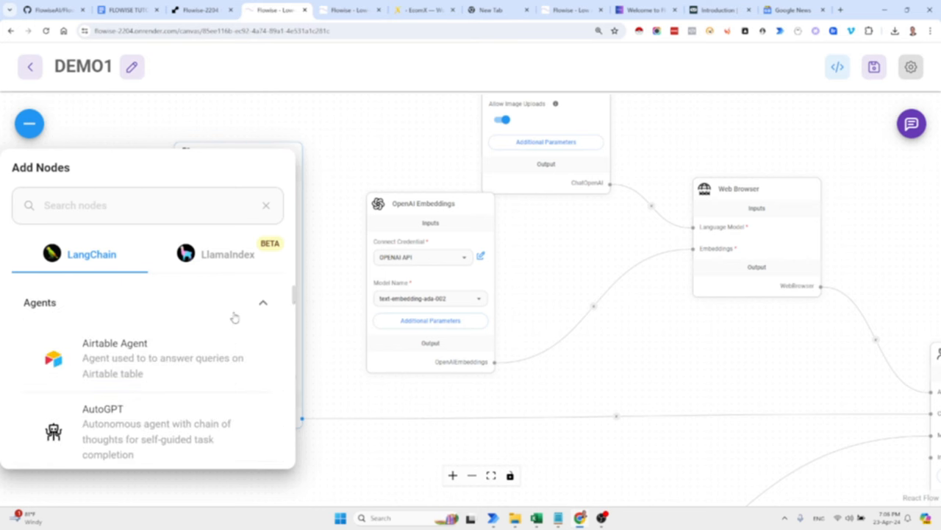
scroll("down", 3)
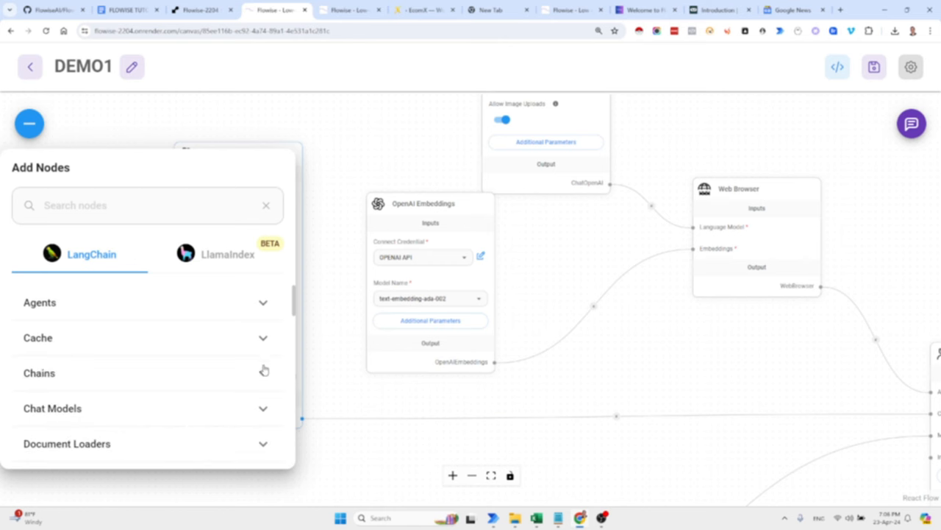
left_click(39, 373)
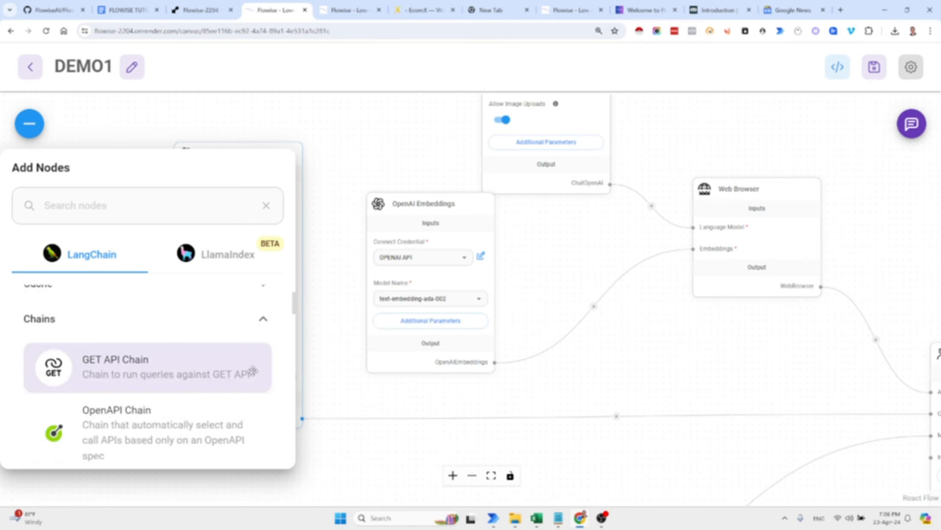
scroll("down", 3)
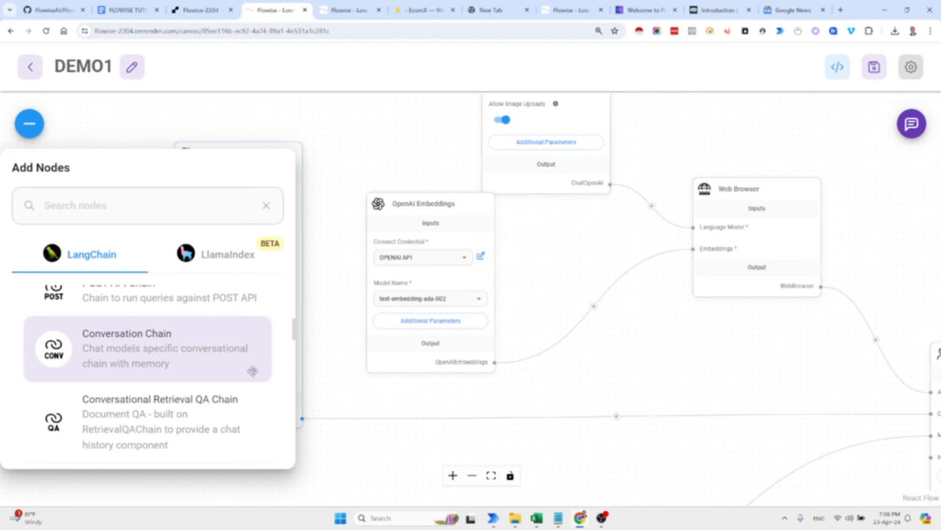
scroll("down", 3)
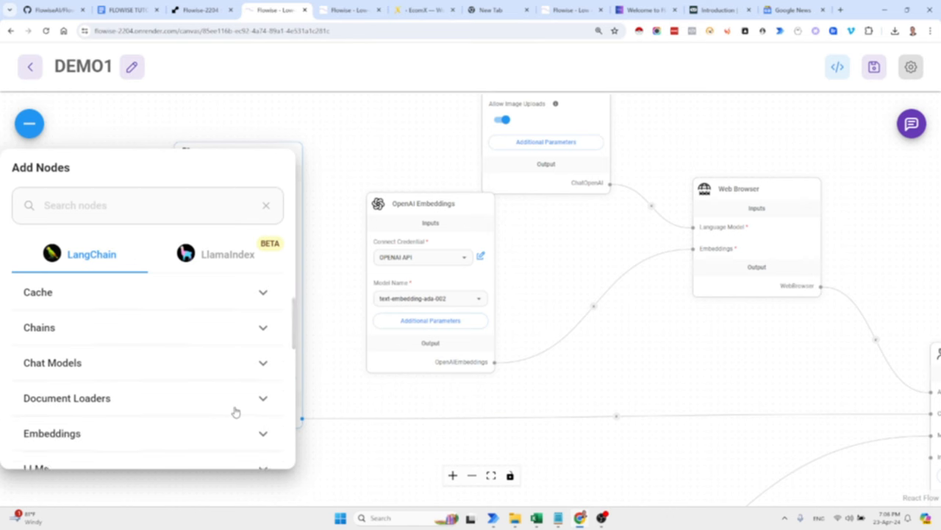
mouse_move(262, 399)
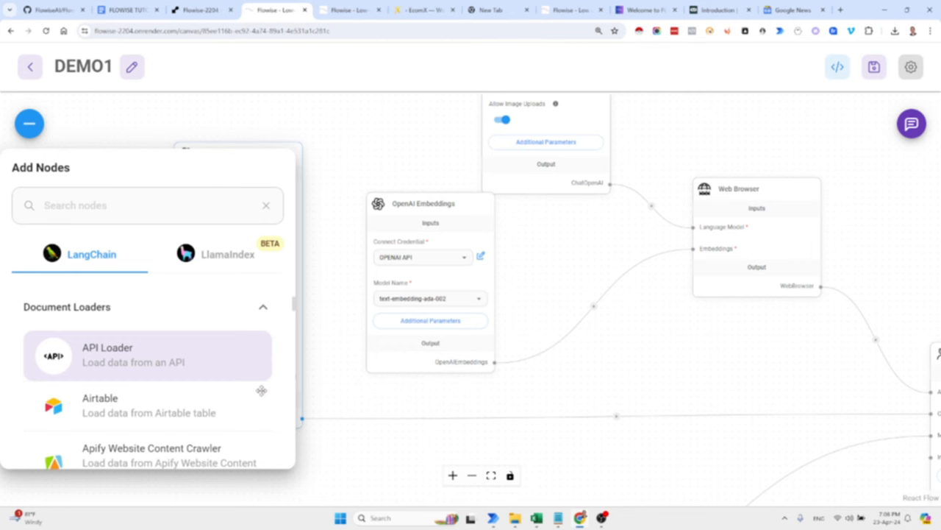
scroll("down", 3)
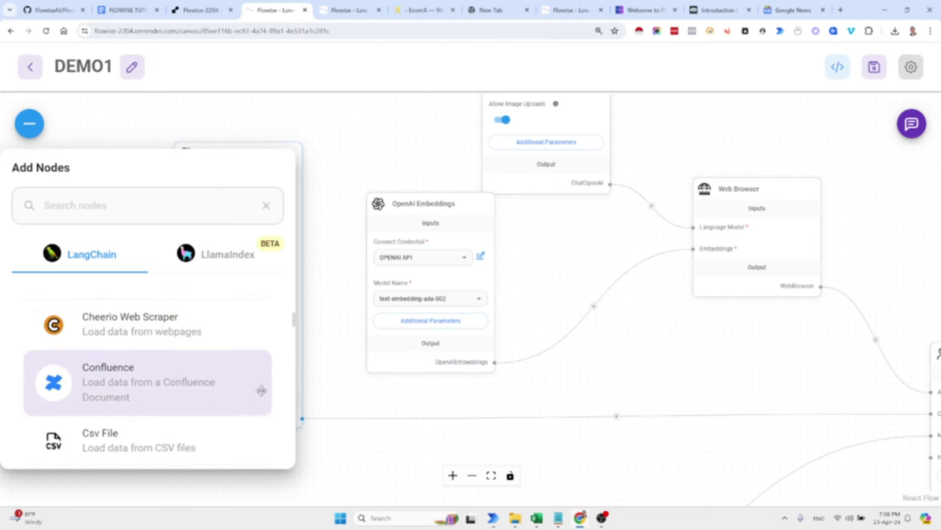
scroll("down", 3)
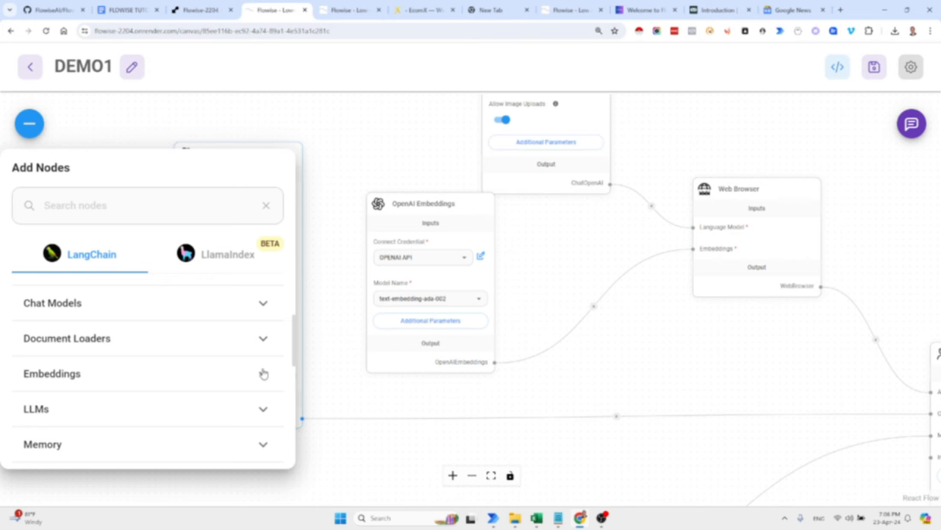
mouse_move(265, 406)
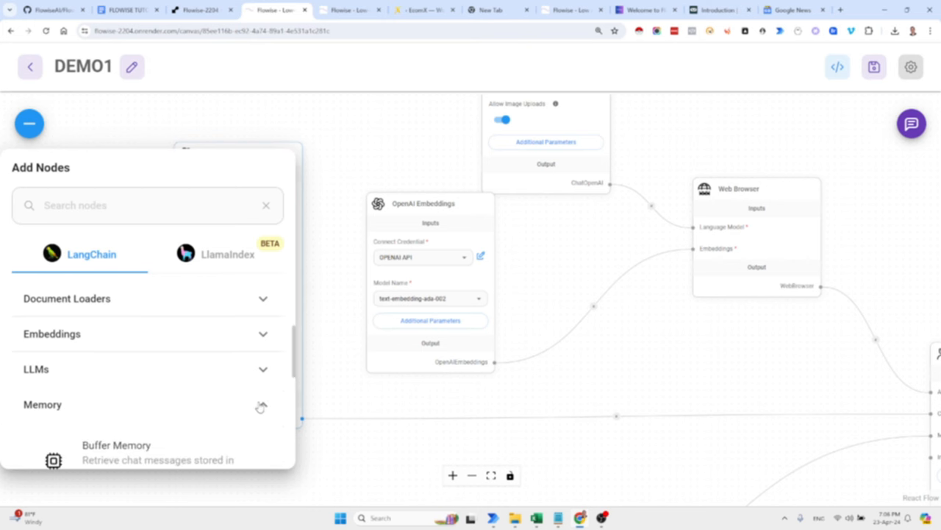
Step: Expand the Memory category, scroll through the remaining categories, then close the catalogue
left_click(42, 404)
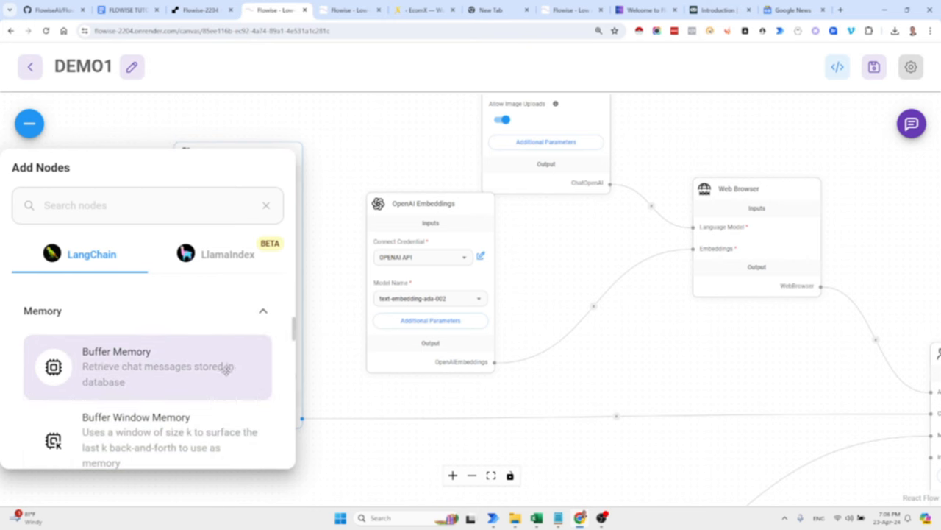
mouse_move(241, 366)
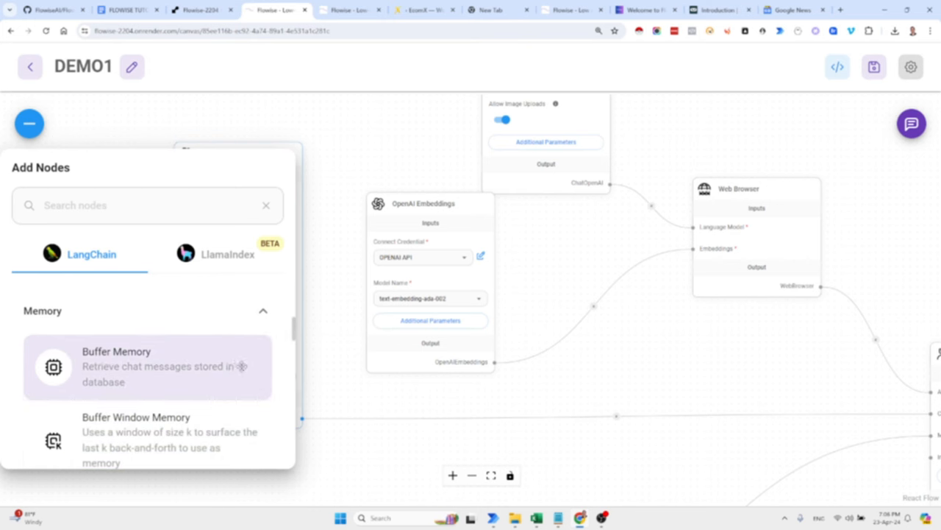
scroll("down", 3)
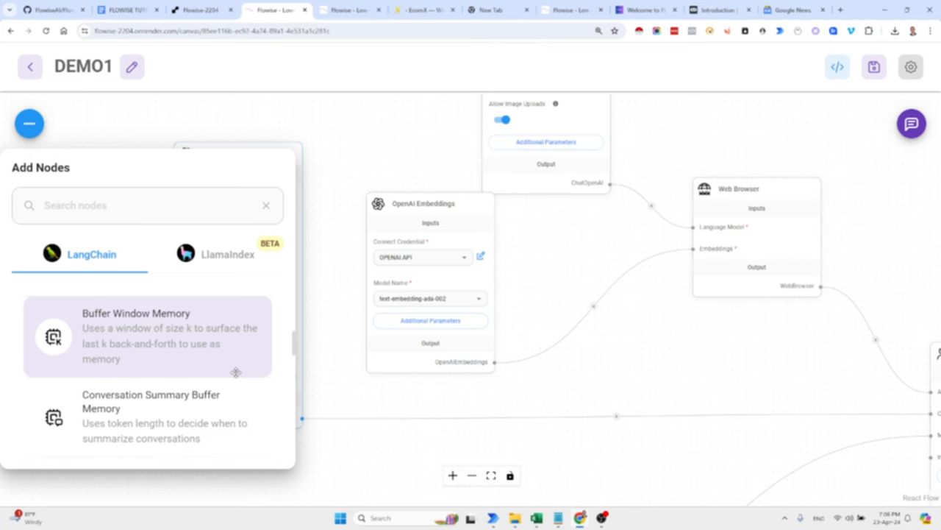
scroll("down", 3)
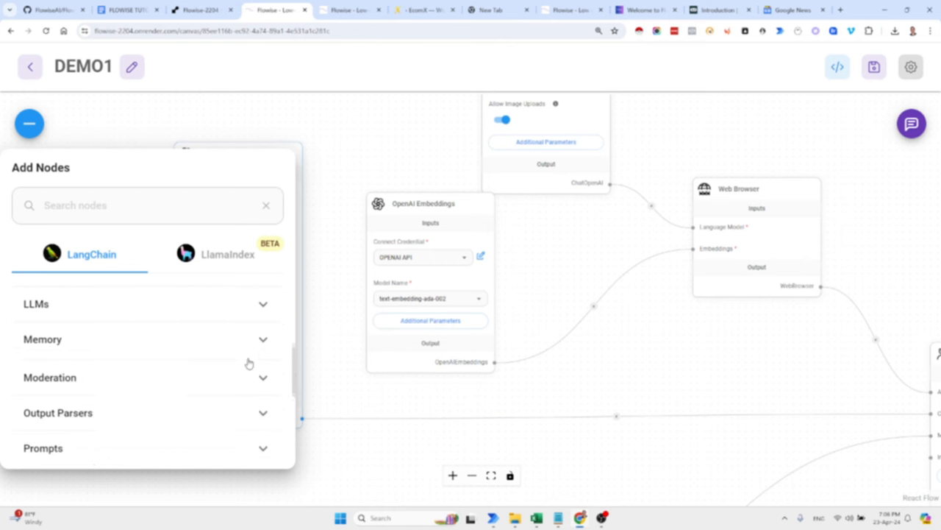
scroll("down", 3)
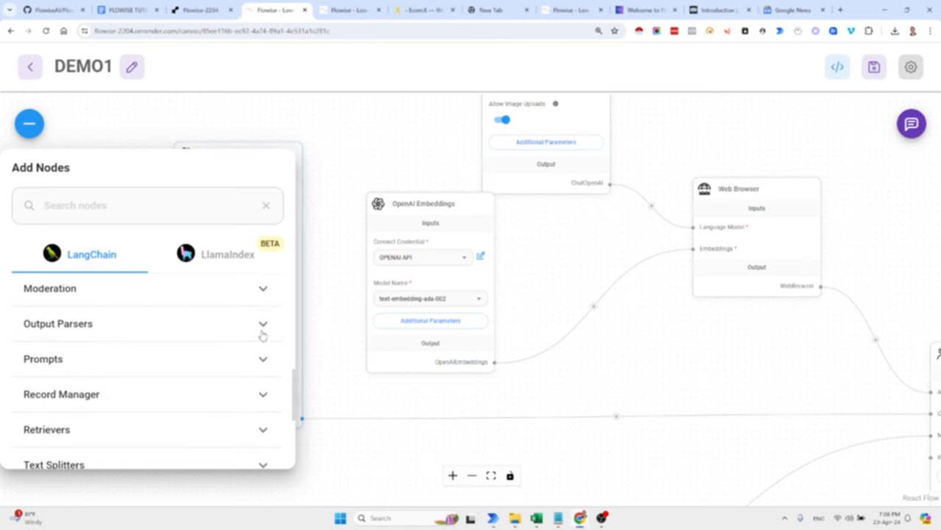
mouse_move(265, 362)
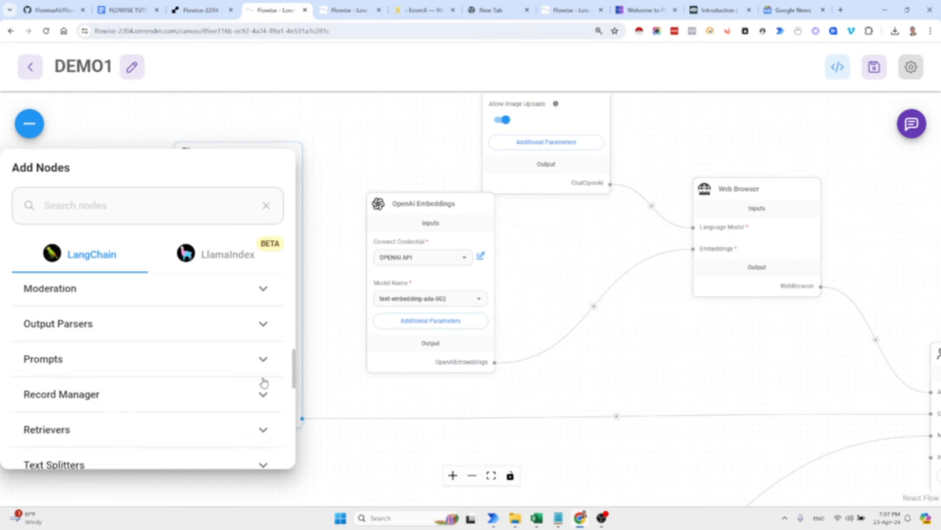
scroll("down", 3)
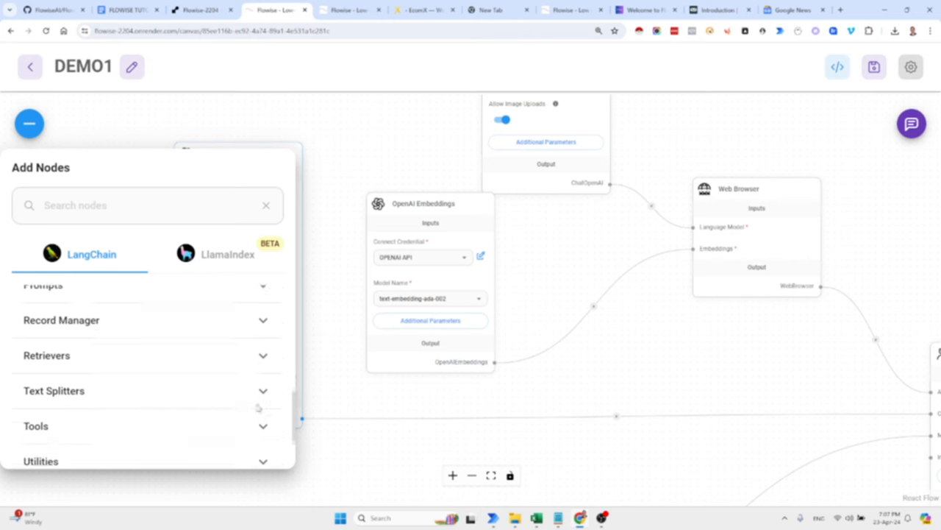
scroll("down", 3)
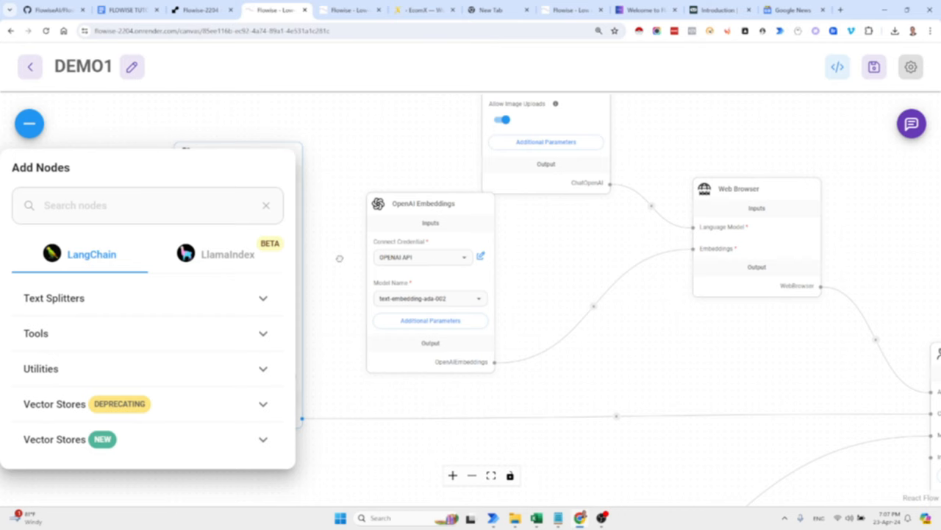
left_click(30, 123)
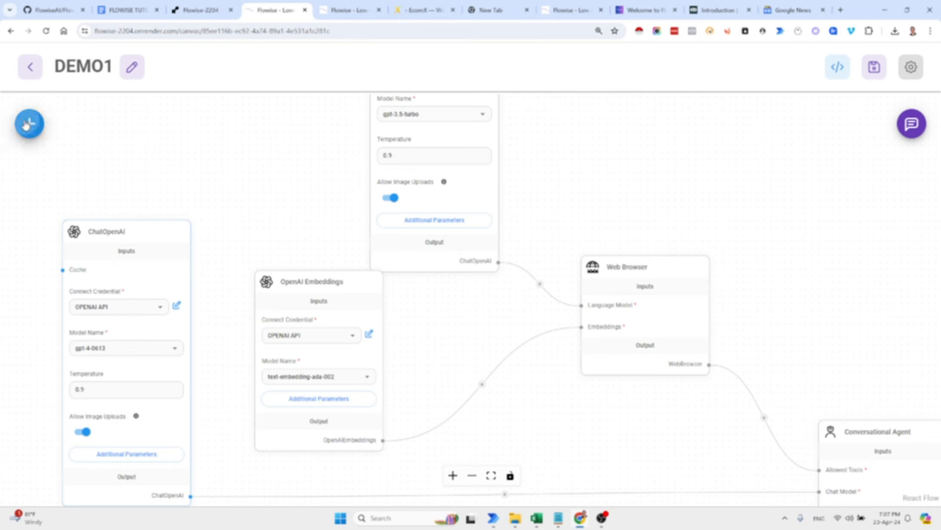
Step: Peek at the Agents category in the node catalogue, then reopen it to search
left_click(28, 123)
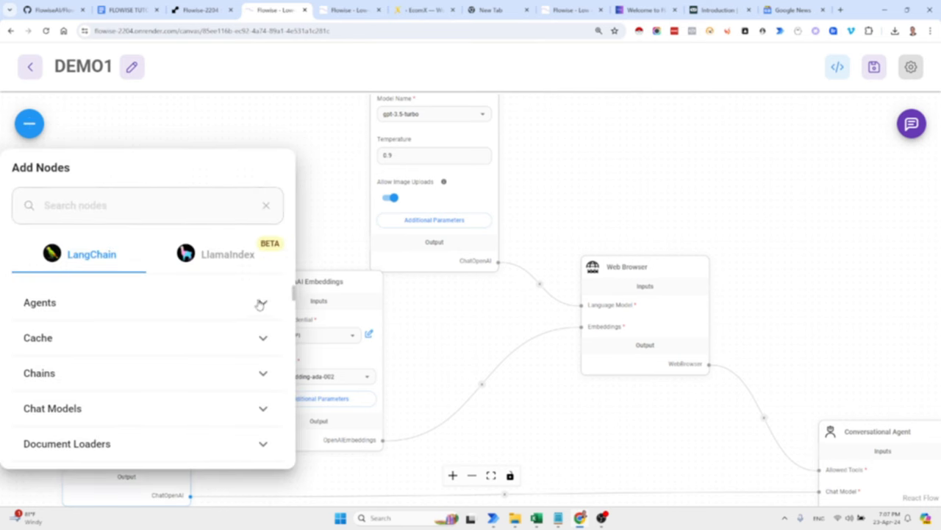
left_click(39, 303)
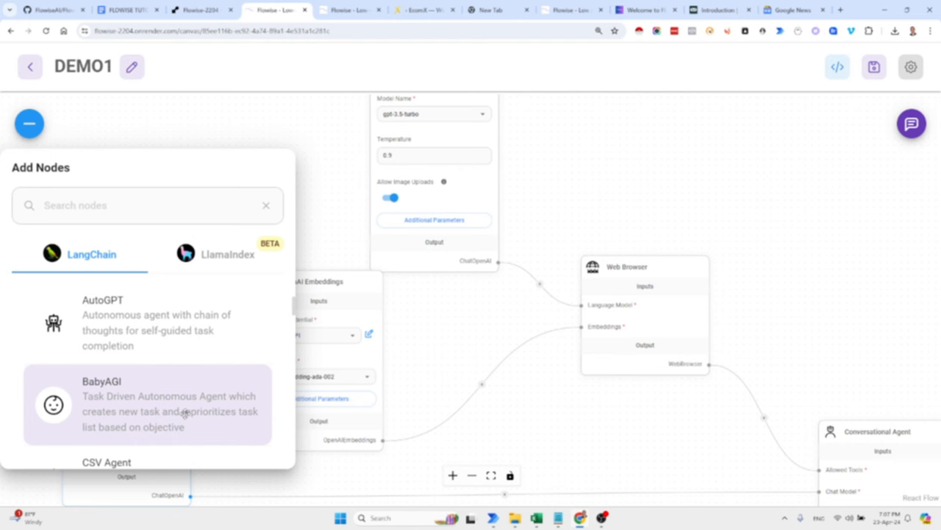
left_click(29, 123)
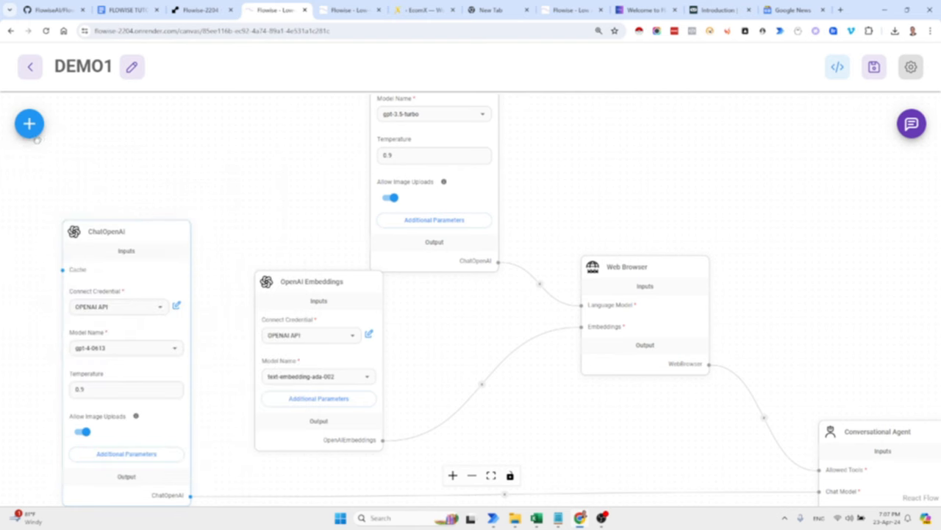
mouse_move(30, 131)
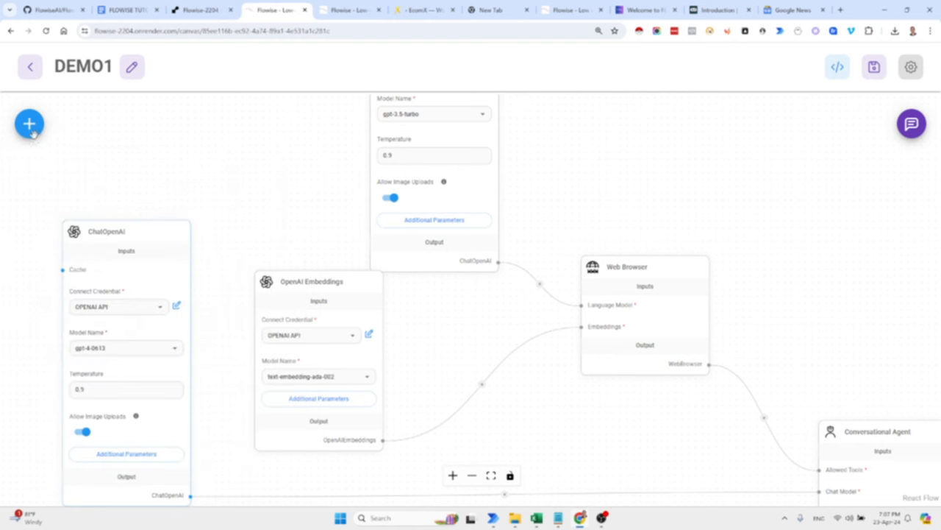
left_click(30, 124)
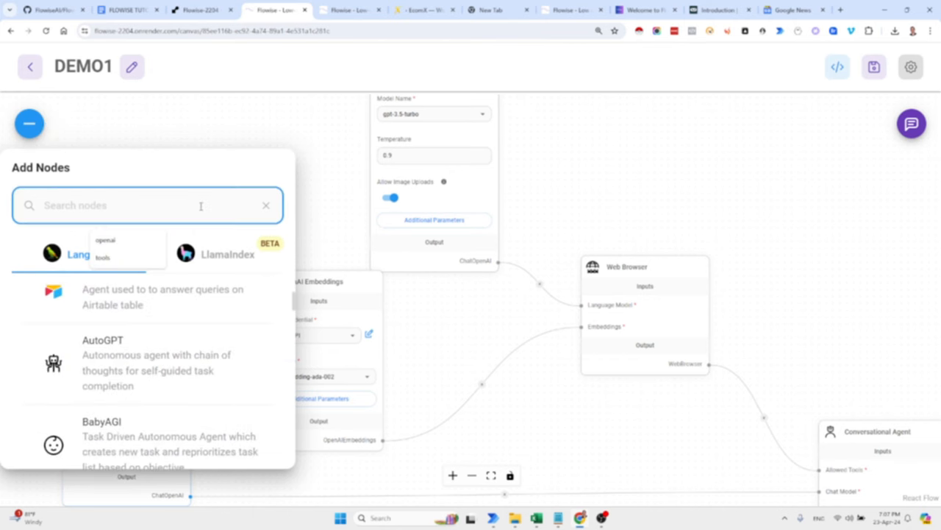
Step: Search the catalogue for 'pdf' and drop the Pdf File loader node onto the canvas
type("dat")
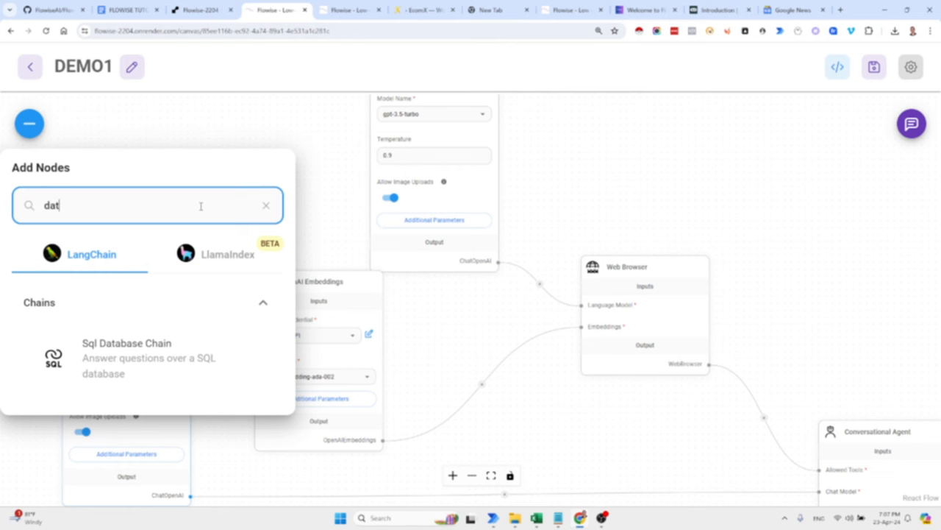
left_click(265, 206)
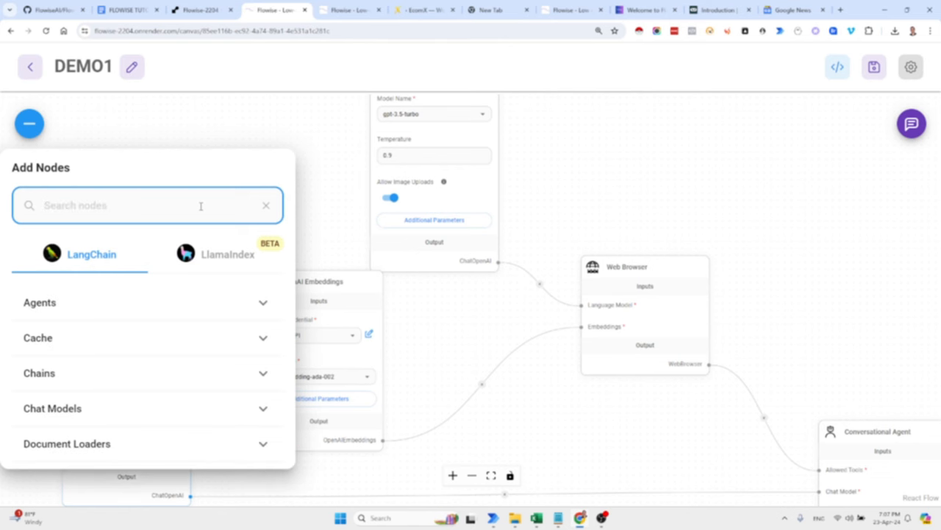
type("pdf")
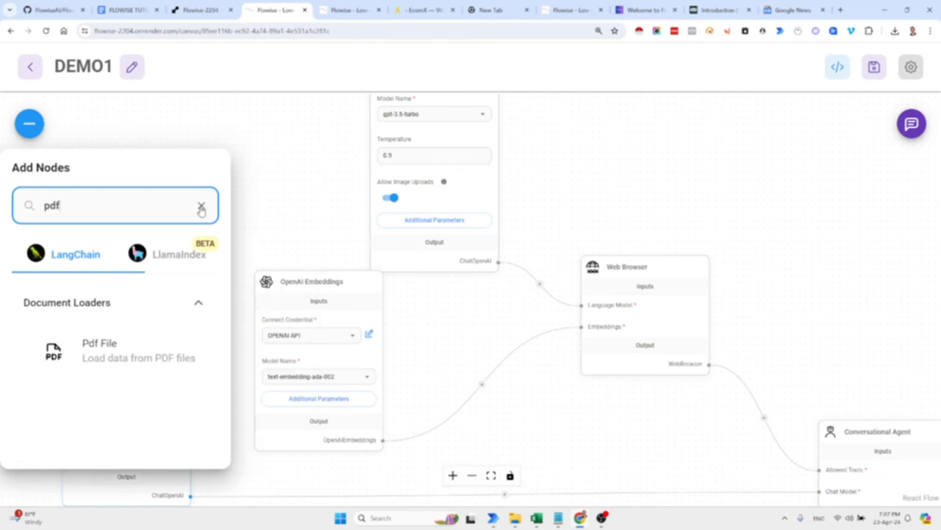
left_click_drag(100, 350, 294, 179)
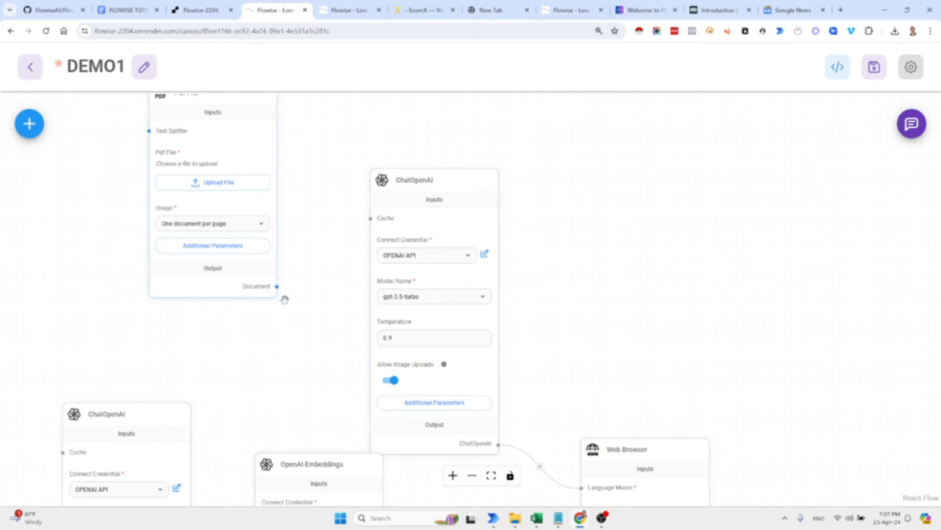
mouse_move(295, 333)
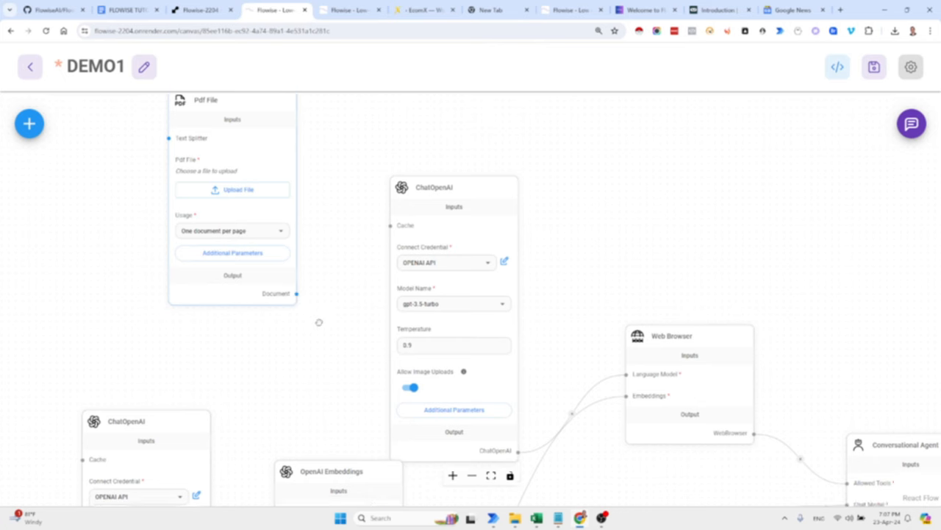
Step: Pan the canvas and save DEMO1, getting the 'Chatflow saved' confirmation
scroll("down", 3)
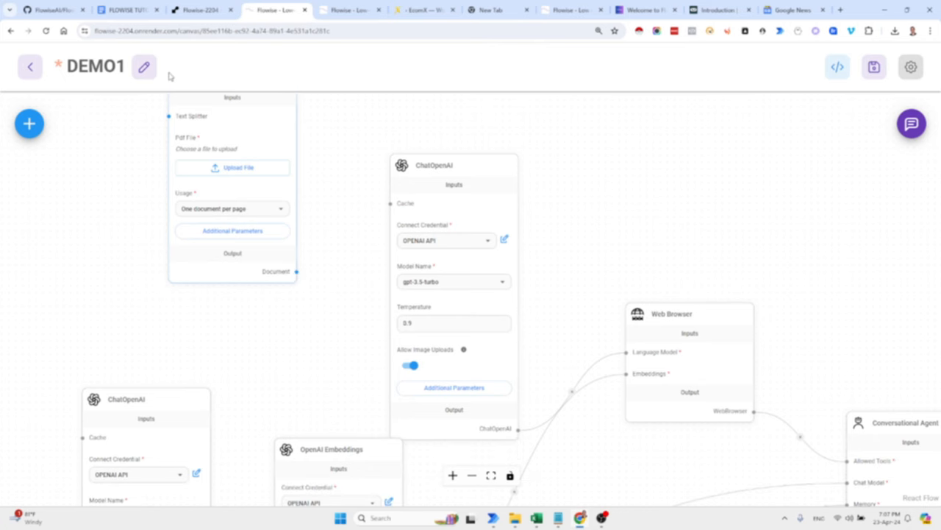
mouse_move(744, 97)
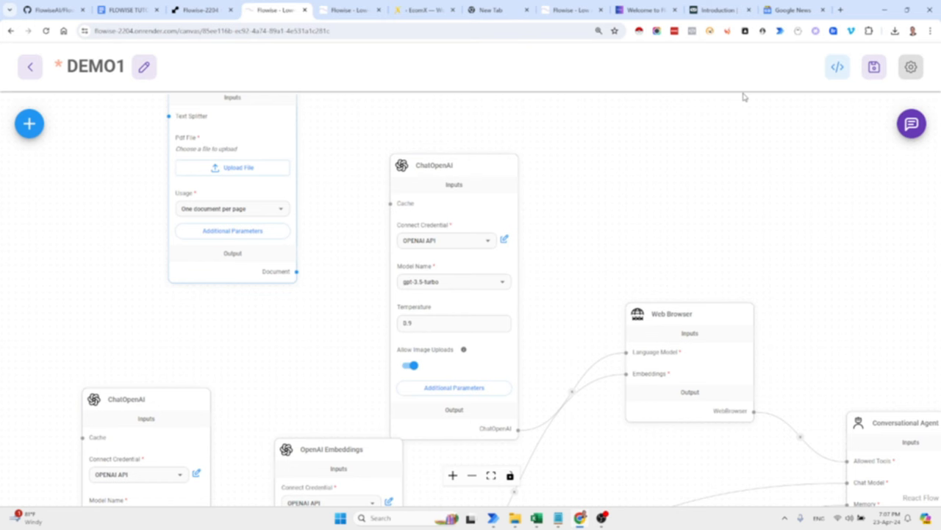
mouse_move(774, 97)
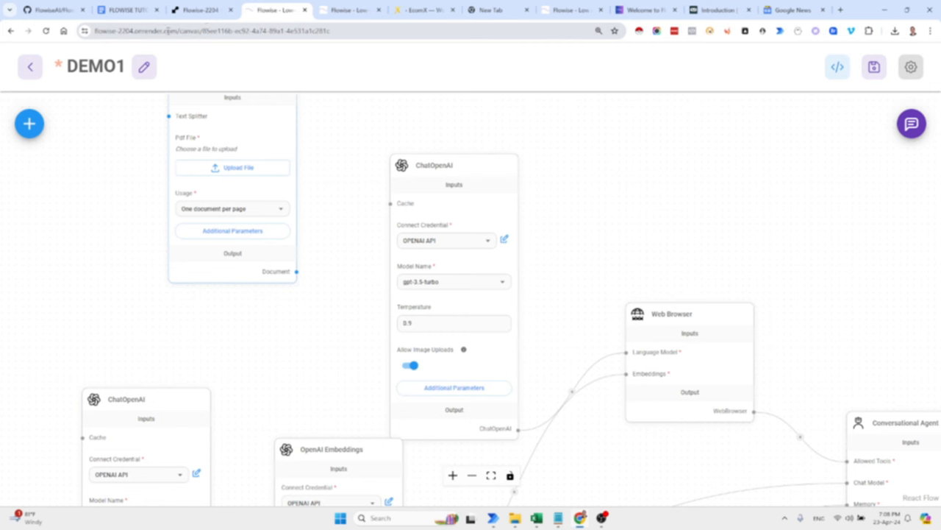
mouse_move(818, 84)
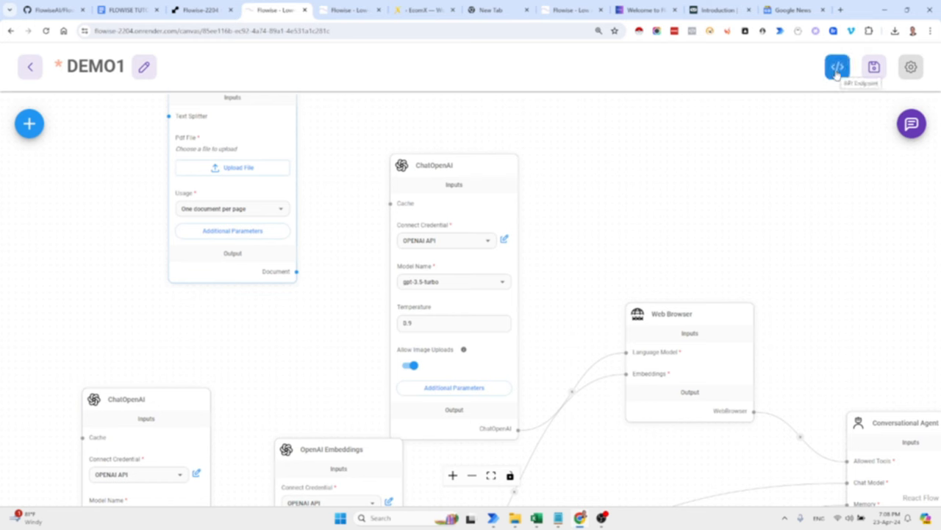
left_click(838, 66)
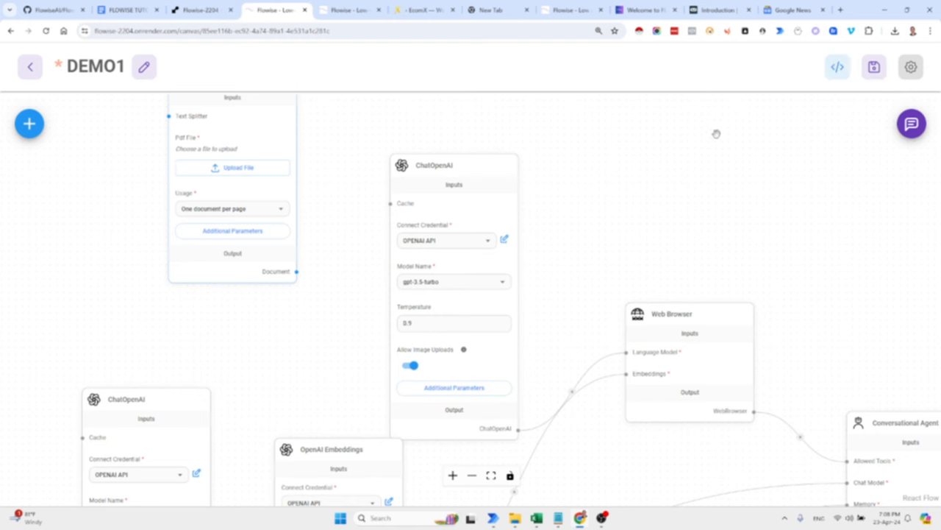
left_click_drag(716, 134, 665, 212)
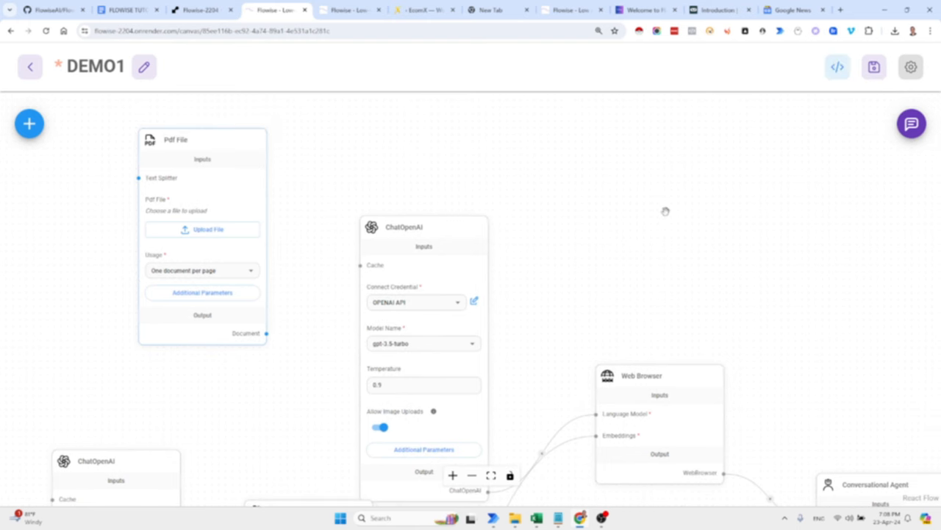
mouse_move(783, 212)
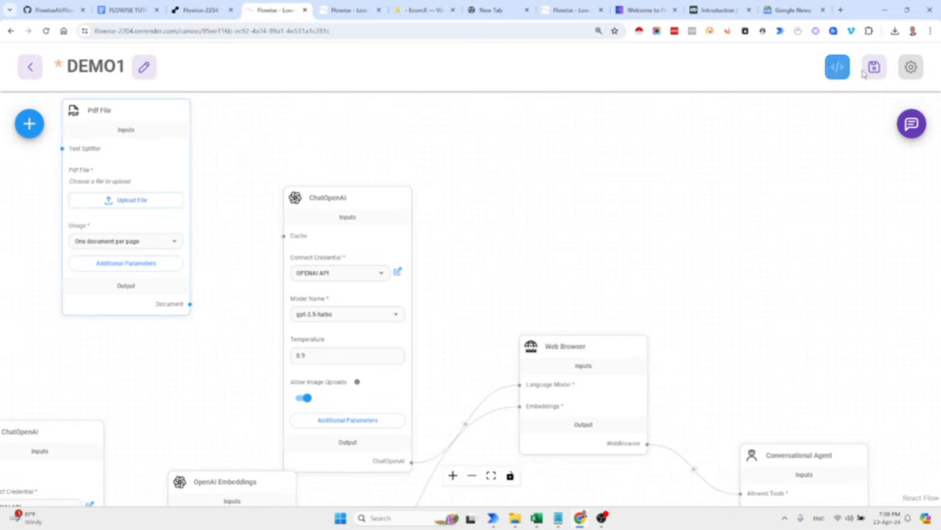
left_click(872, 67)
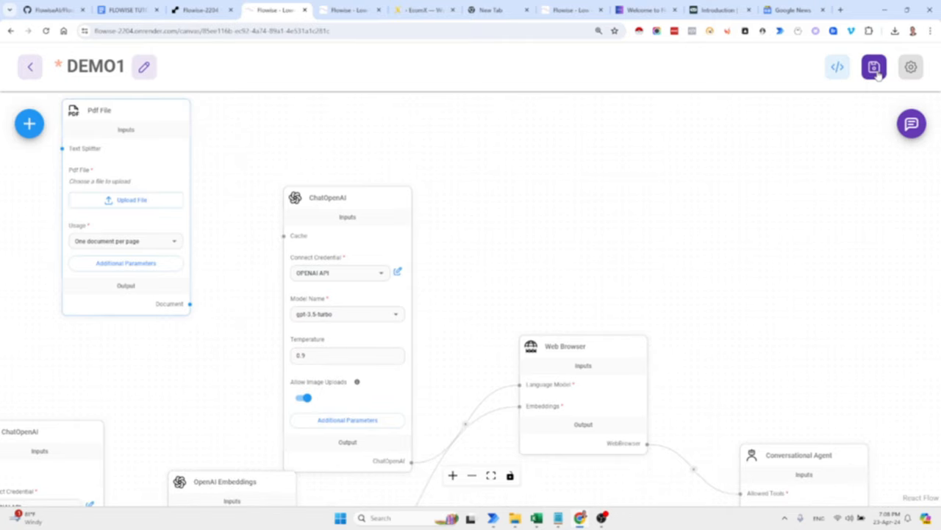
left_click(873, 66)
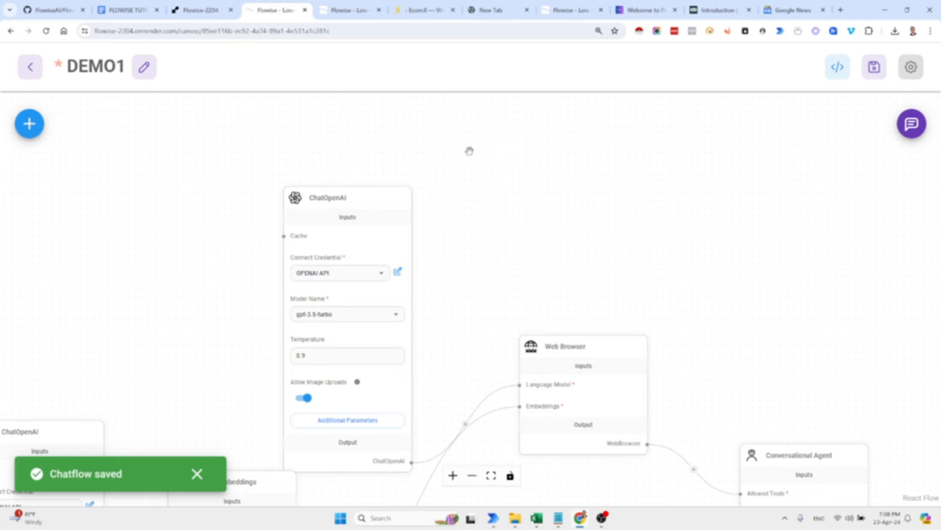
Step: View DEMO1's Python API example, then select the Popup Html embed script lines
left_click(838, 68)
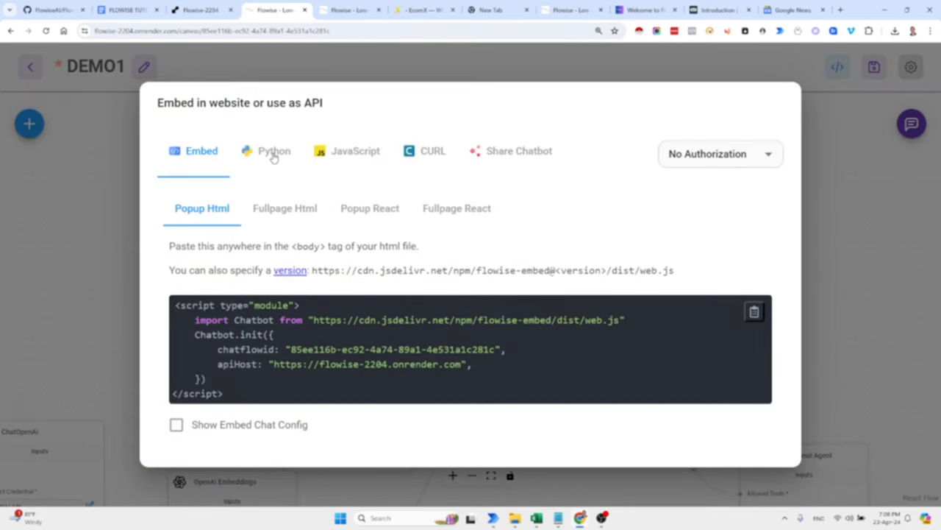
left_click(274, 150)
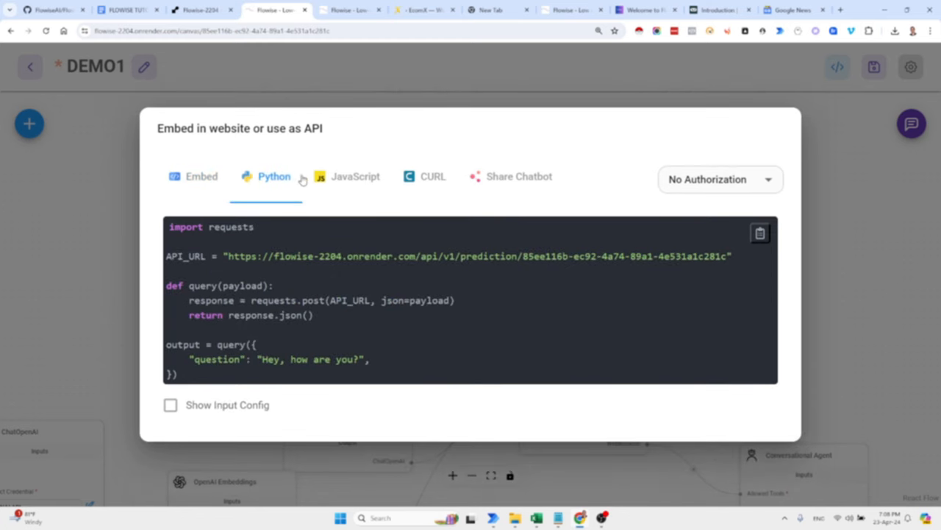
left_click(356, 176)
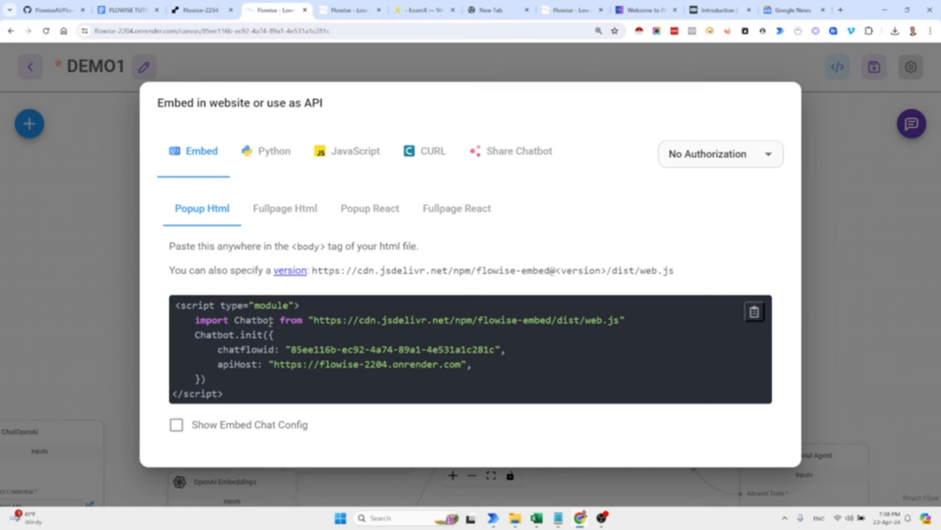
double_click(215, 334)
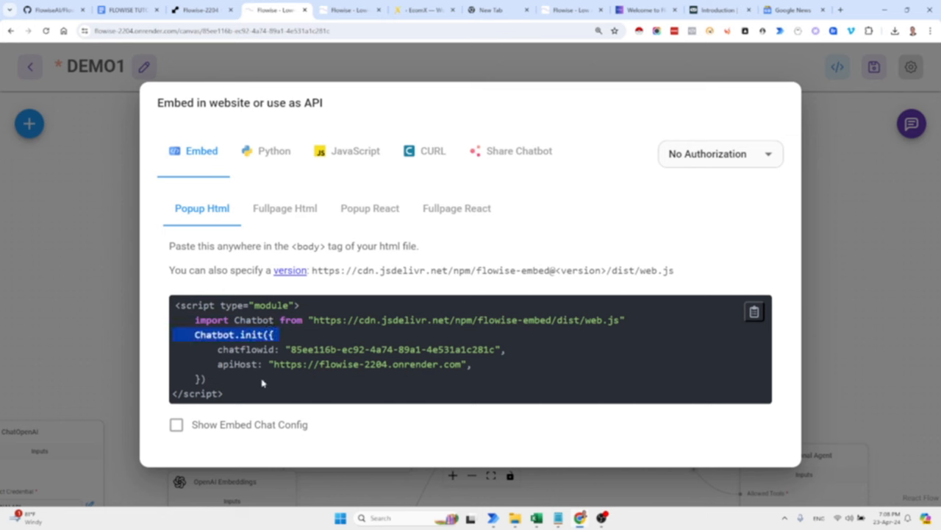
left_click_drag(194, 334, 221, 394)
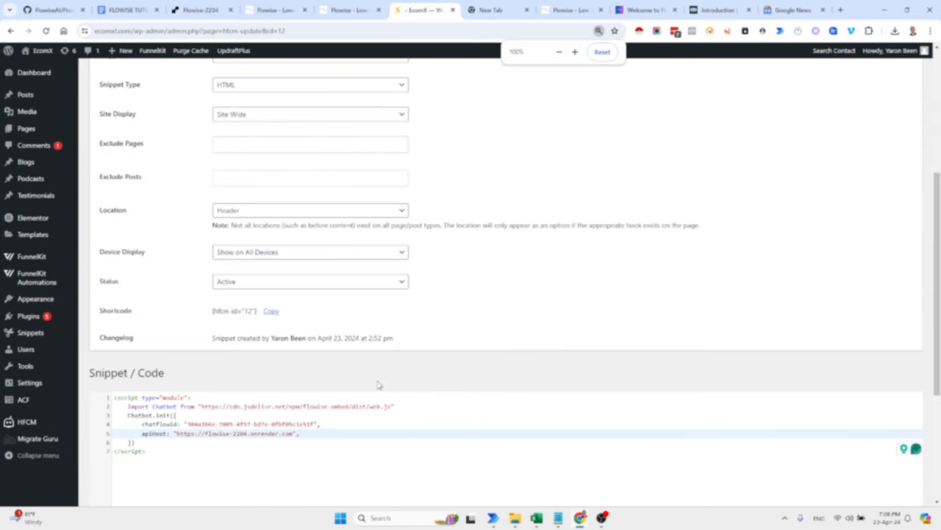
scroll("down", 3)
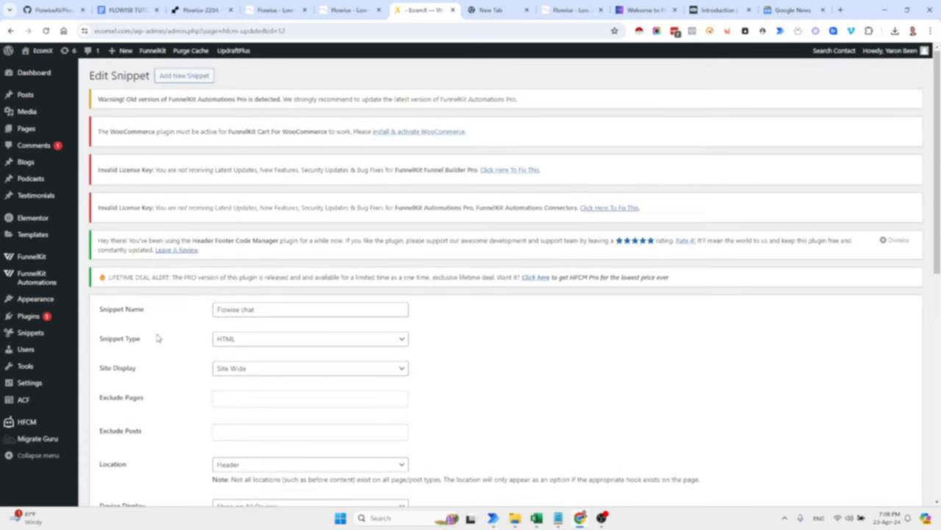
scroll("down", 3)
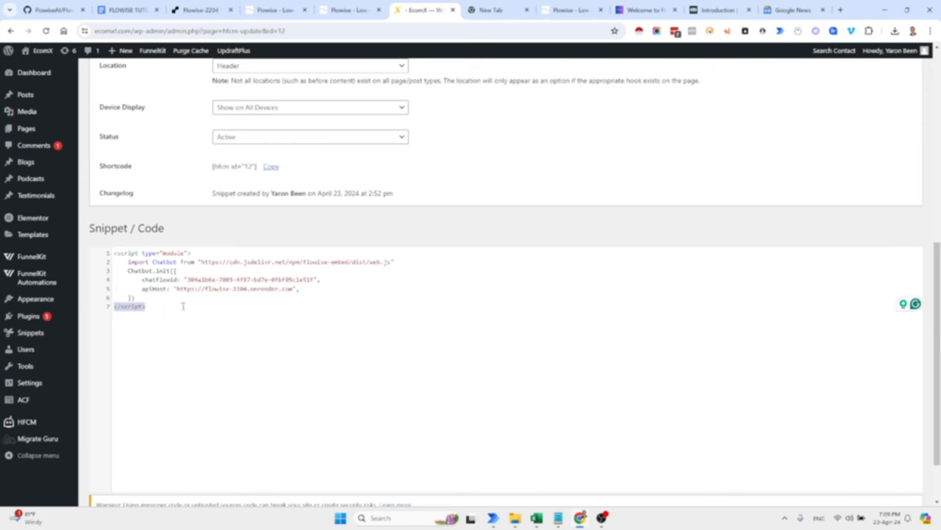
mouse_move(182, 291)
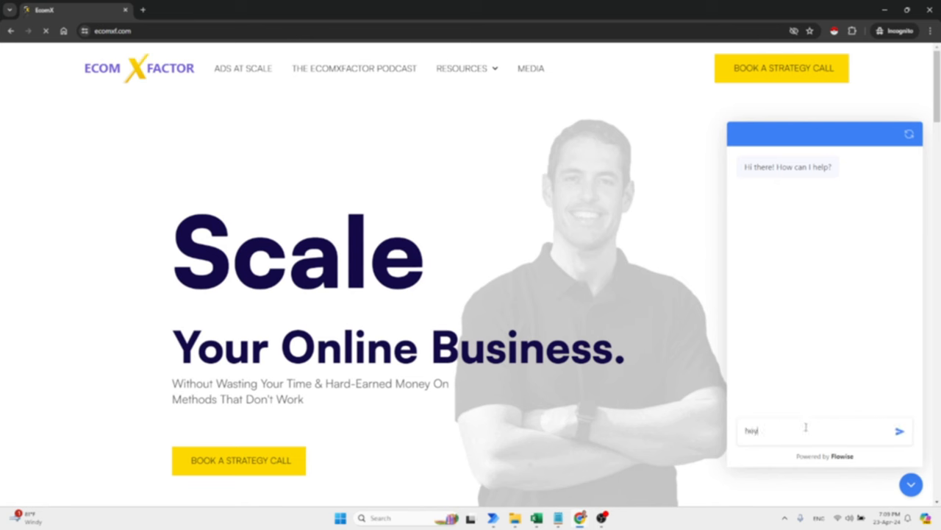
Step: Send 'hey, how are you?' to the embedded chatbot and get its greeting reply
type("hey, how are you")
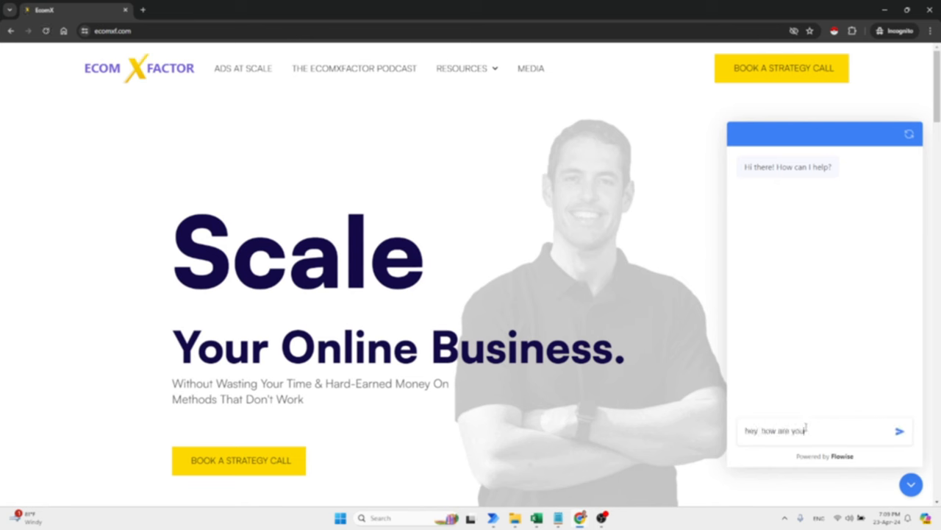
left_click(900, 430)
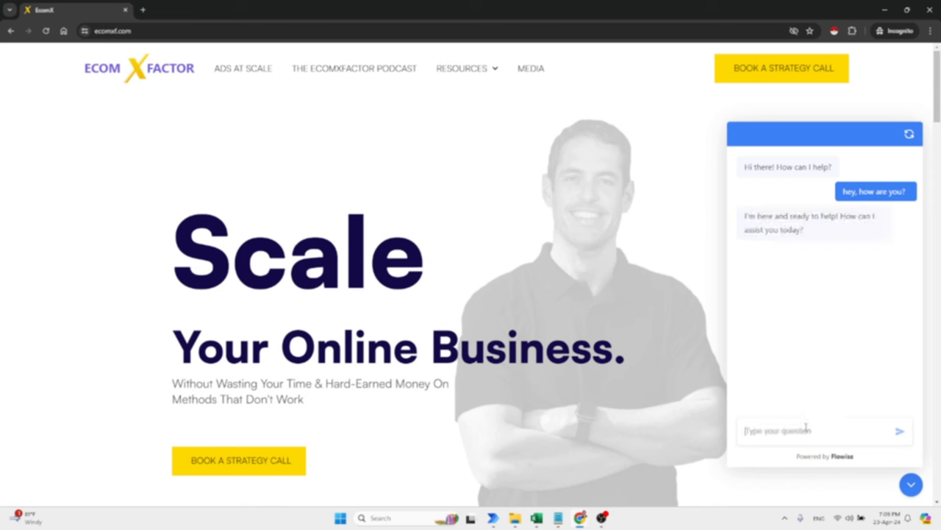
mouse_move(787, 228)
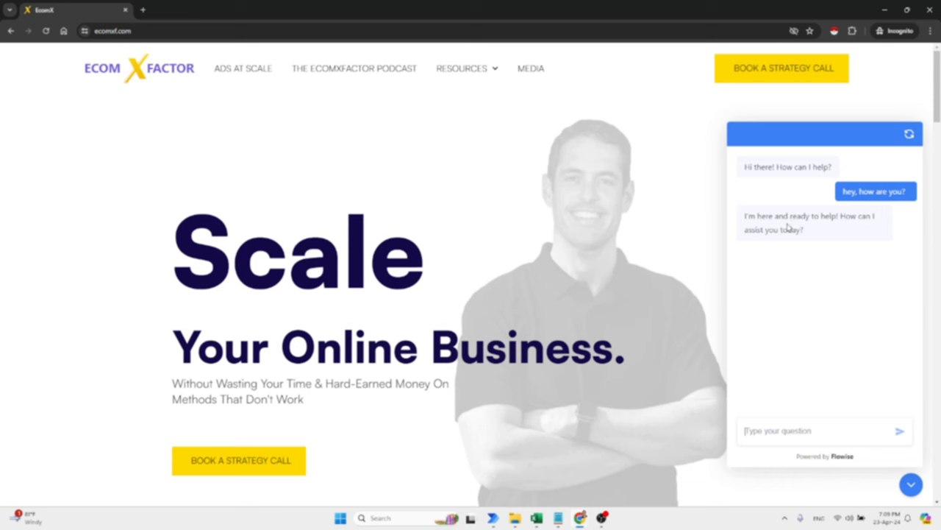
mouse_move(798, 229)
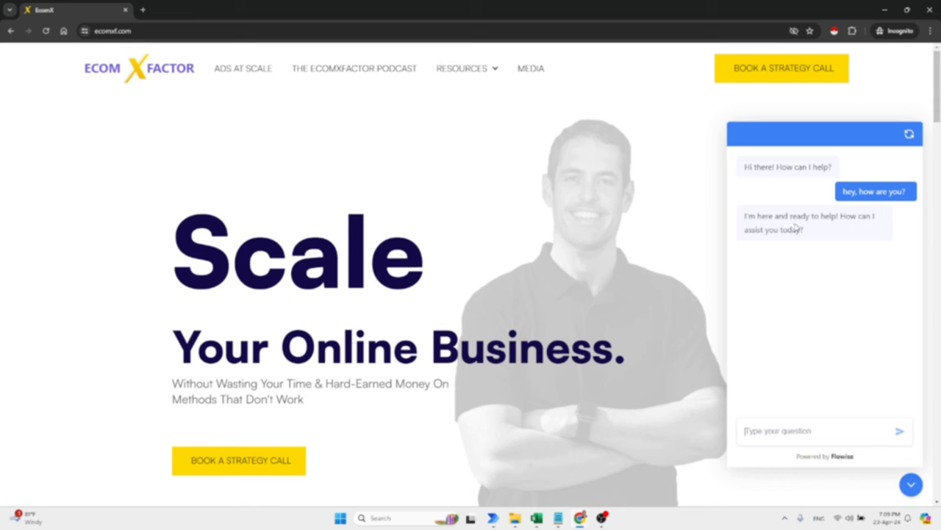
mouse_move(800, 329)
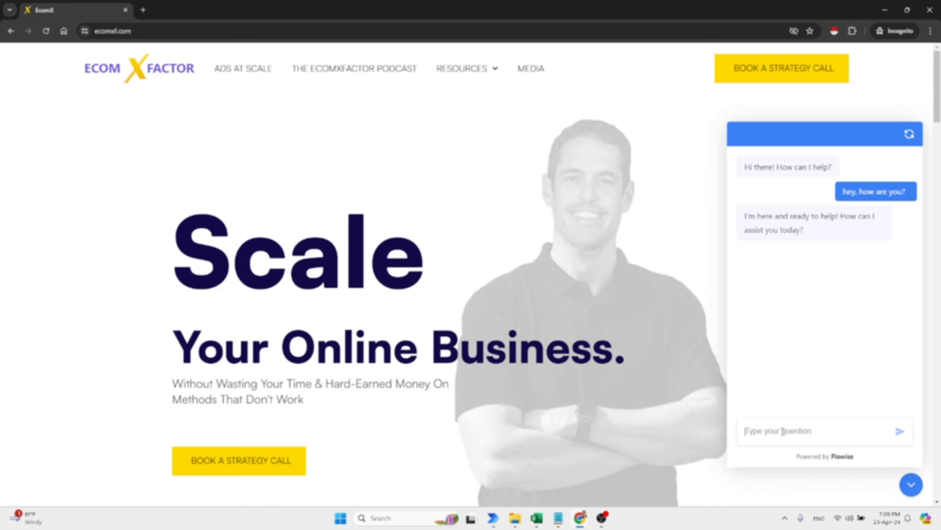
mouse_move(800, 411)
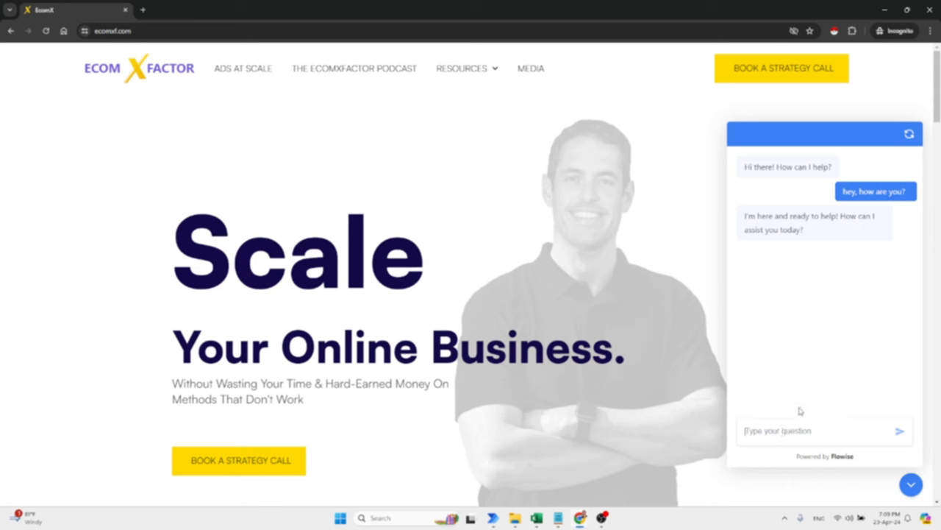
Step: Ask the chatbot 'what is ecomxf.com all about?' and receive its answer
type("w")
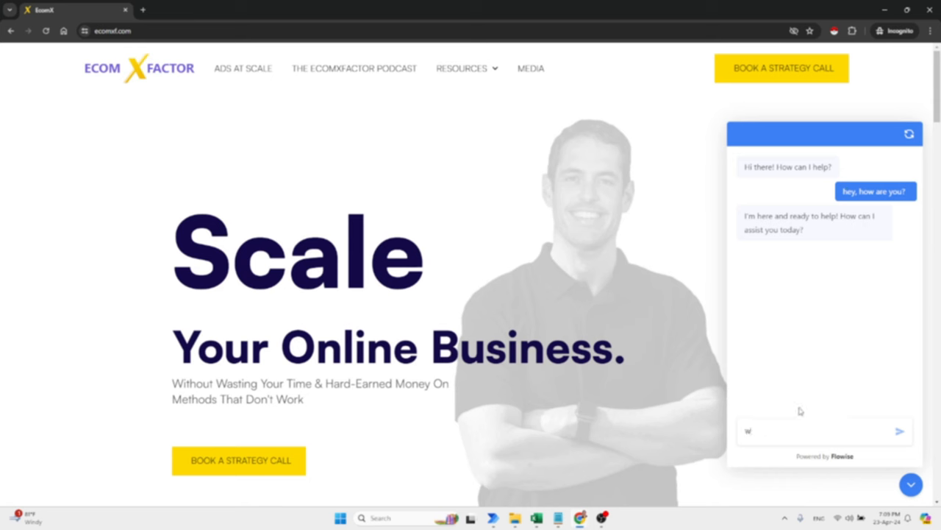
type("what is ecomxf.com")
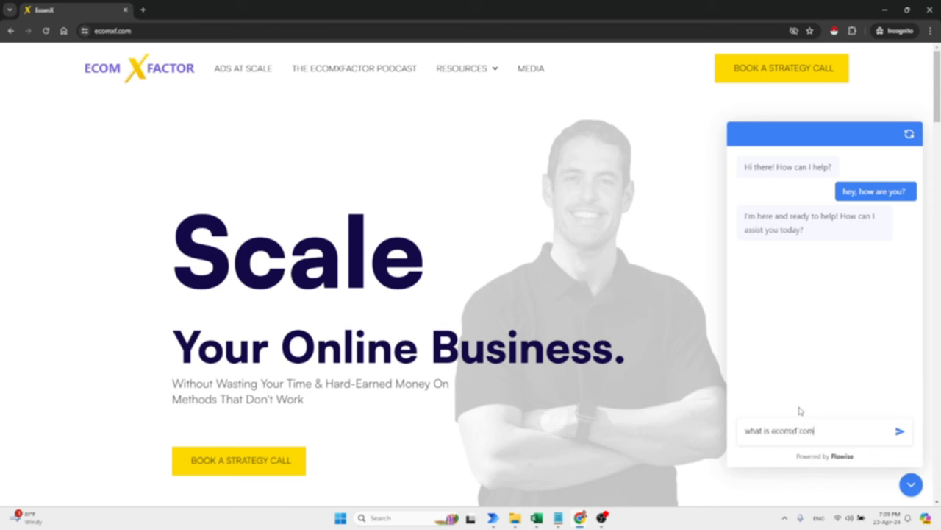
type("all about?")
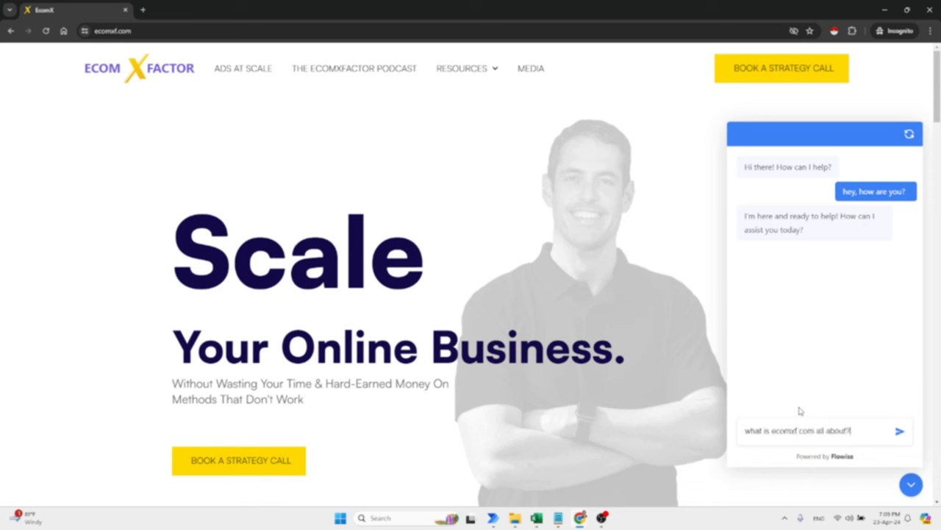
left_click(900, 431)
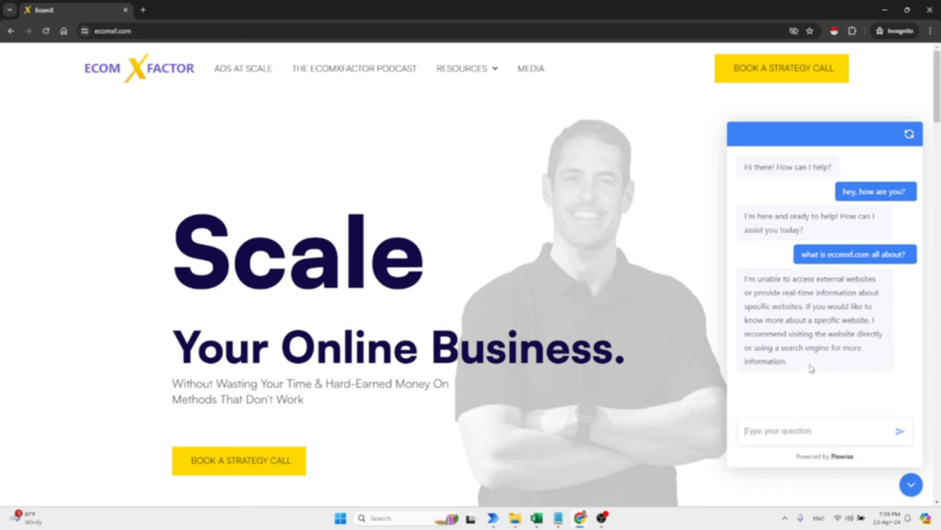
mouse_move(864, 209)
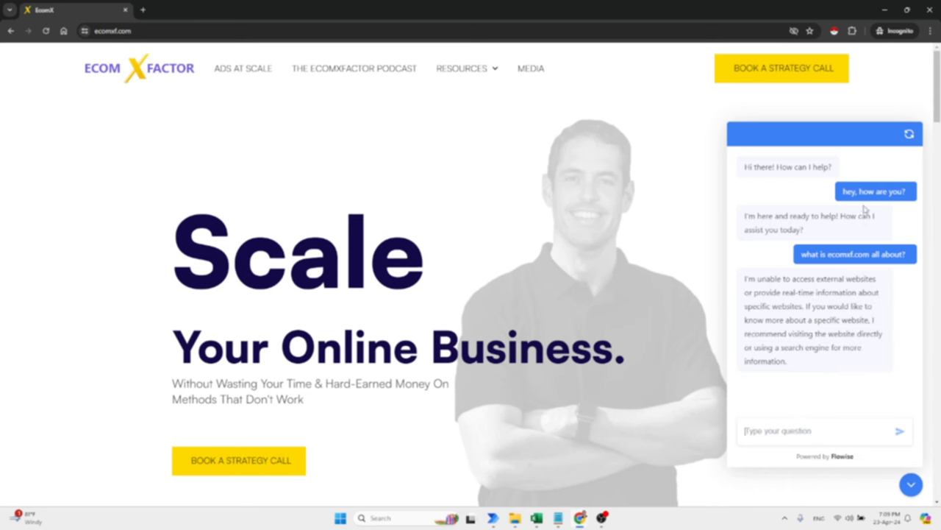
mouse_move(885, 11)
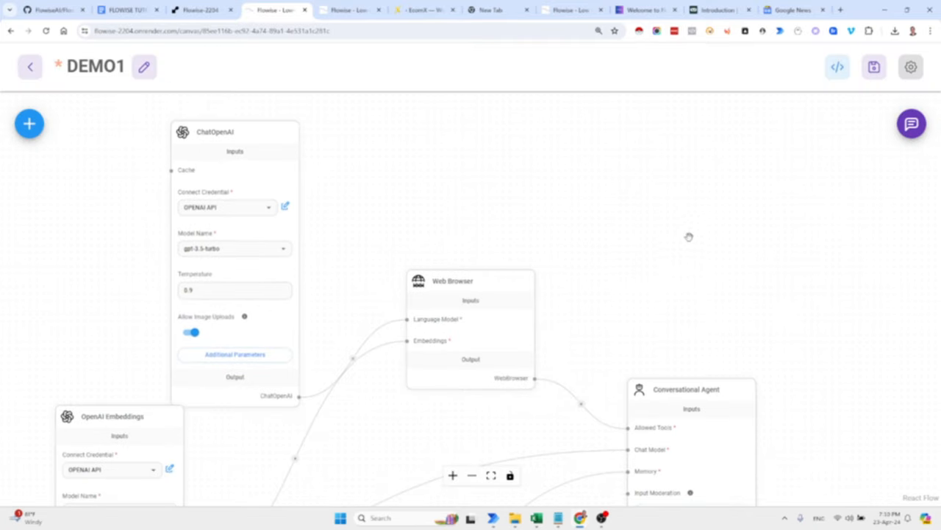
Step: Copy DEMO1's Popup Html embed script from the API Endpoint dialog
left_click_drag(688, 235, 809, 319)
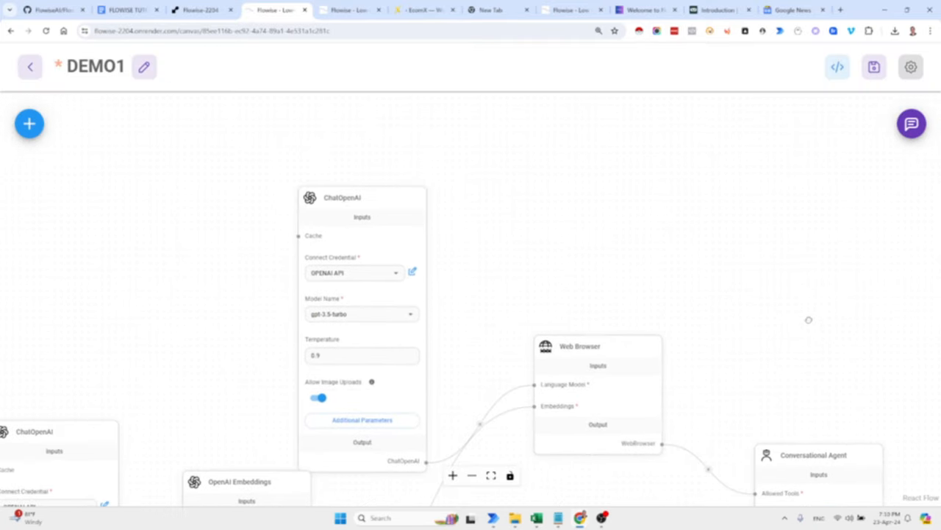
left_click(838, 66)
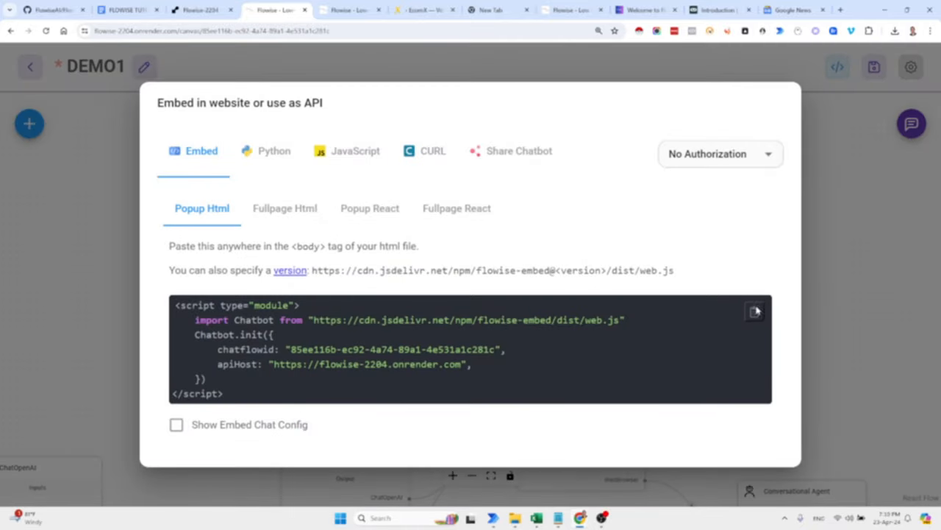
left_click(429, 10)
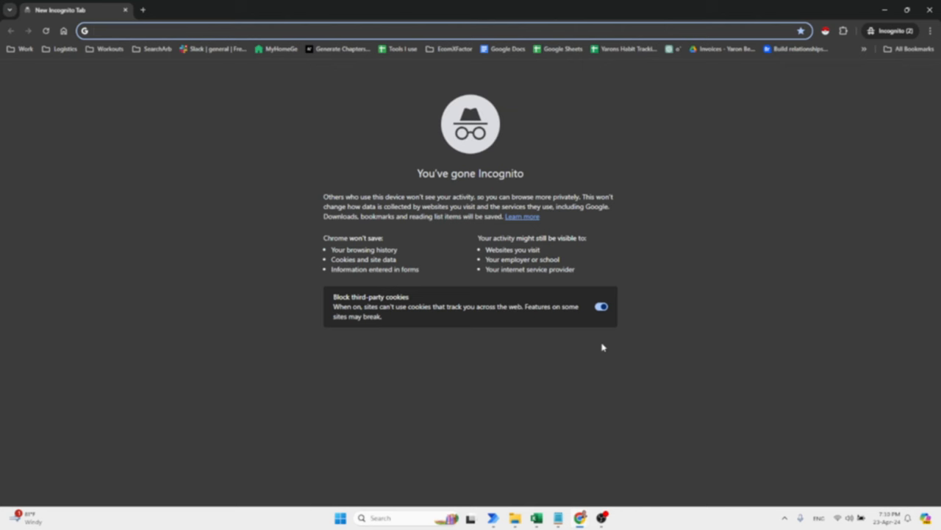
Step: Ask the ecomxf.com popup chatbot 'hey, what is ecomxf.com' and read its EcomXFactor description
type("ecomaf.com")
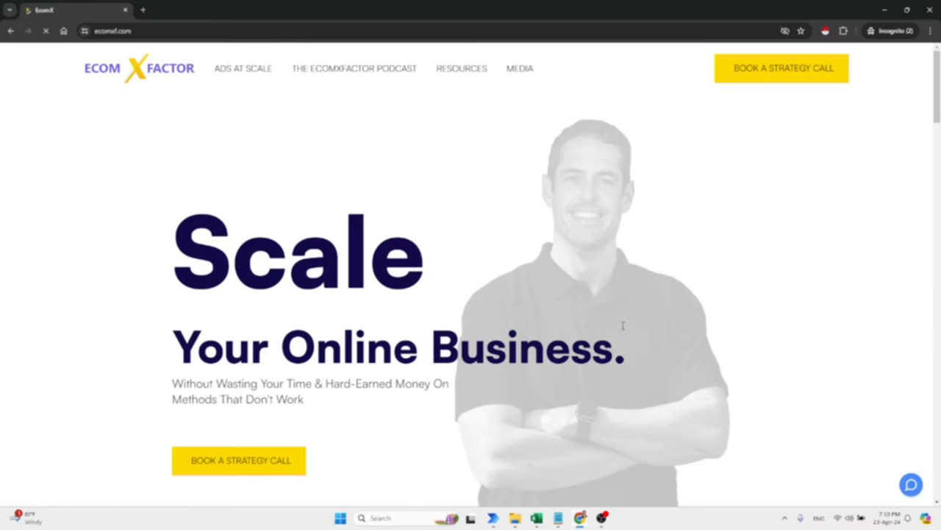
left_click(910, 484)
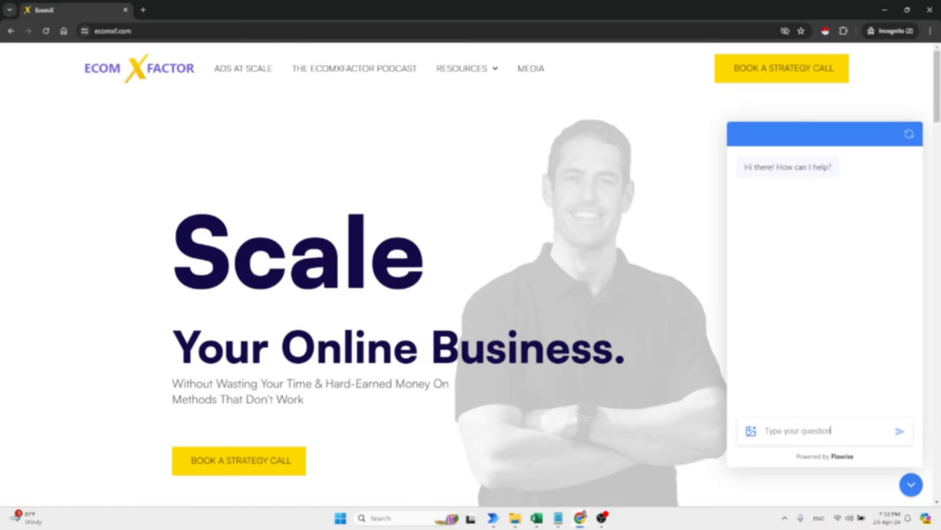
type("hey, what")
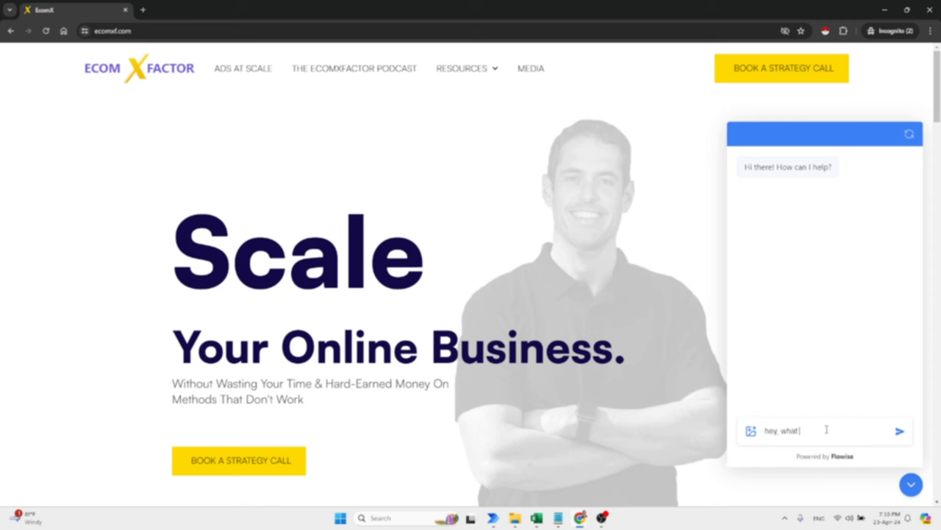
type("is ecomxf.com")
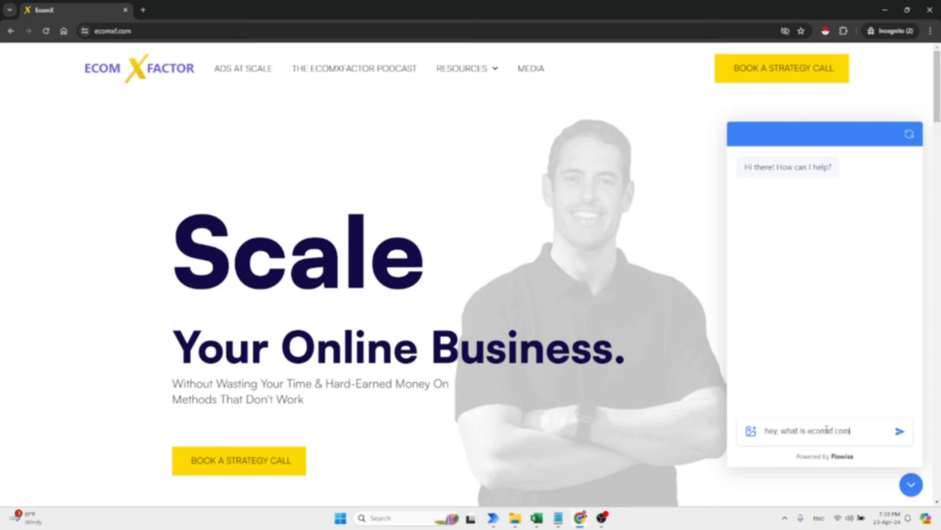
left_click(900, 429)
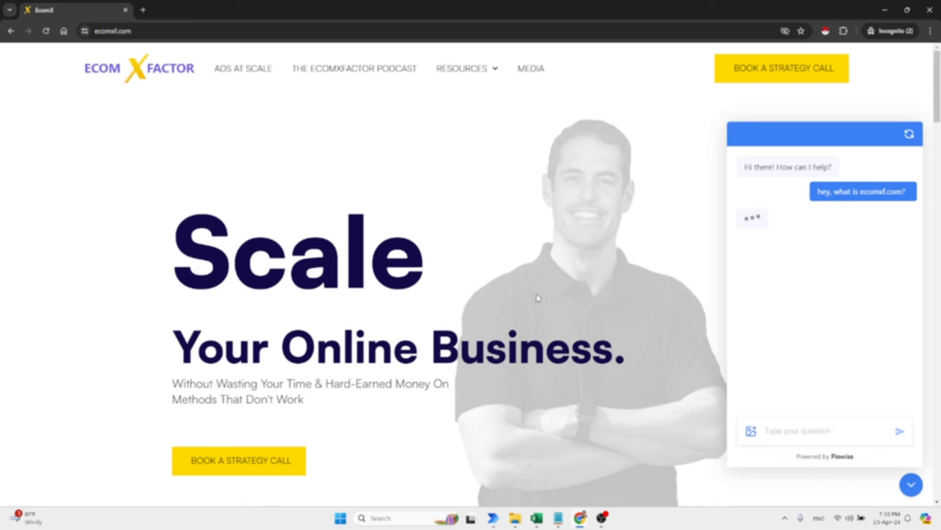
mouse_move(544, 297)
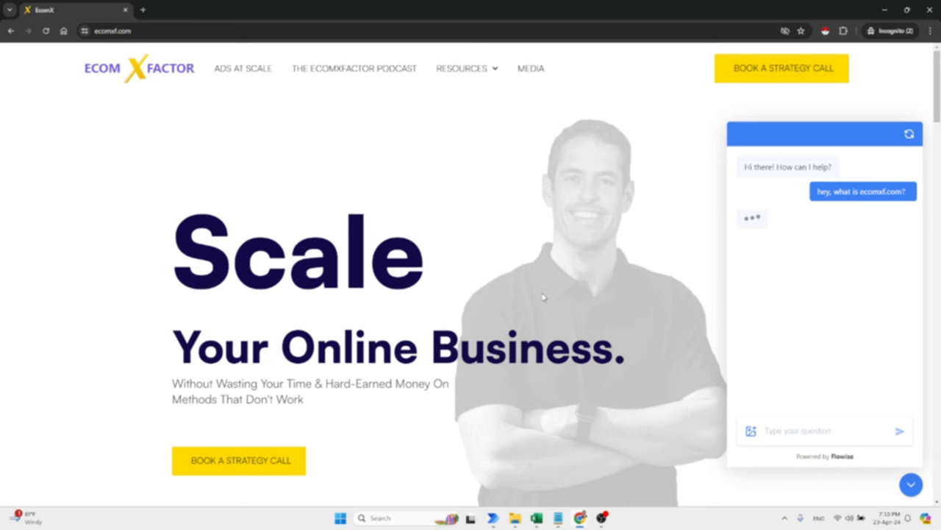
mouse_move(543, 295)
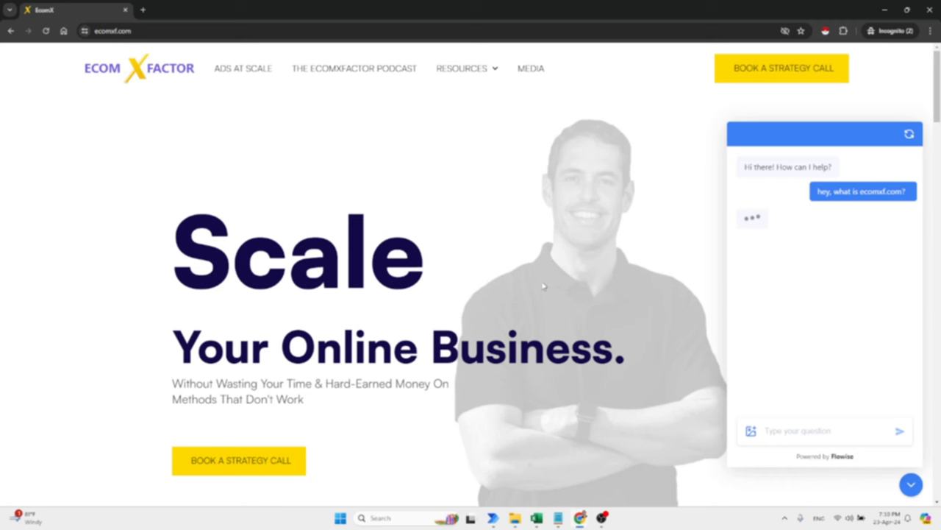
mouse_move(544, 285)
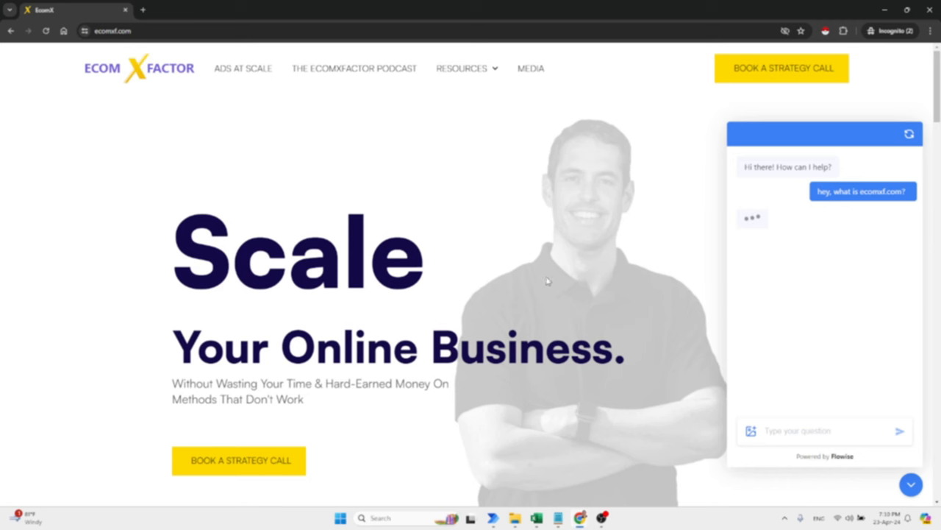
mouse_move(638, 257)
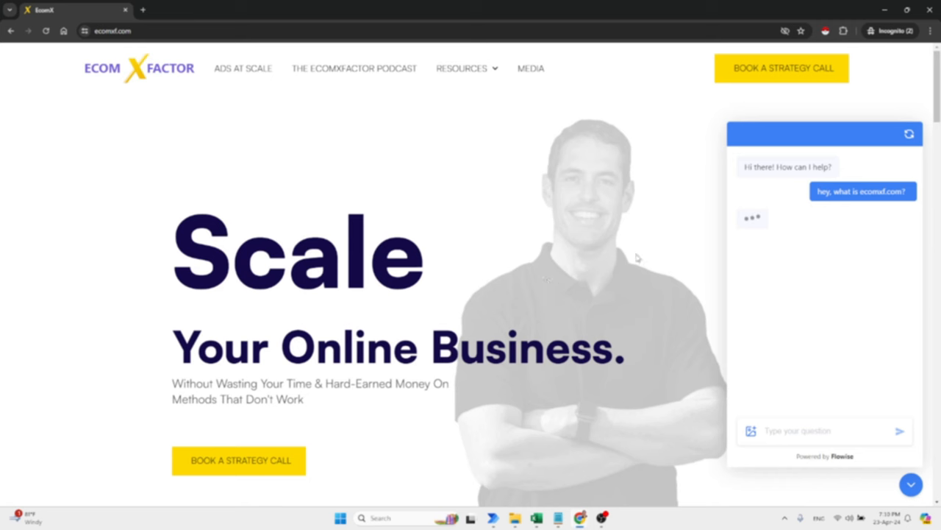
mouse_move(789, 225)
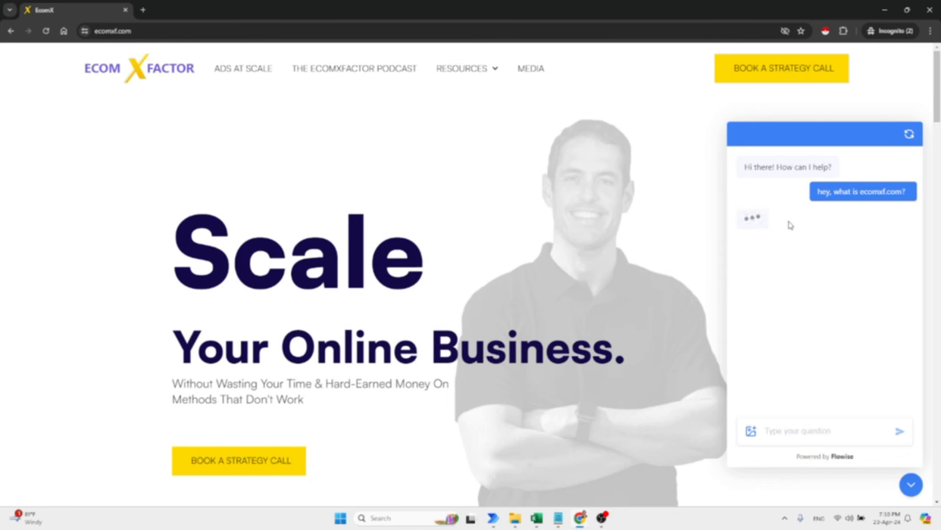
scroll("down", 3)
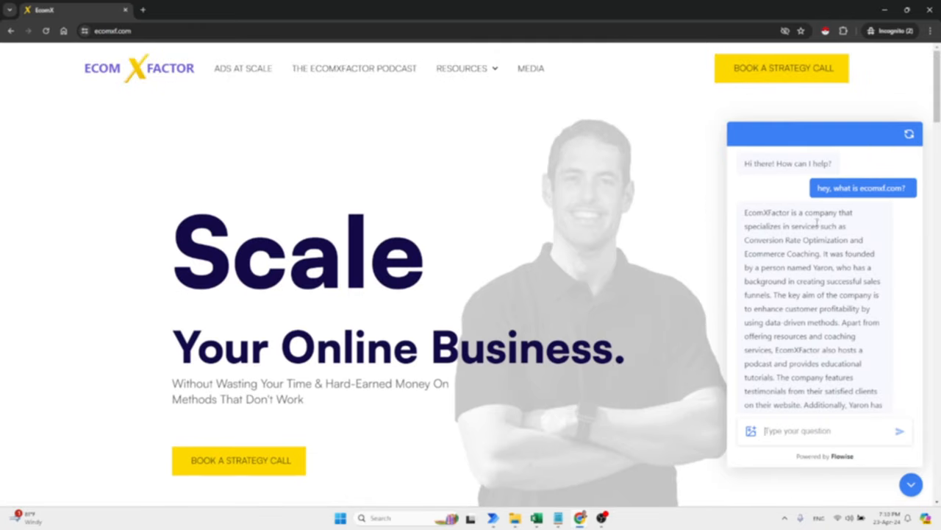
mouse_move(816, 229)
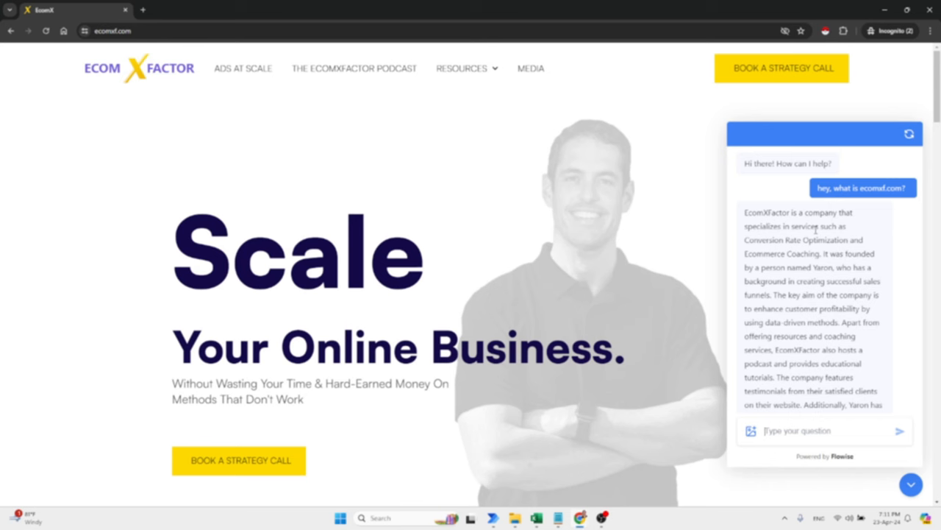
scroll("down", 3)
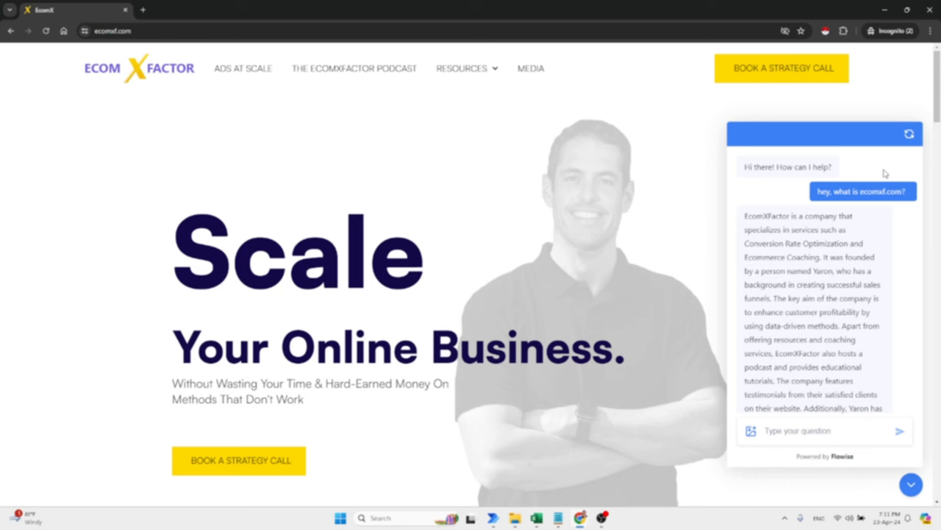
mouse_move(877, 97)
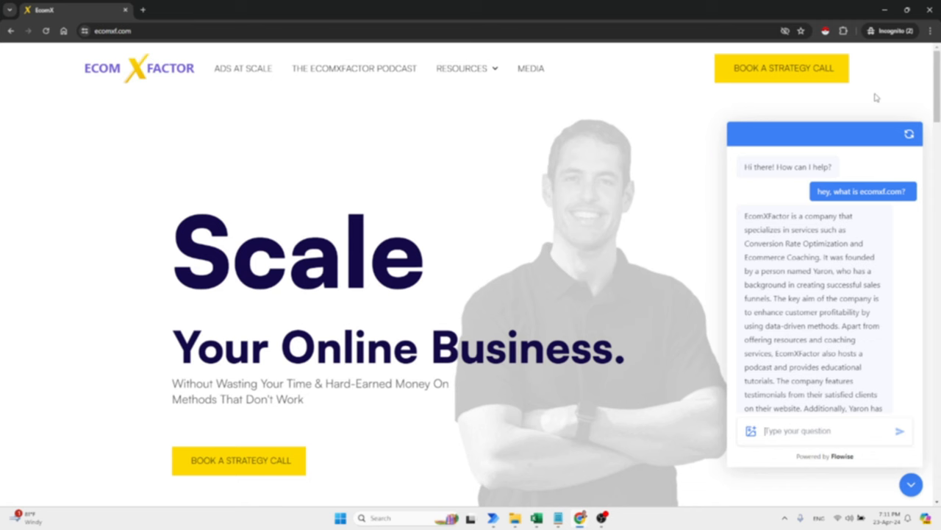
mouse_move(877, 138)
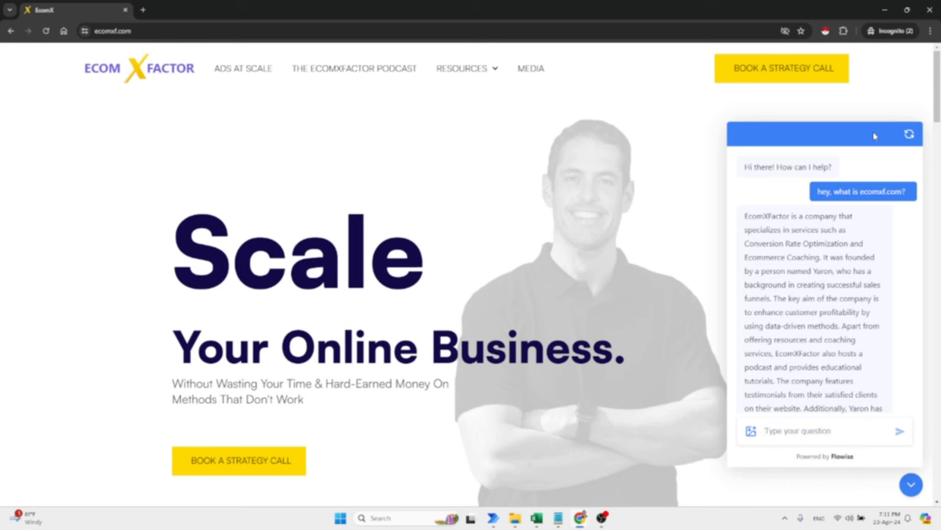
mouse_move(915, 146)
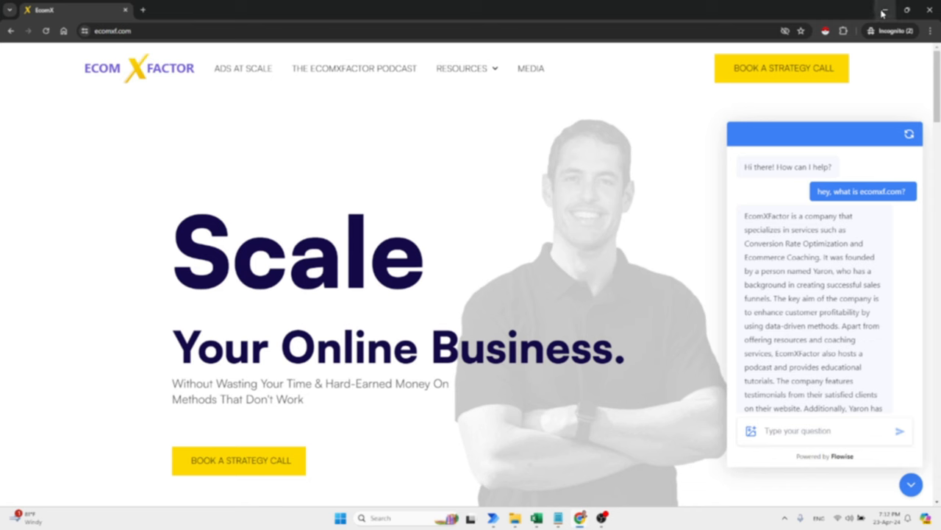
mouse_move(883, 8)
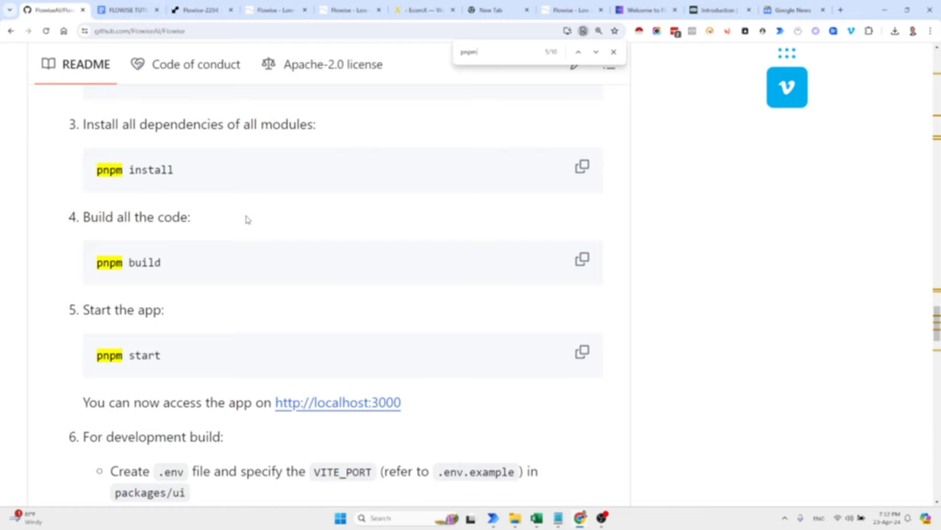
Step: Scroll back through the Flowise README install steps, then switch to the Flowise-2204 Render service
scroll("up", 3)
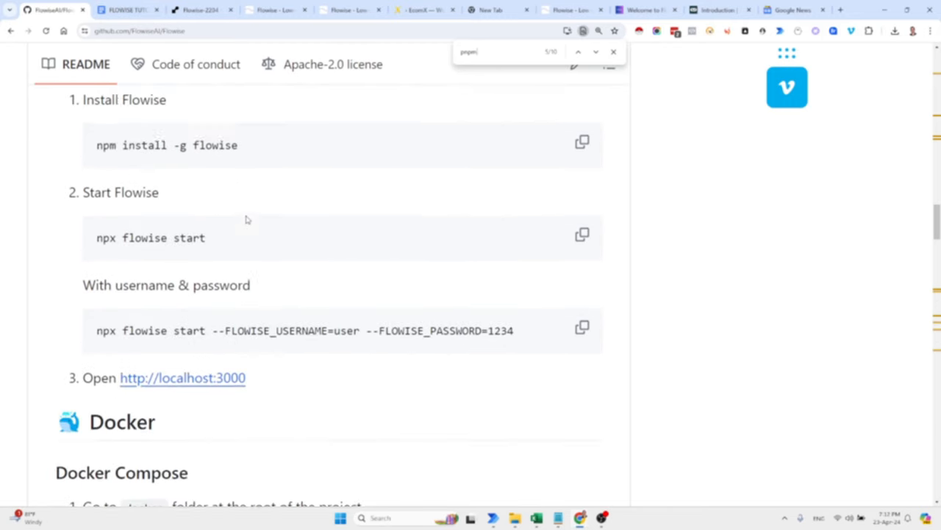
scroll("up", 3)
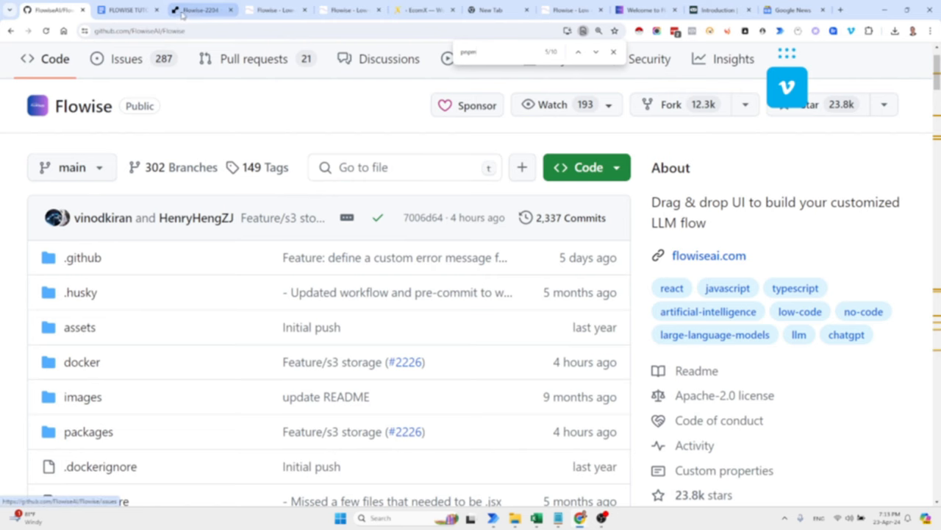
left_click(201, 8)
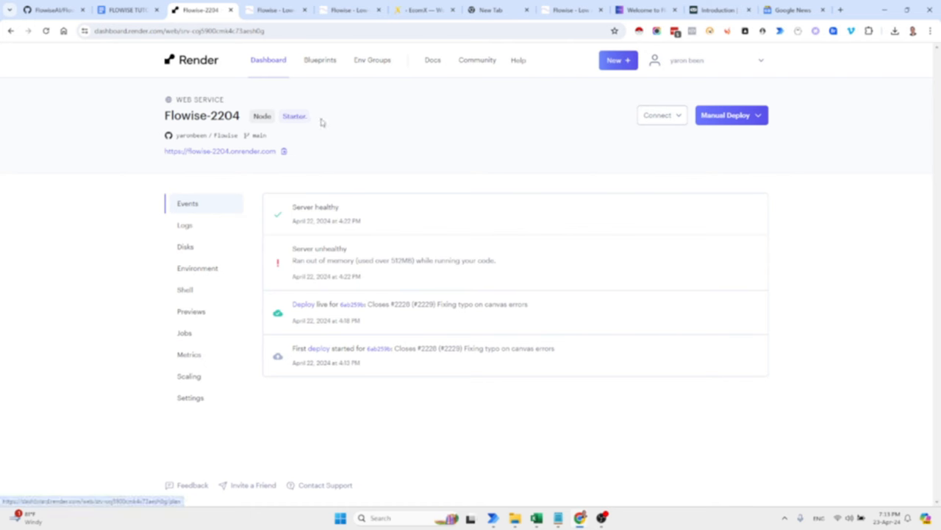
mouse_move(327, 124)
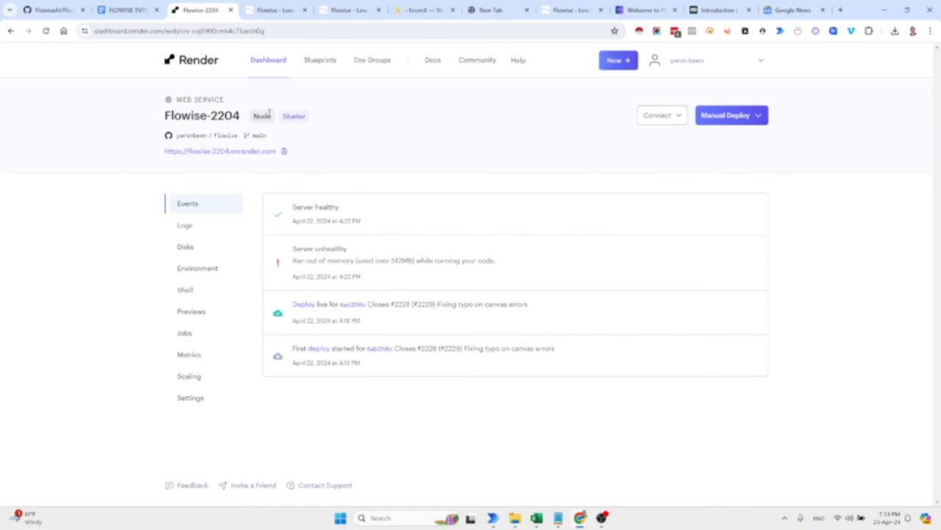
mouse_move(130, 11)
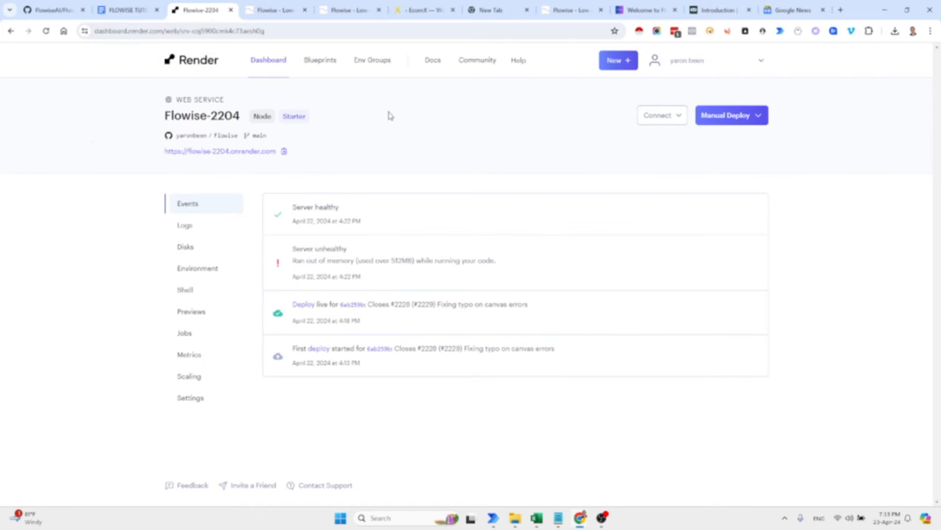
mouse_move(467, 144)
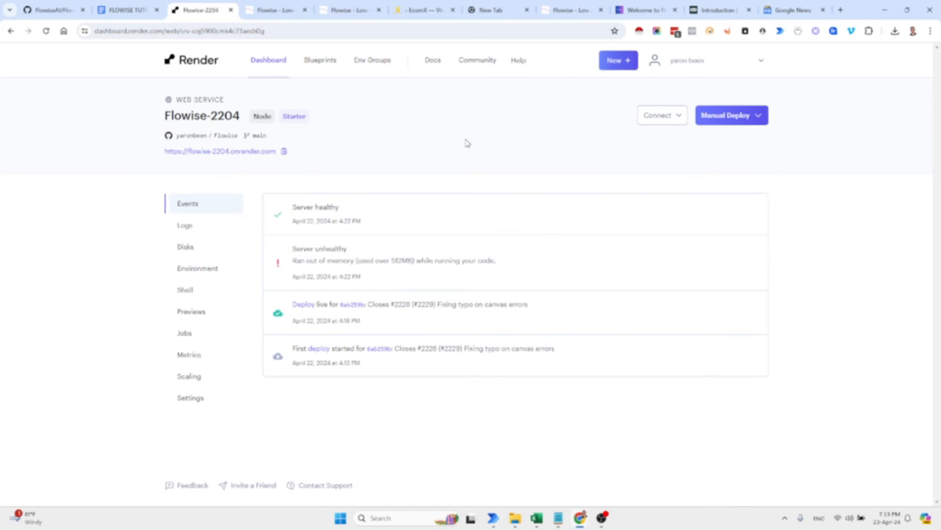